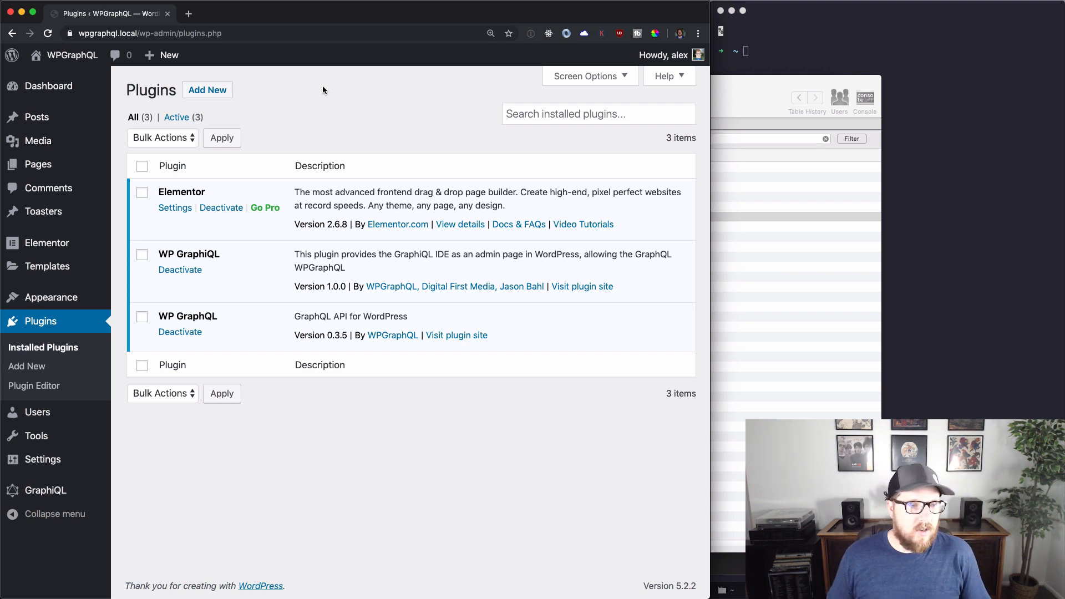
mouse_move(37, 118)
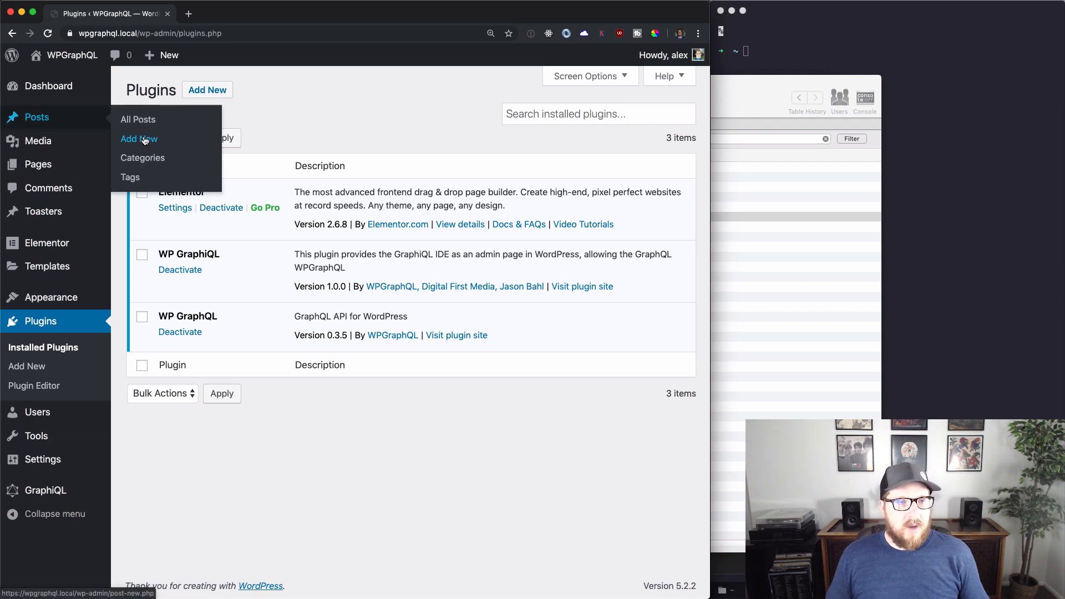
- Create a new post in Elementor and add an Image widget to its section
click(139, 138)
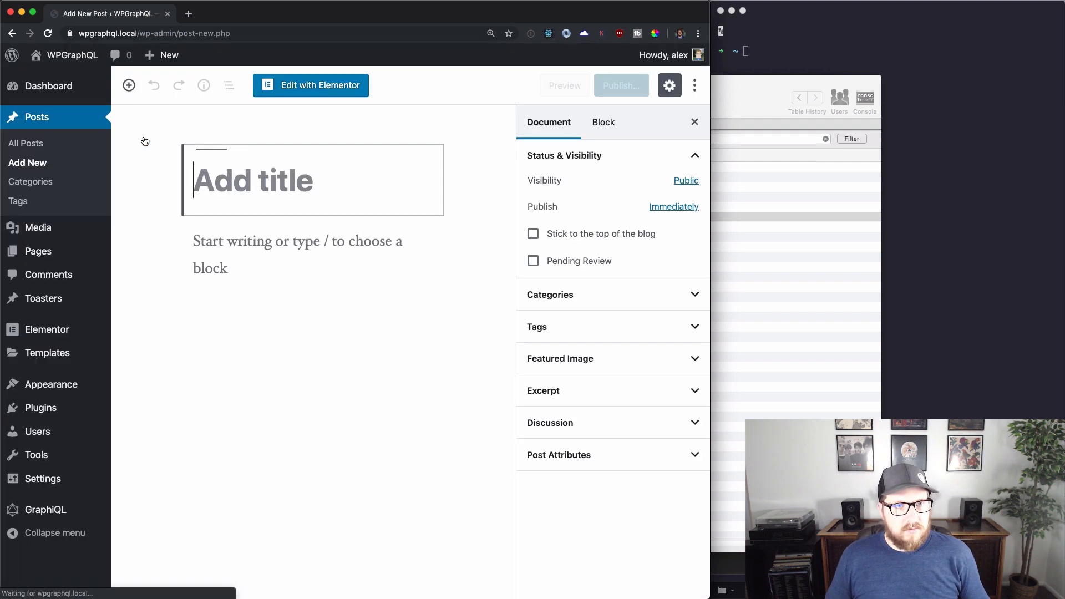
click(311, 84)
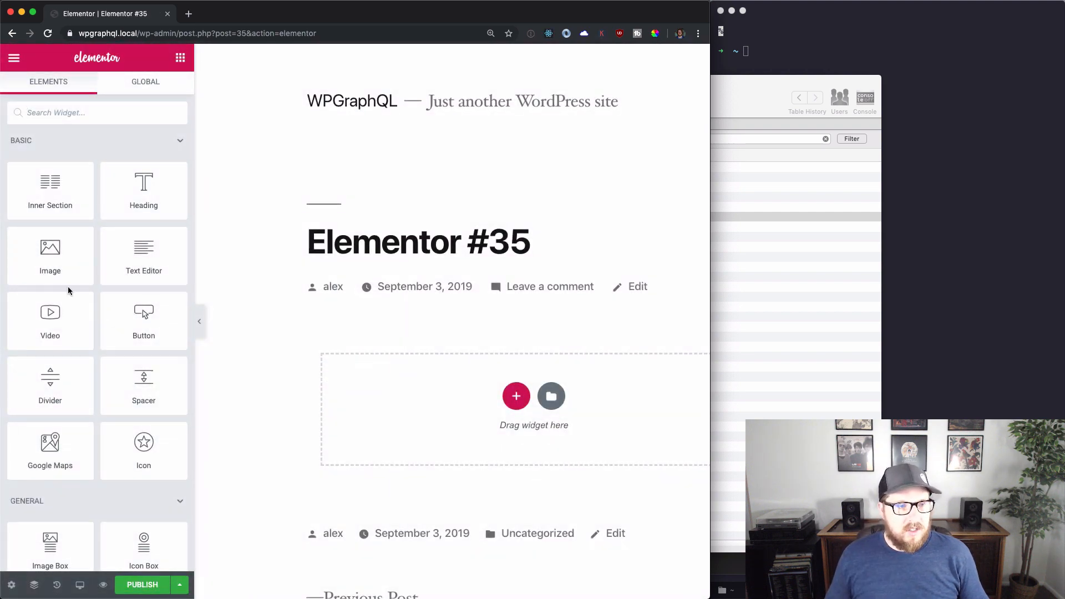
drag(50, 246, 513, 407)
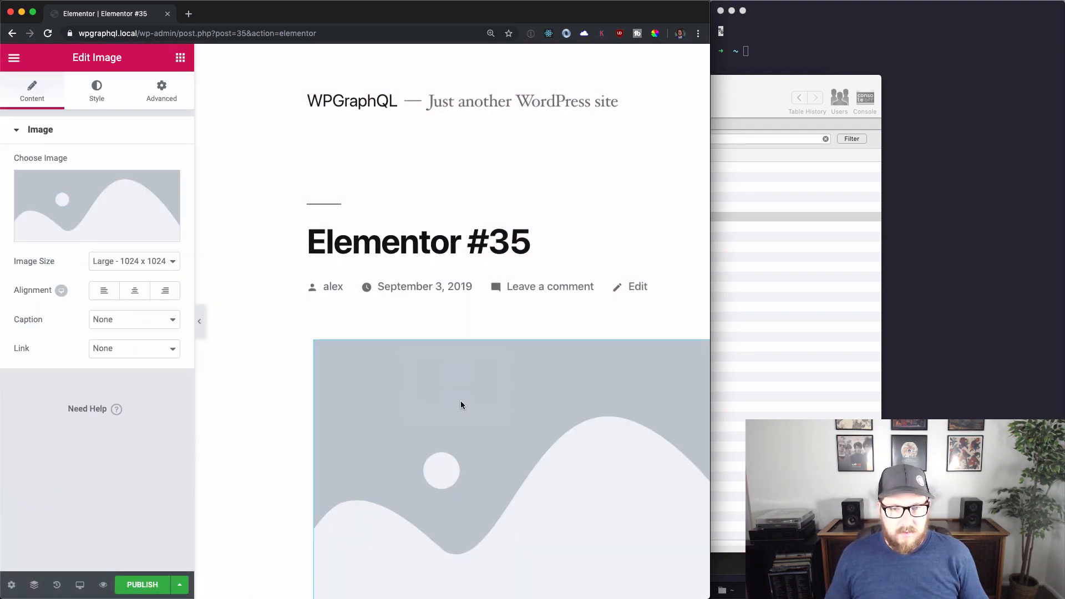
- Pick the mossy forest photo from the Media Library and publish the post
click(97, 205)
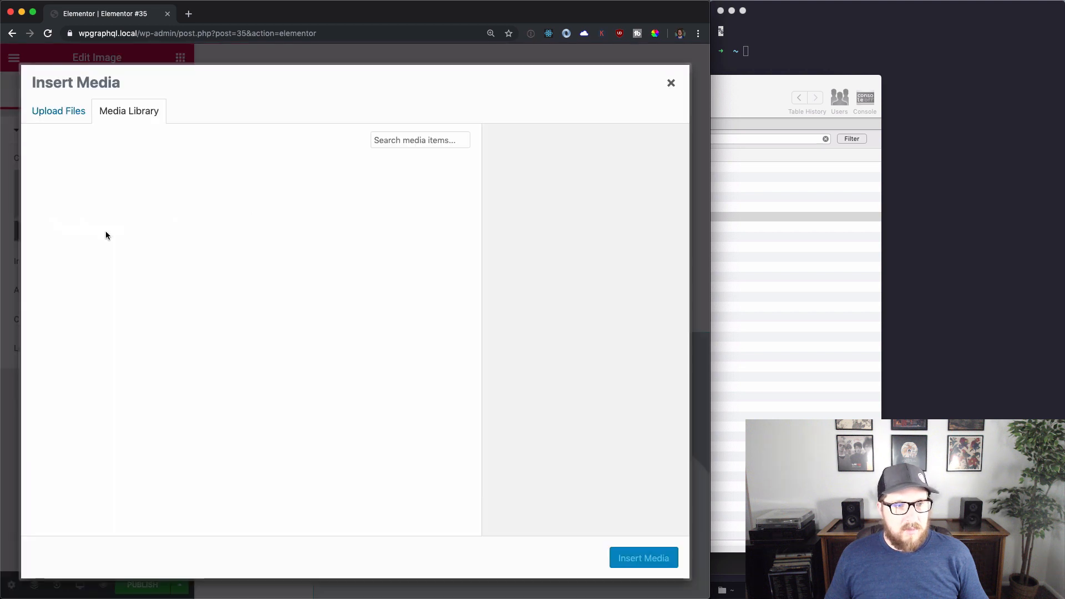
click(671, 82)
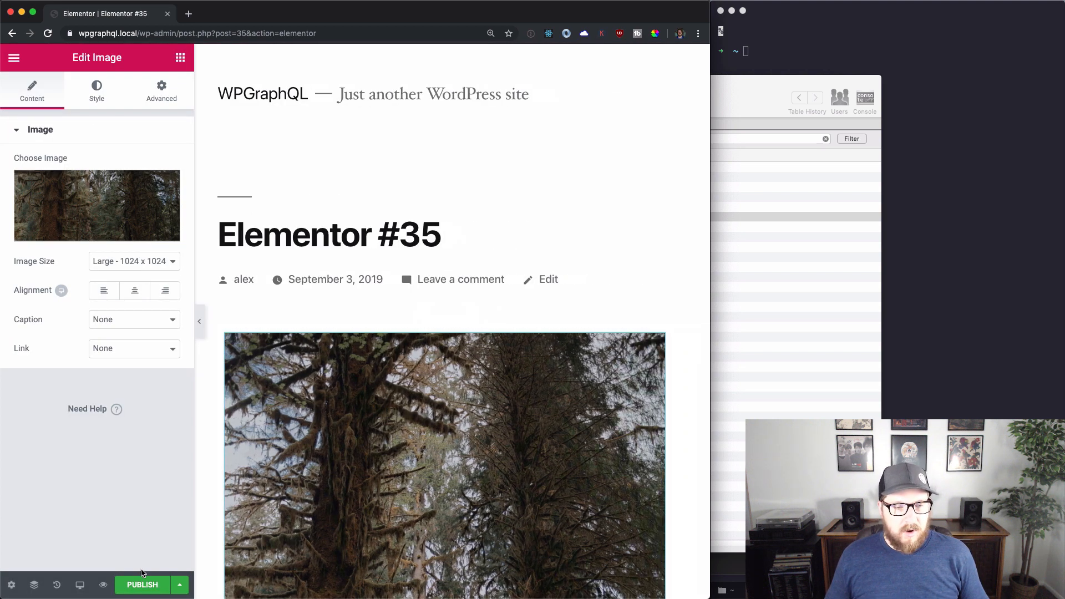
click(142, 584)
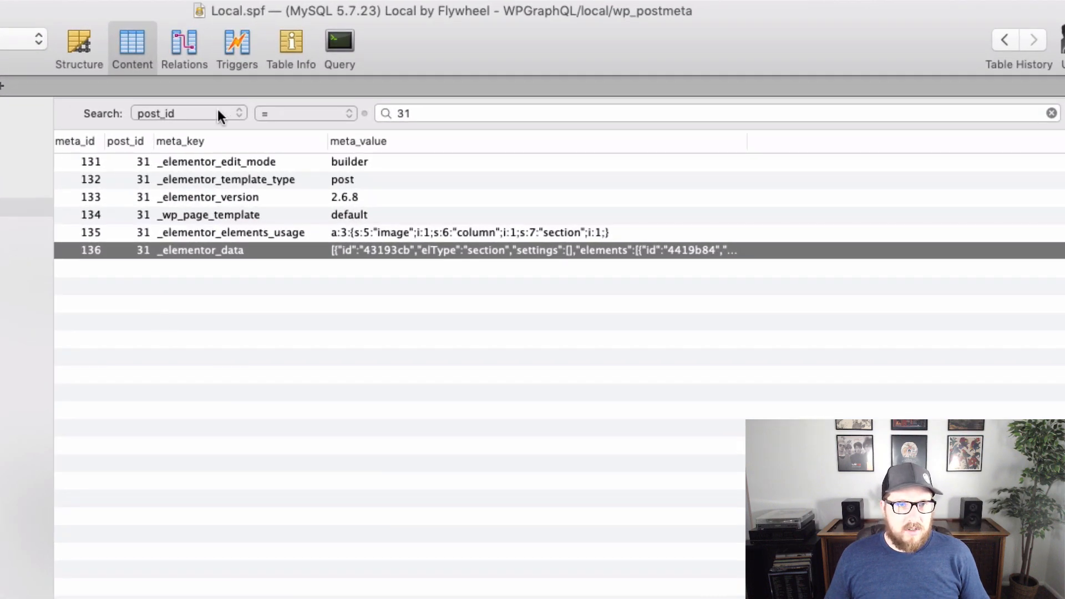
- Filter wp_postmeta to post 35, inspect its _elementor_data JSON, then return to WordPress
text(35)
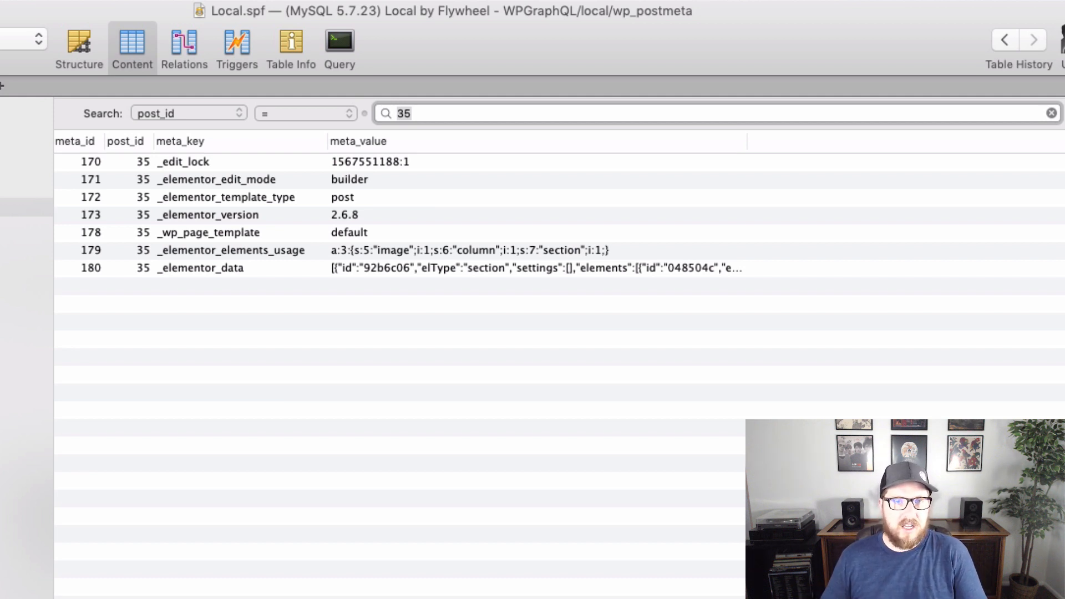
mouse_move(213, 275)
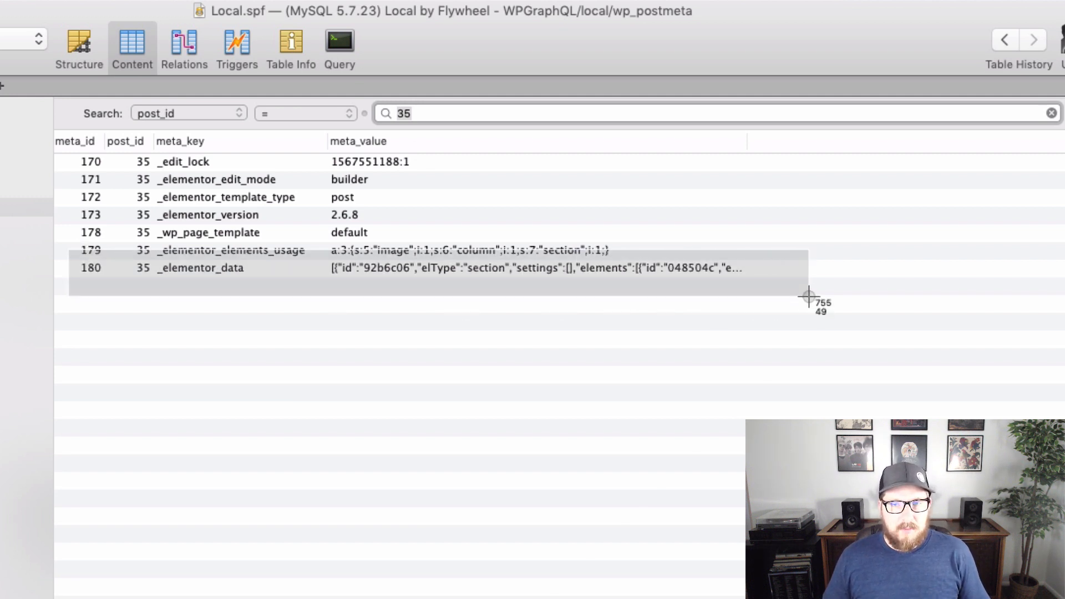
double_click(537, 269)
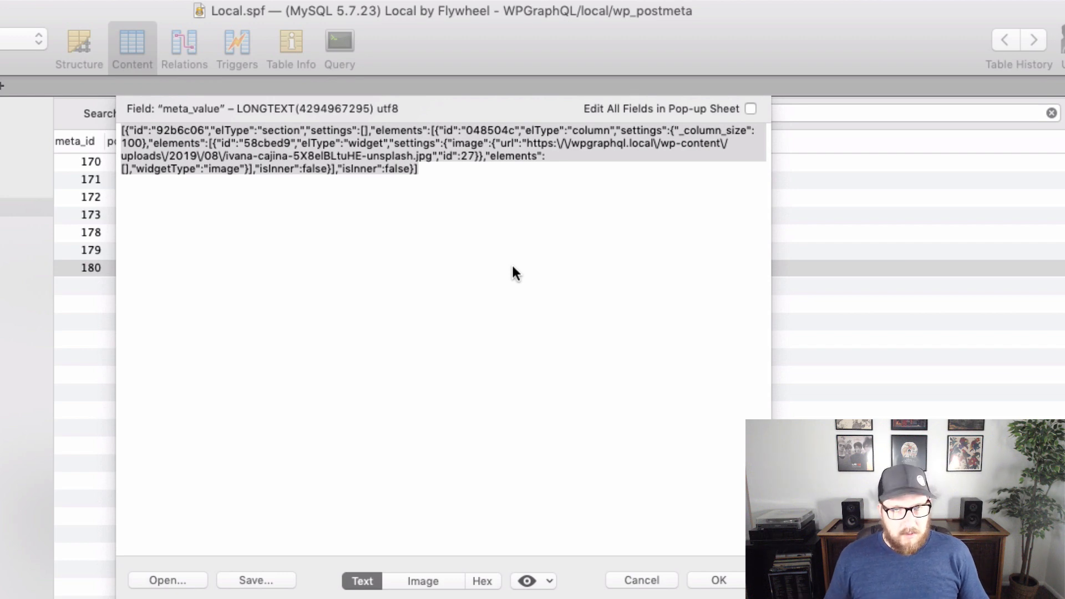
click(514, 273)
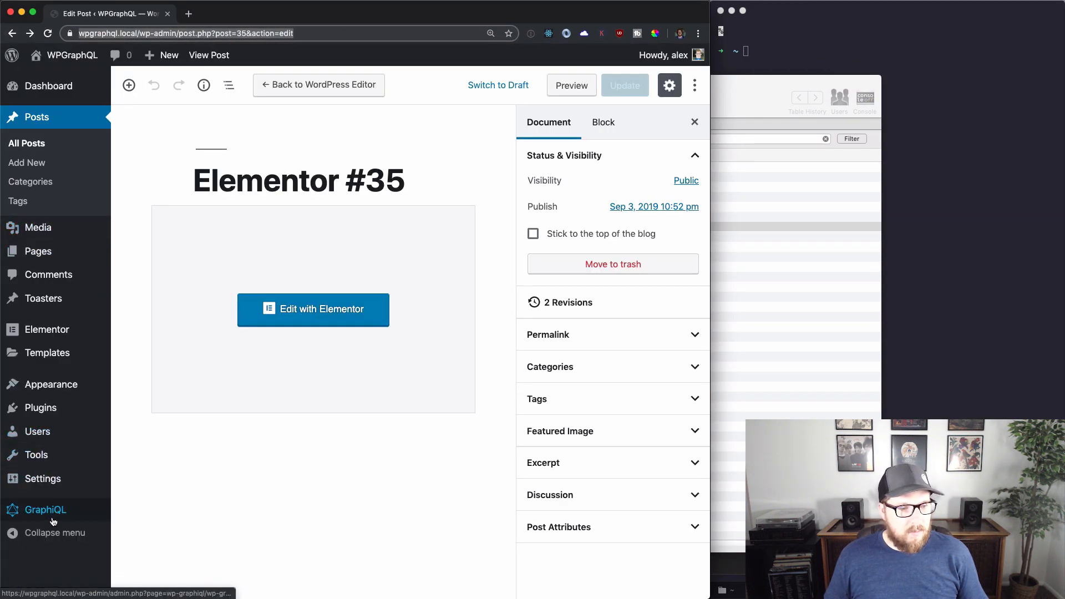
- Build a postBy query with postId 35 in GraphiQL's schema explorer
click(46, 509)
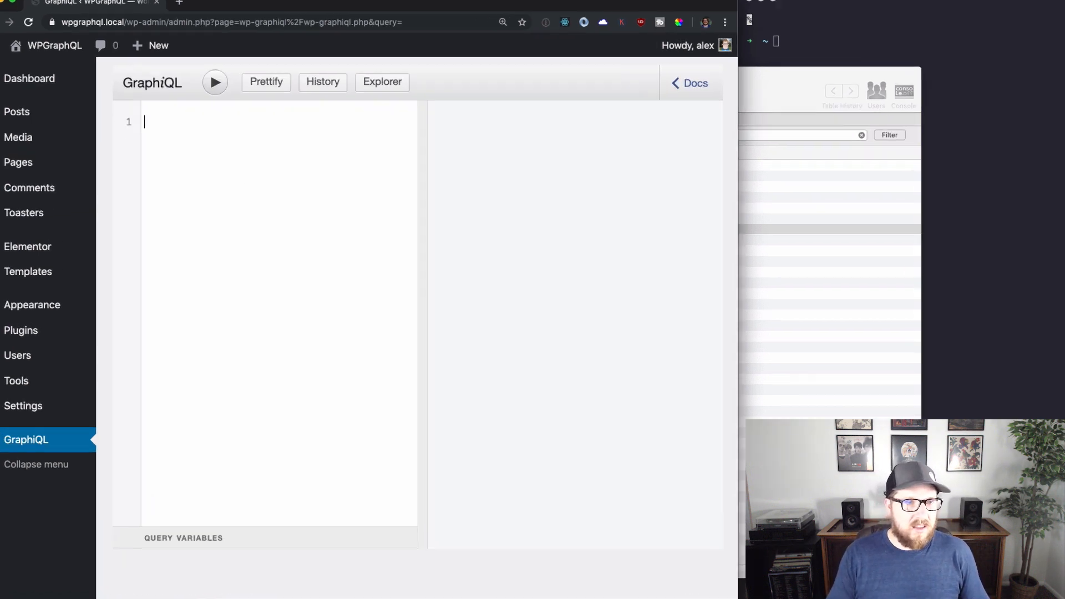
click(381, 82)
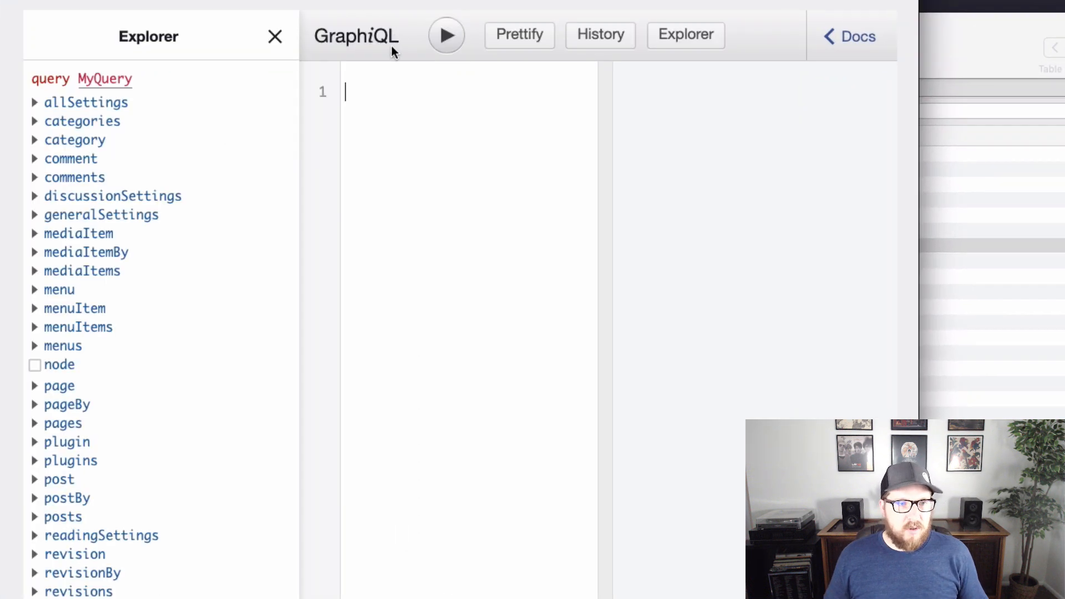
scroll(down, 3)
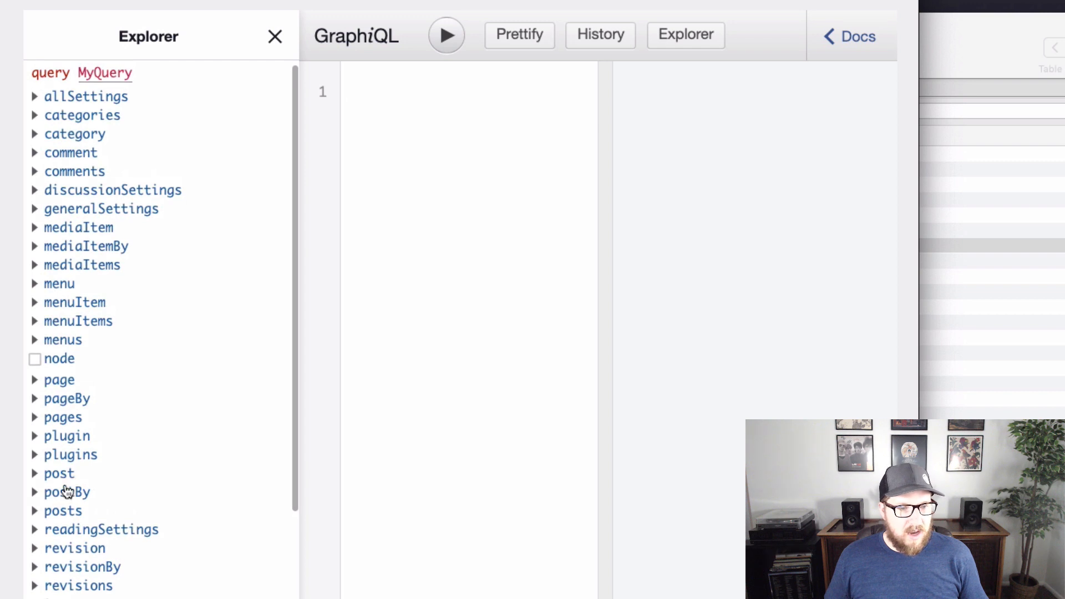
click(67, 493)
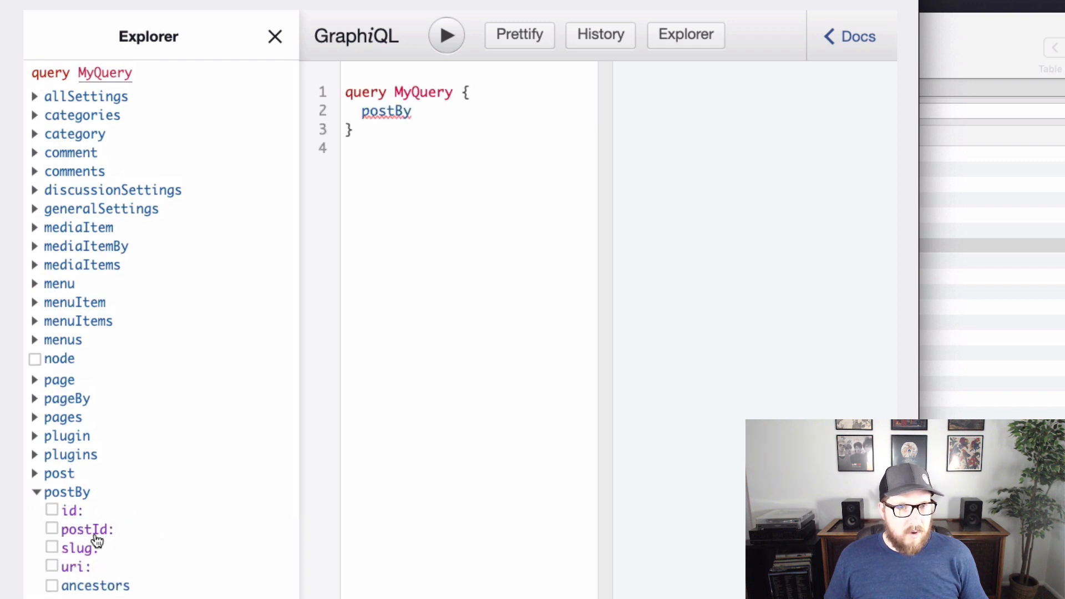
click(51, 528)
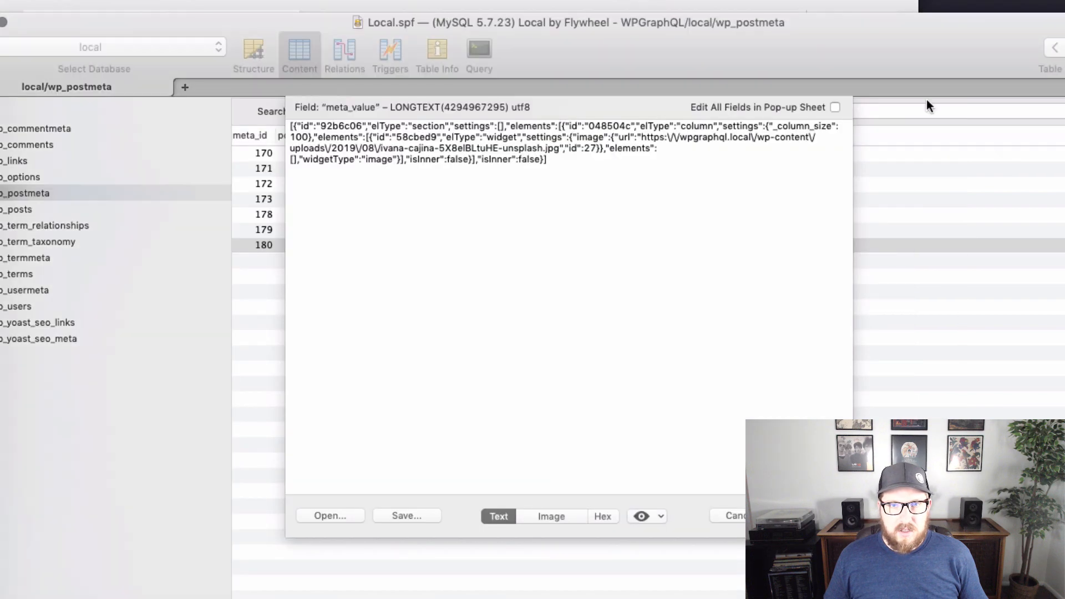
click(737, 515)
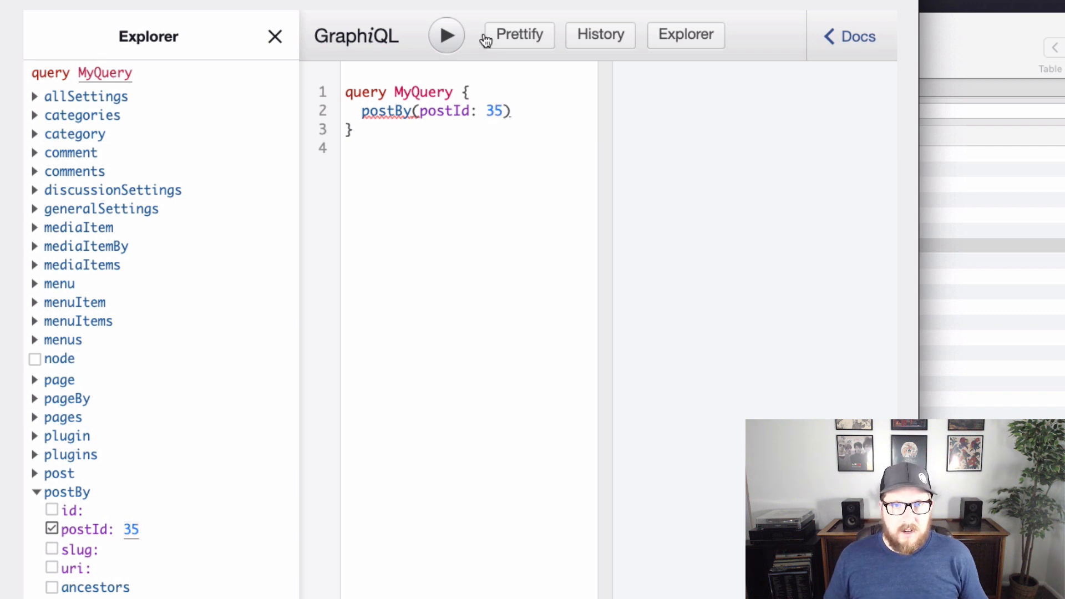
- Add title and content fields to the postBy query and run it
click(446, 34)
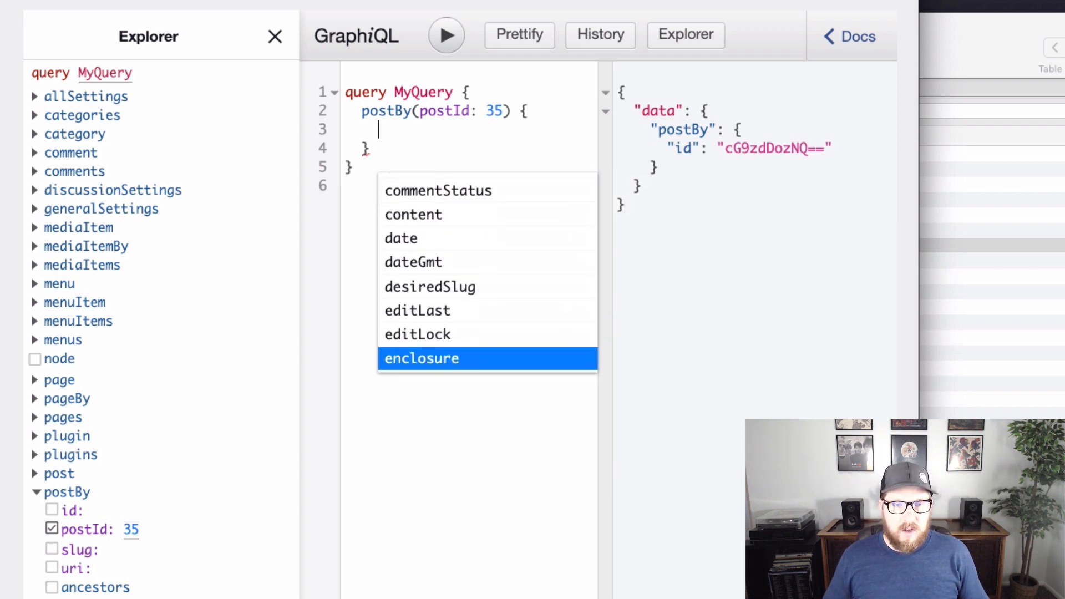
text(title)
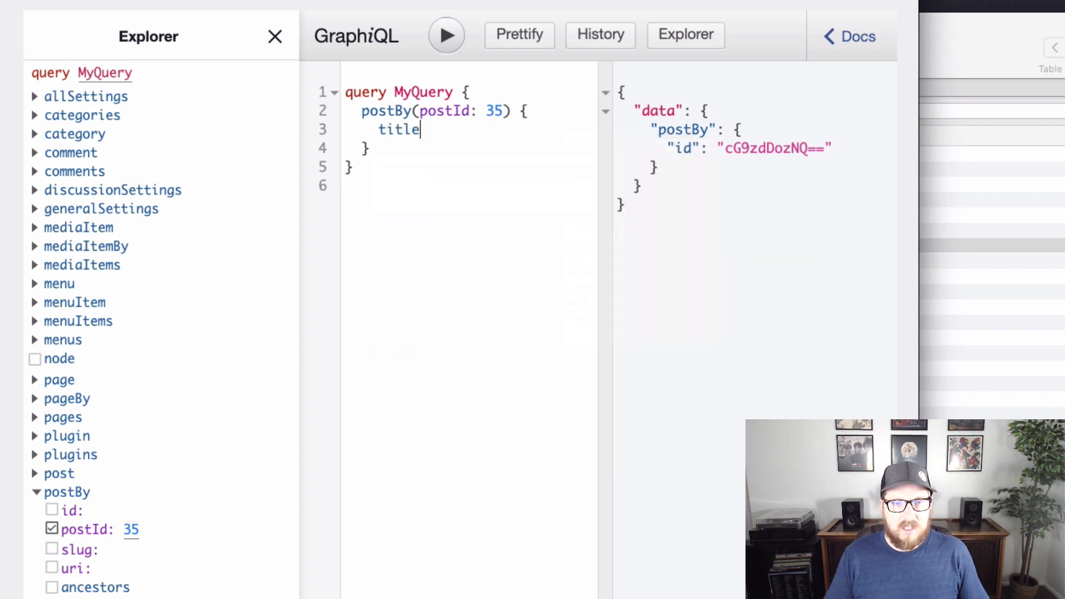
text(cont)
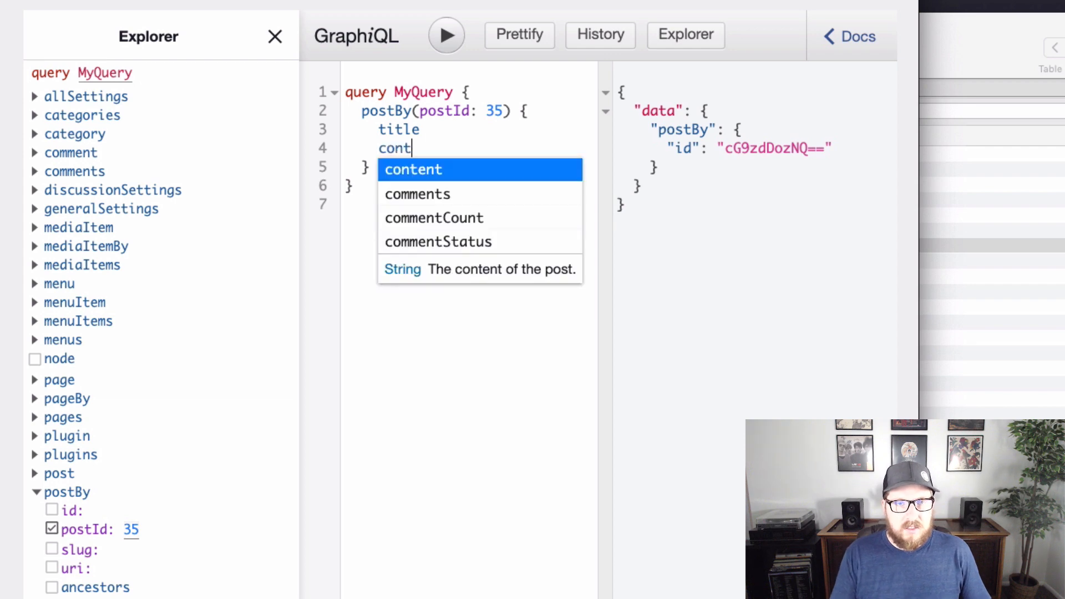
click(446, 34)
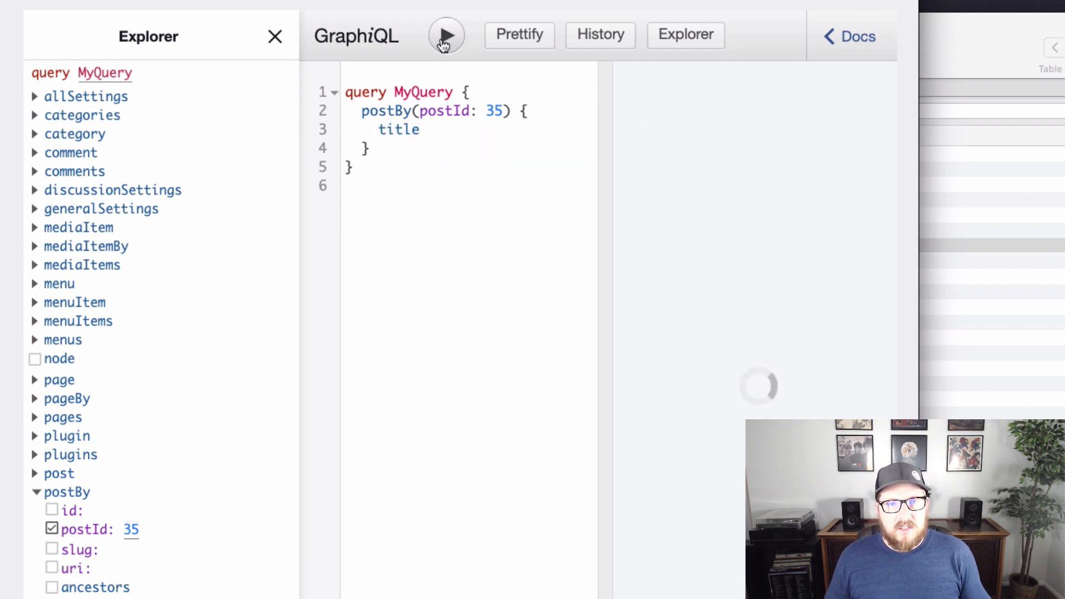
click(445, 34)
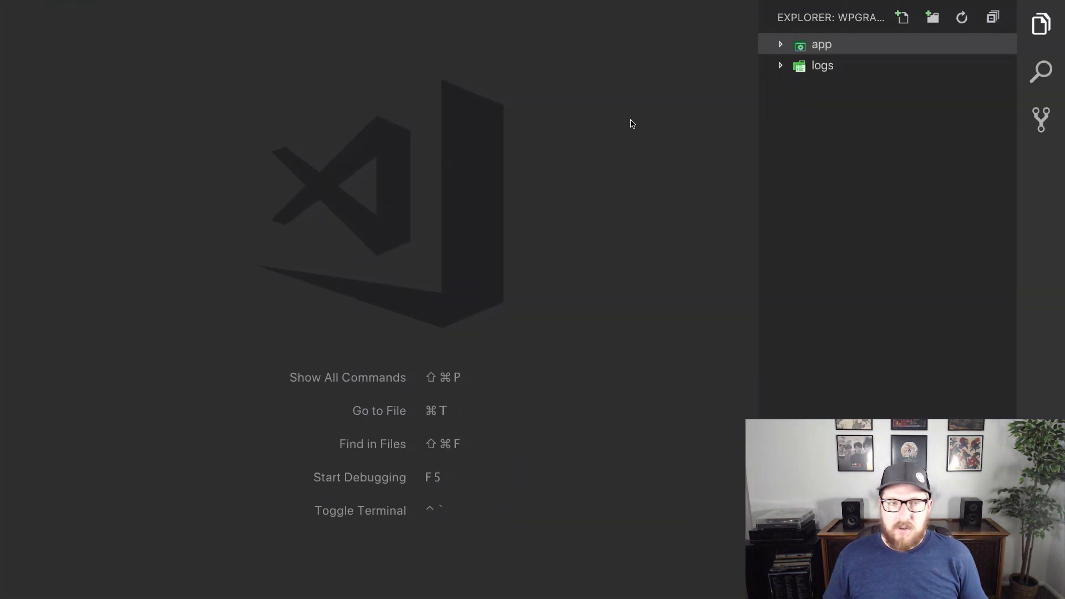
- Expand app > public > wp-content > themes to reach the twentynineteen theme folder
click(822, 45)
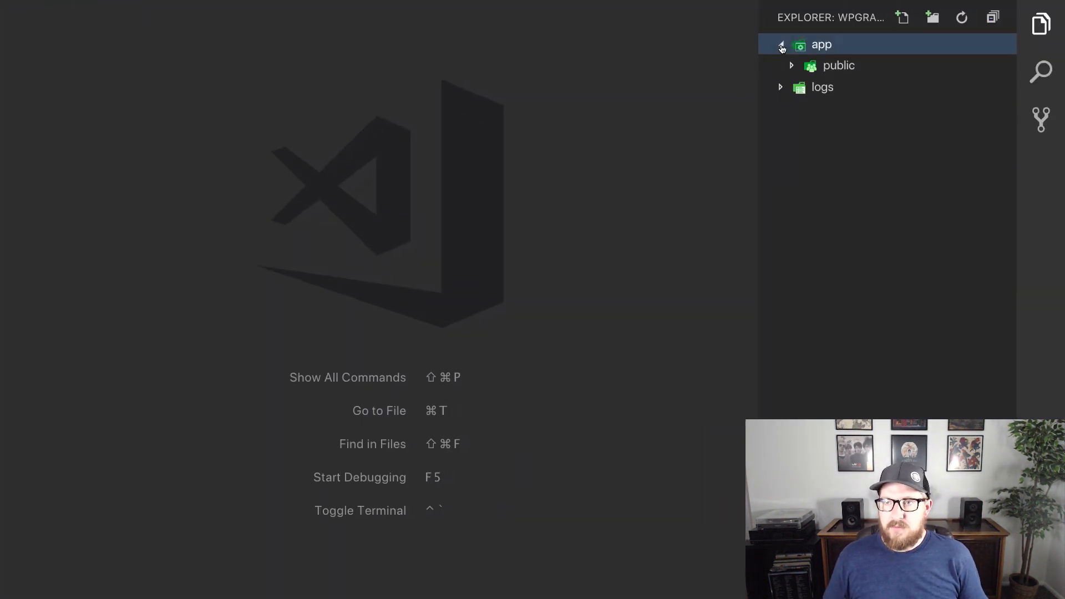
click(839, 65)
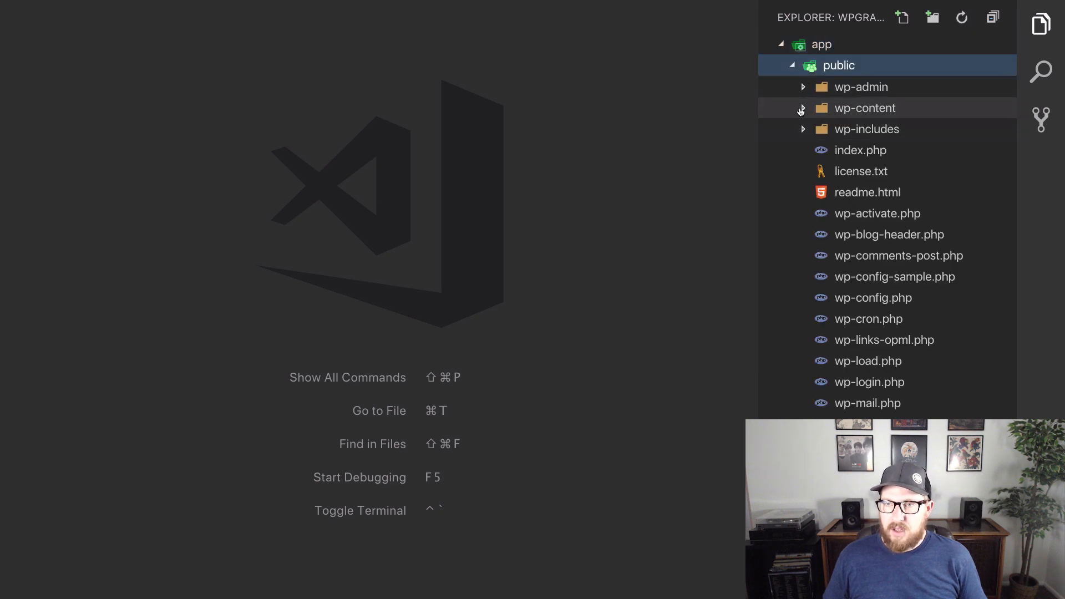
click(865, 109)
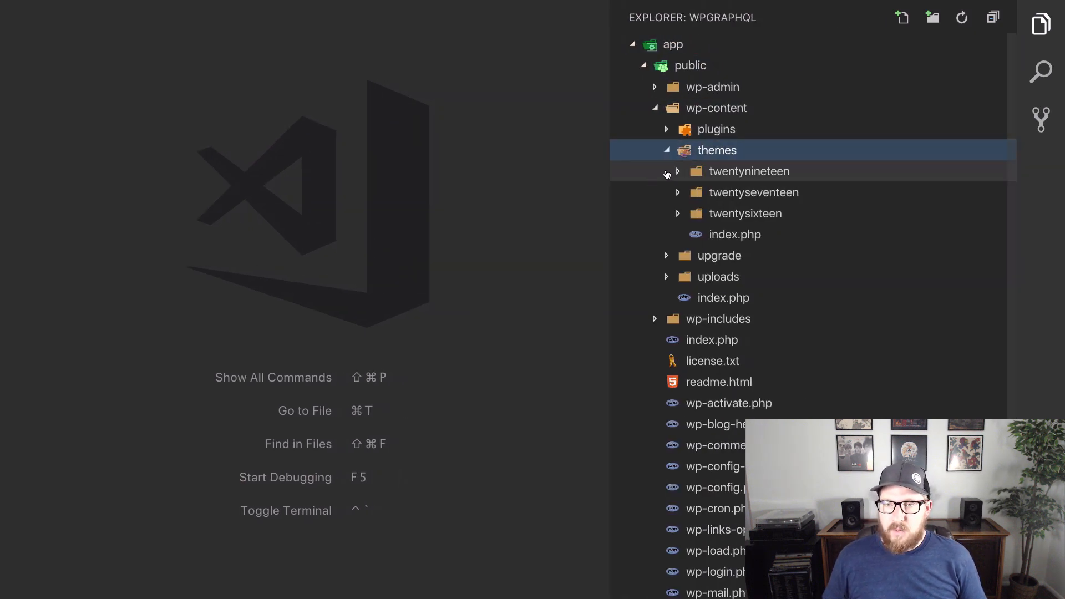
click(749, 171)
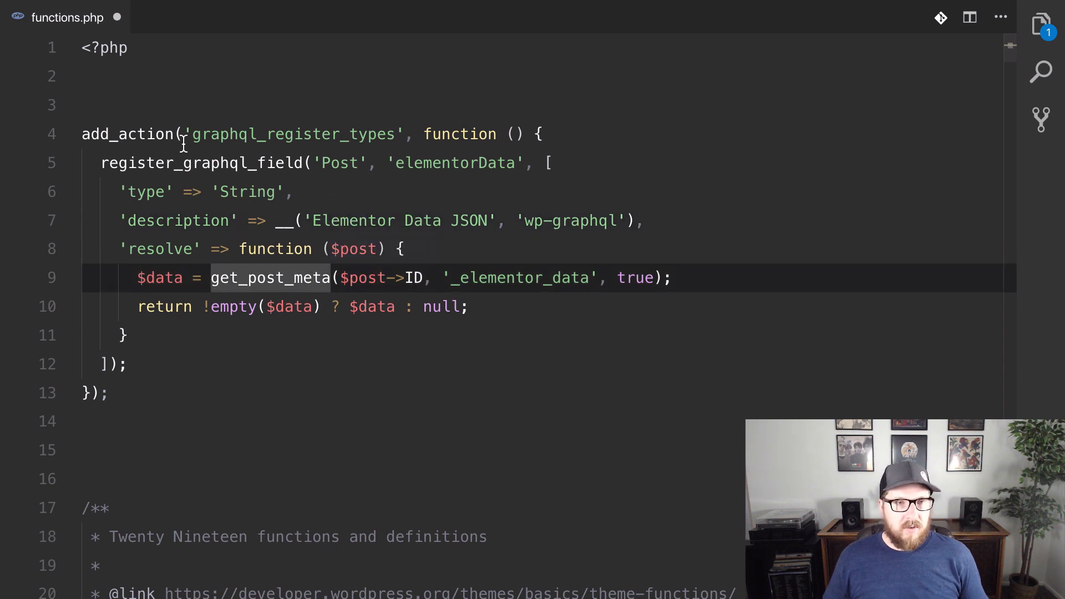
double_click(292, 134)
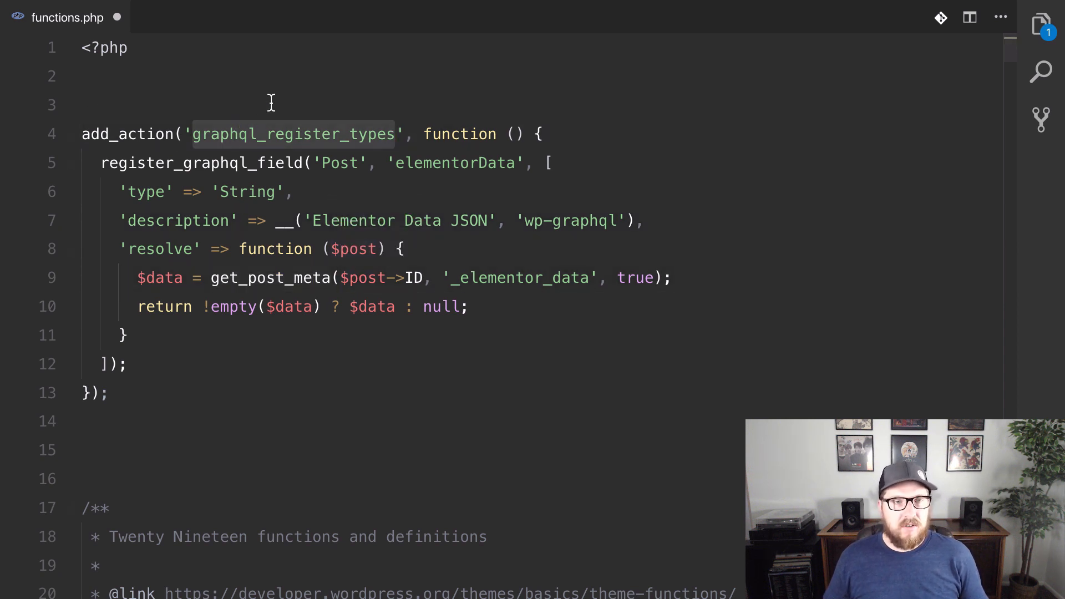
mouse_move(377, 141)
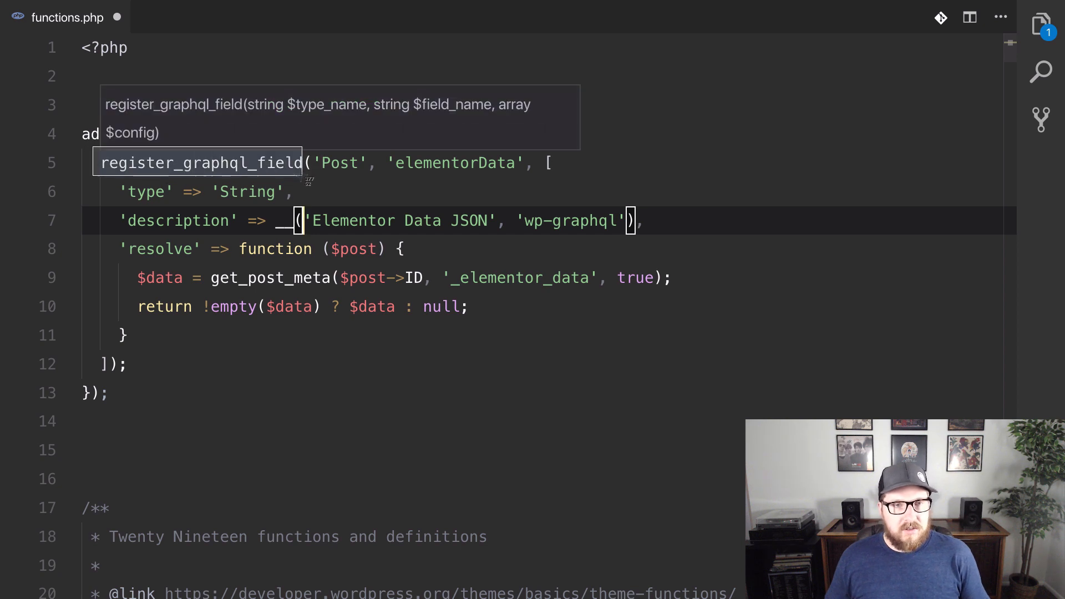
mouse_move(308, 181)
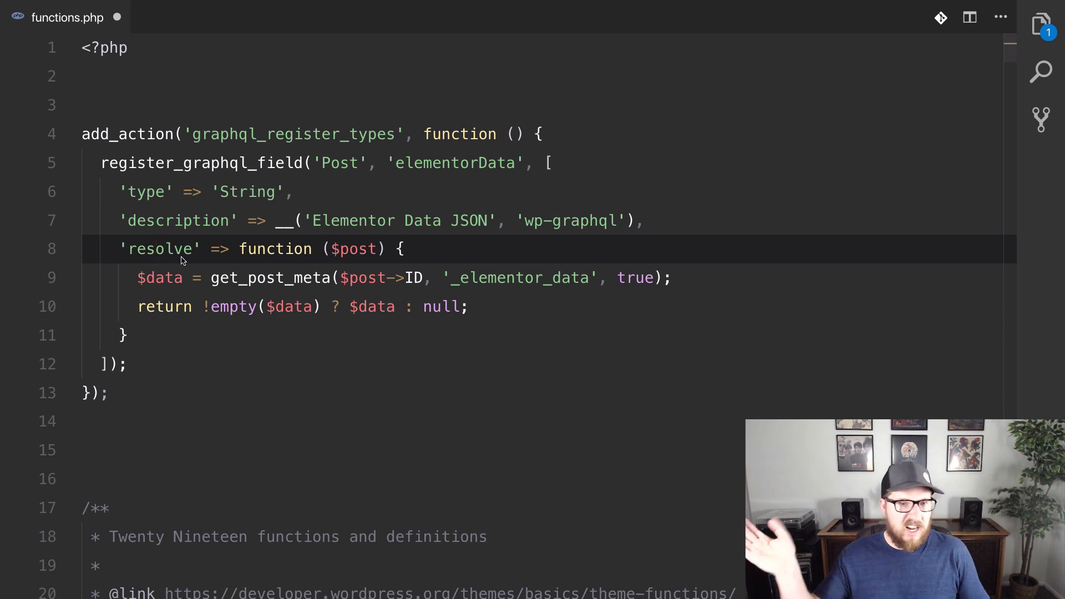
mouse_move(196, 260)
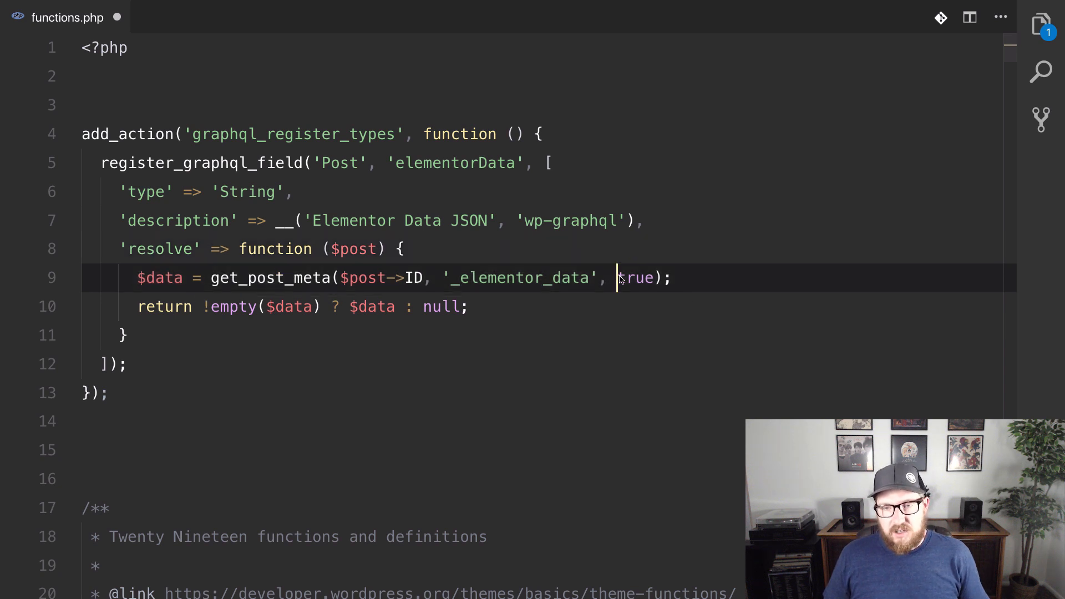
click(226, 306)
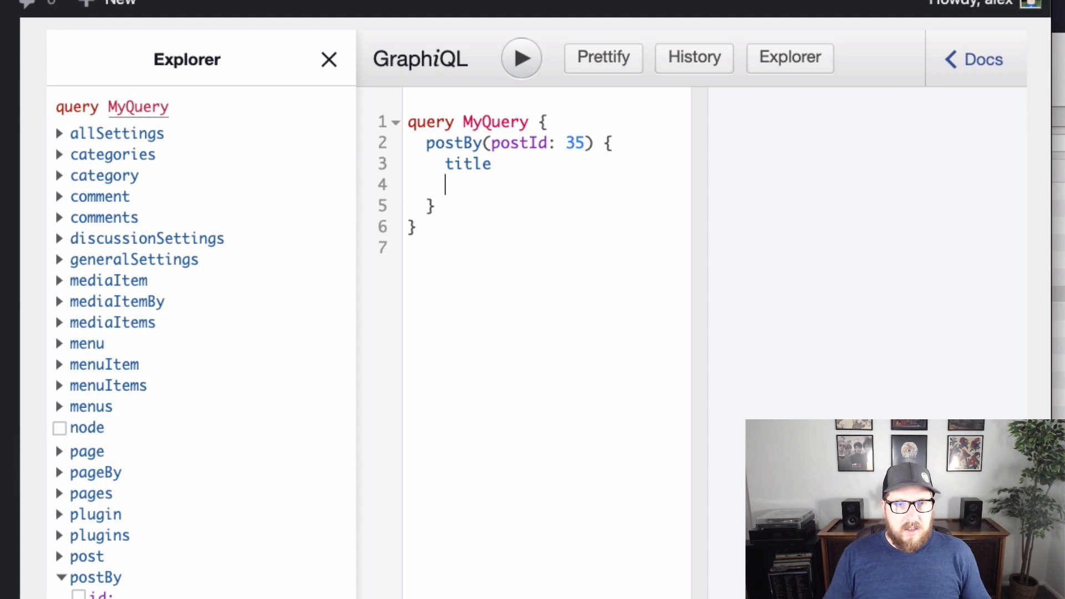
- Add elementorData to the postBy query, close the Explorer and run it
text(_elem)
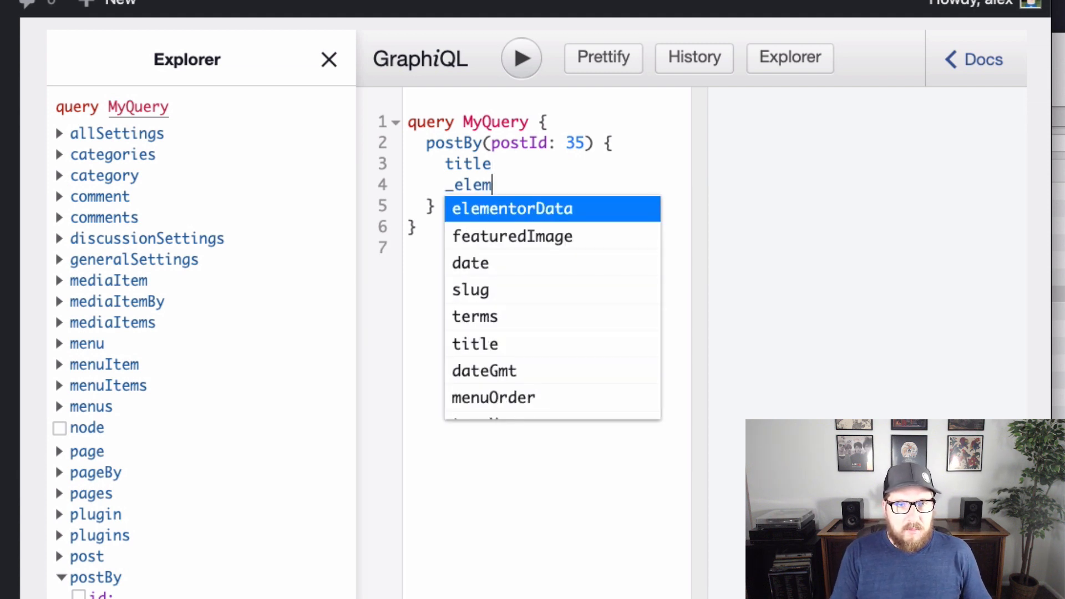
click(513, 209)
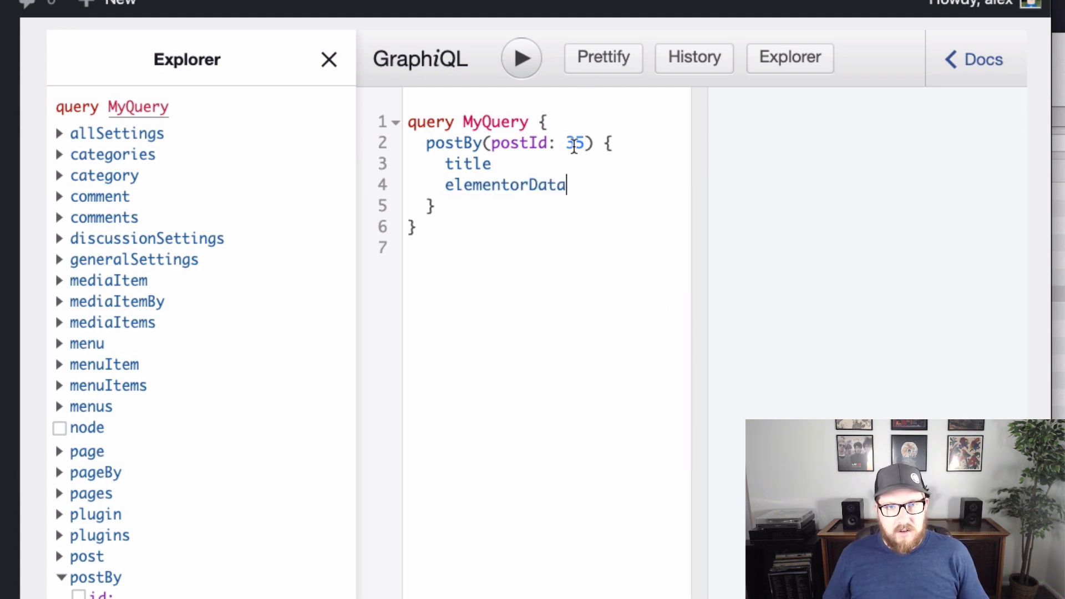
mouse_move(522, 62)
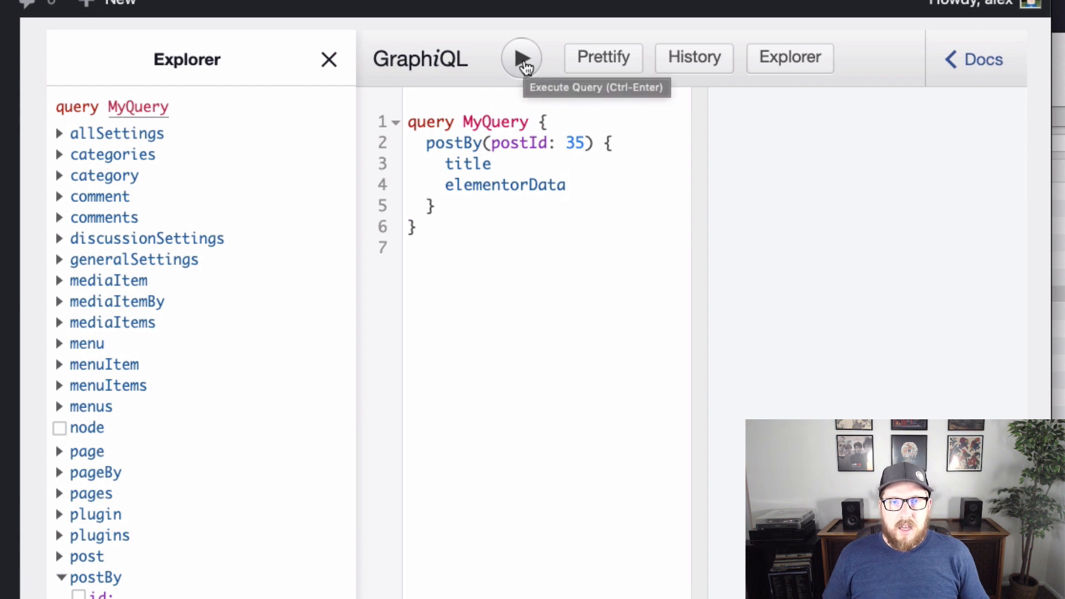
click(328, 59)
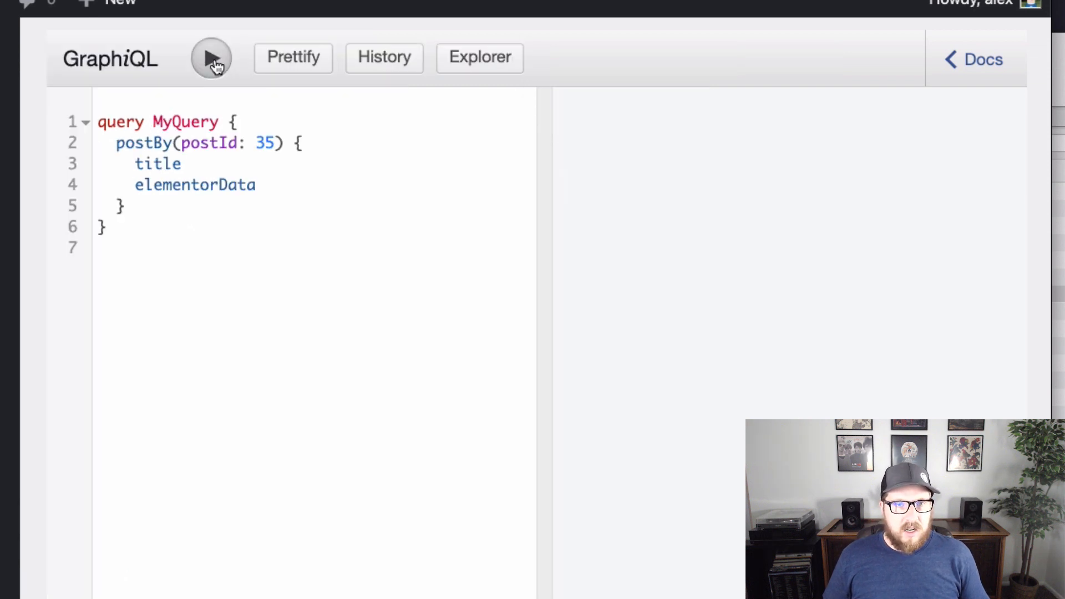
click(211, 58)
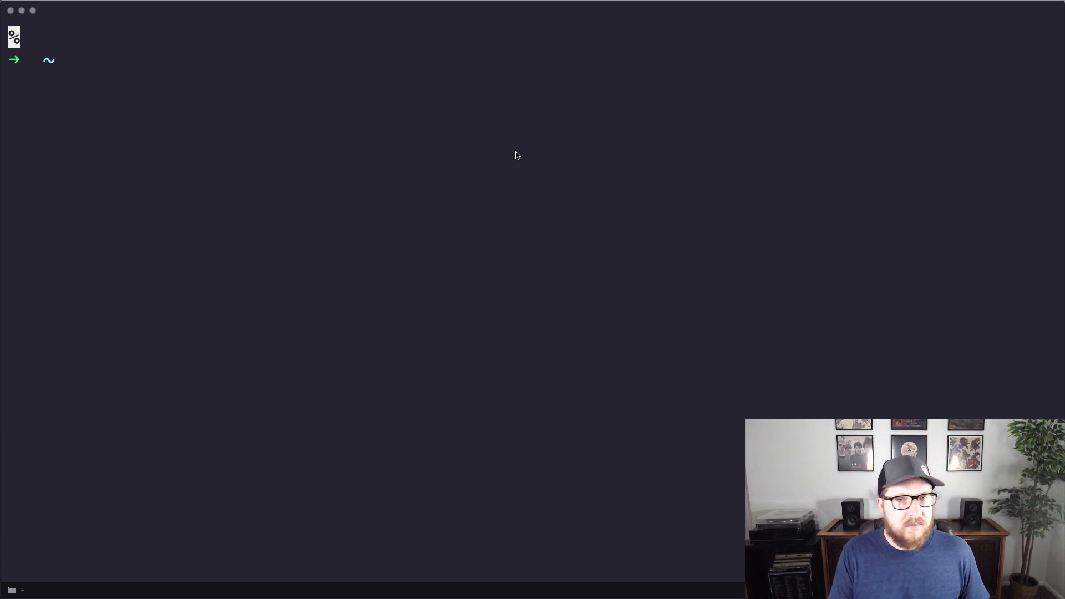
- Clear the terminal and create a new Gatsby site named elementor-test
text(dev)
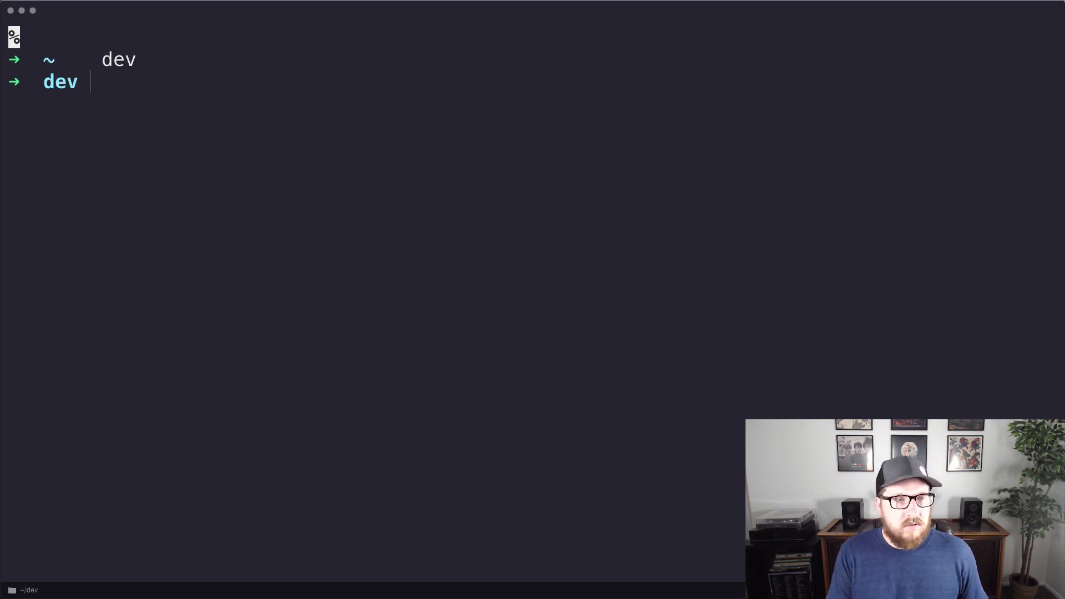
text(clea)
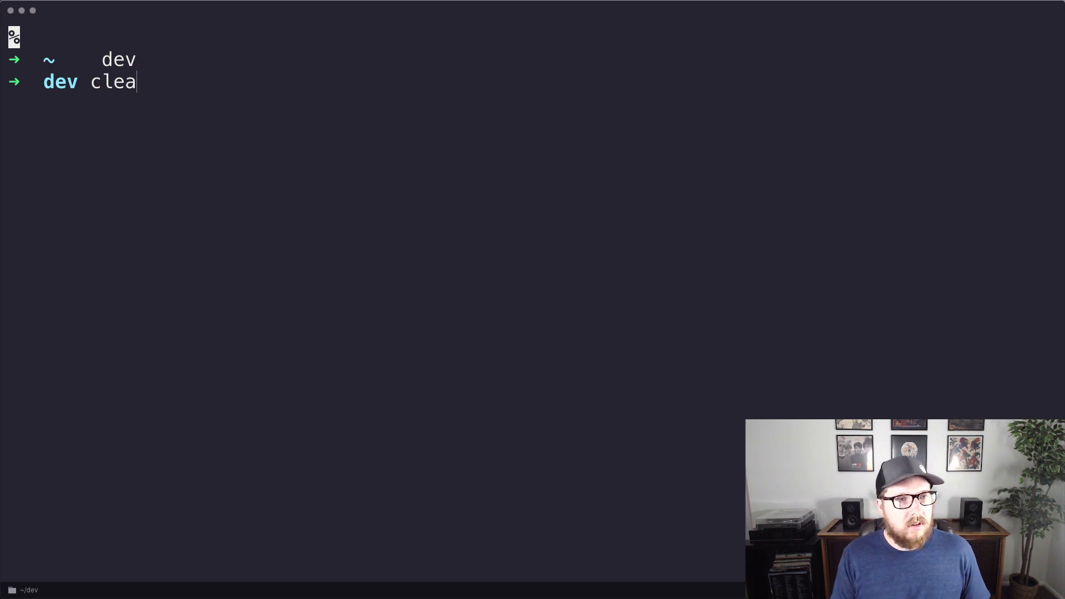
key(Enter)
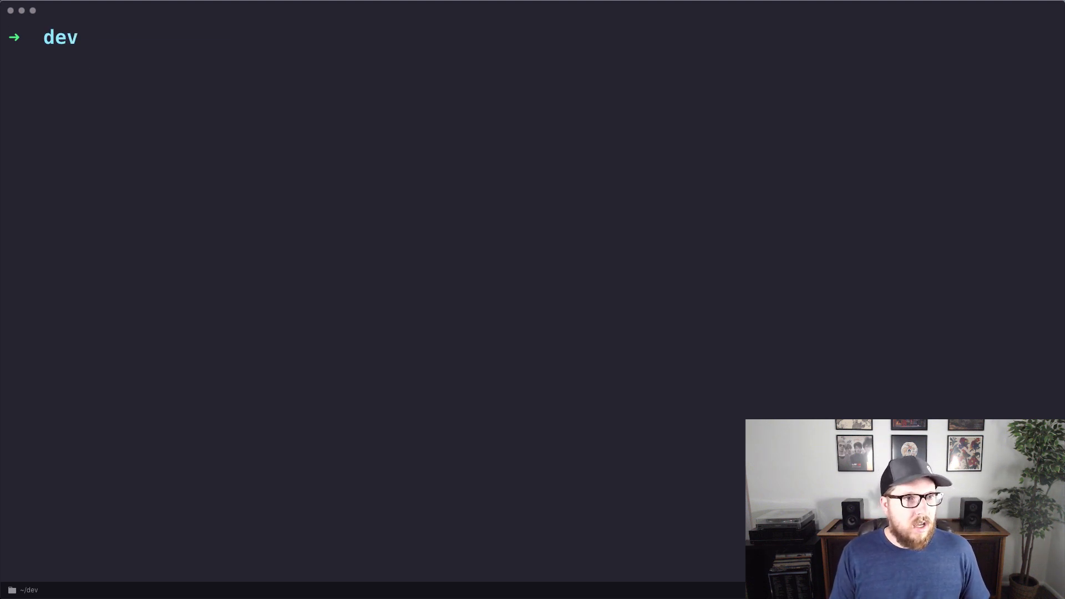
text(gatsb)
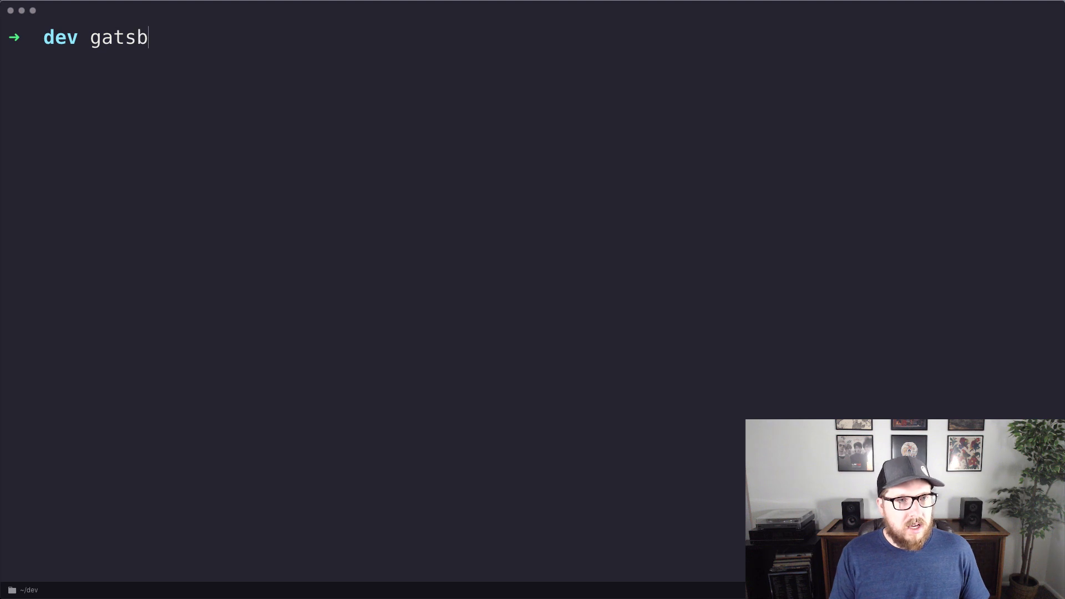
text(y new)
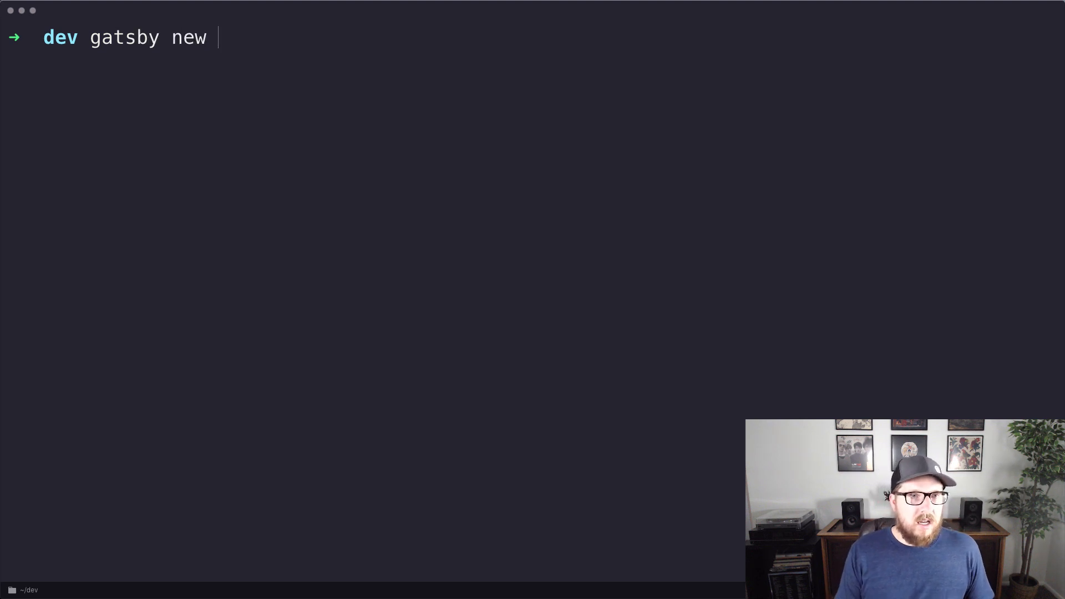
text(elementor-te)
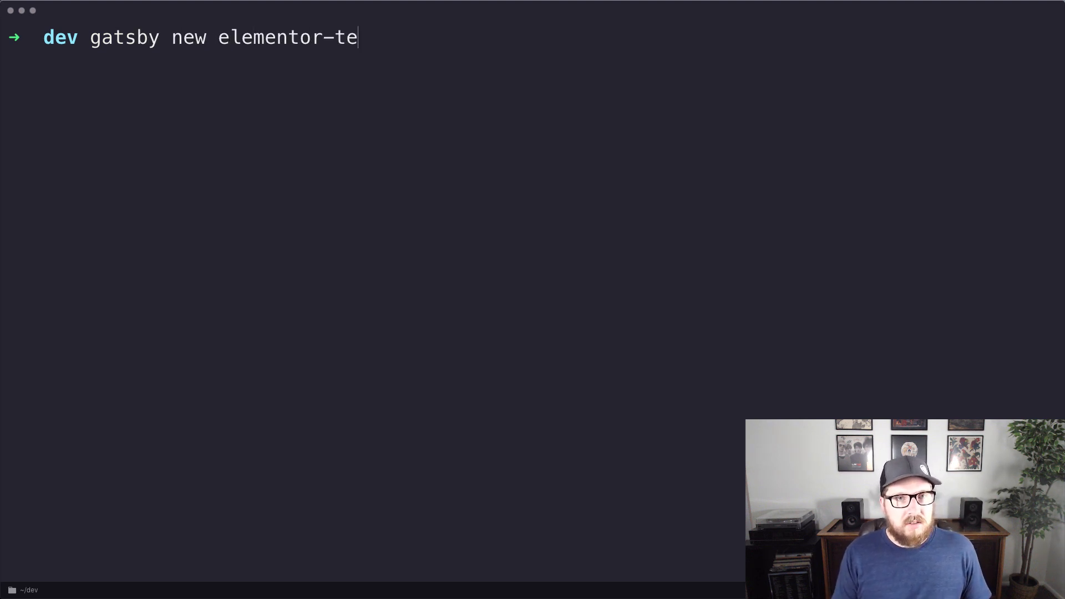
key(Enter)
text(c)
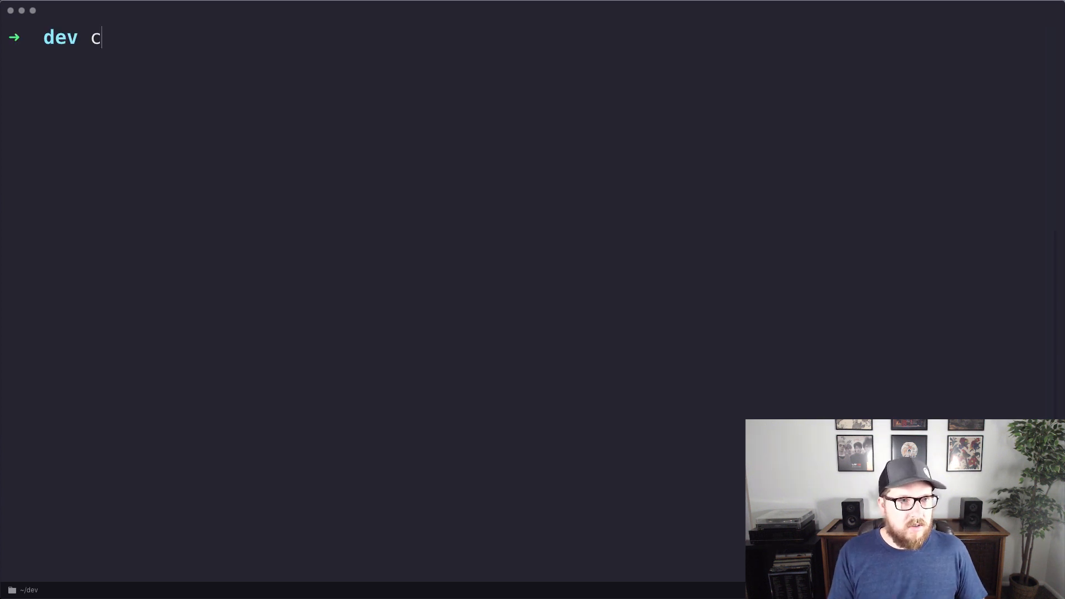
- Move into elementor-test and install gatsby-source-graphql via npm
text(d el)
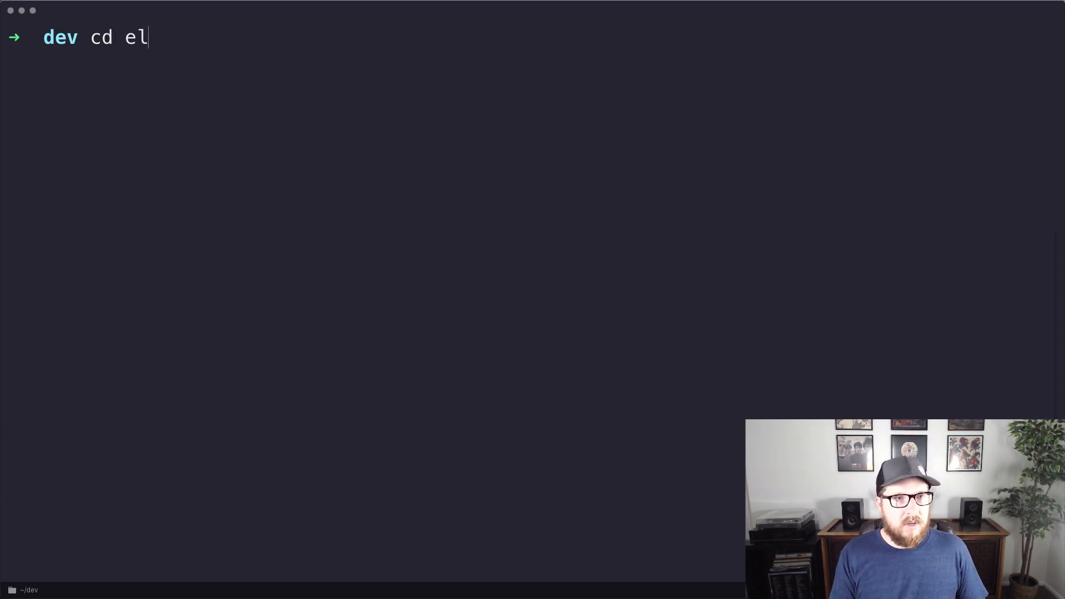
key(Enter)
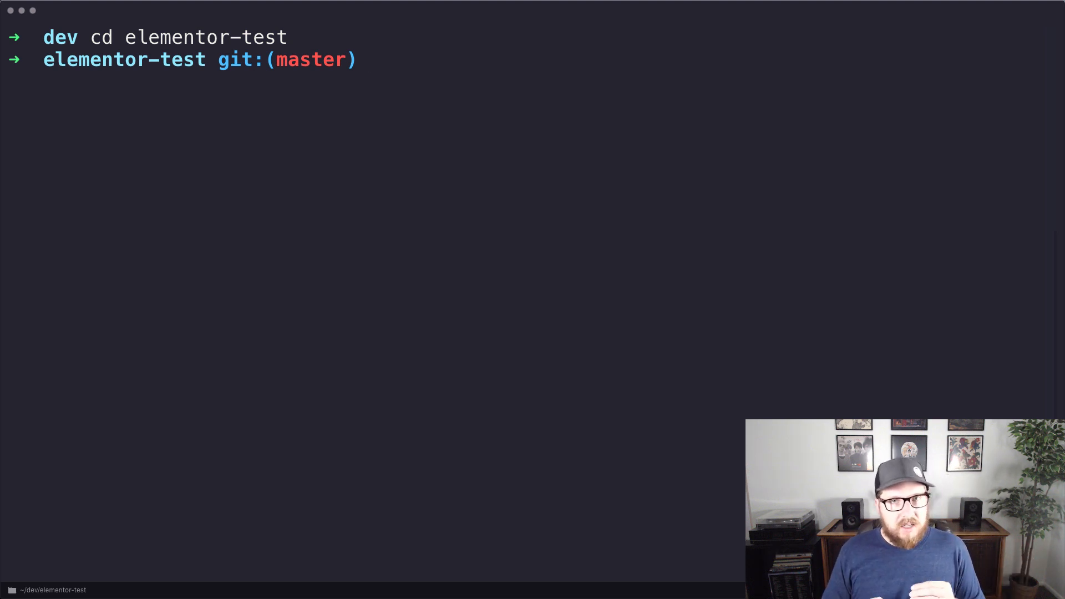
text(npm)
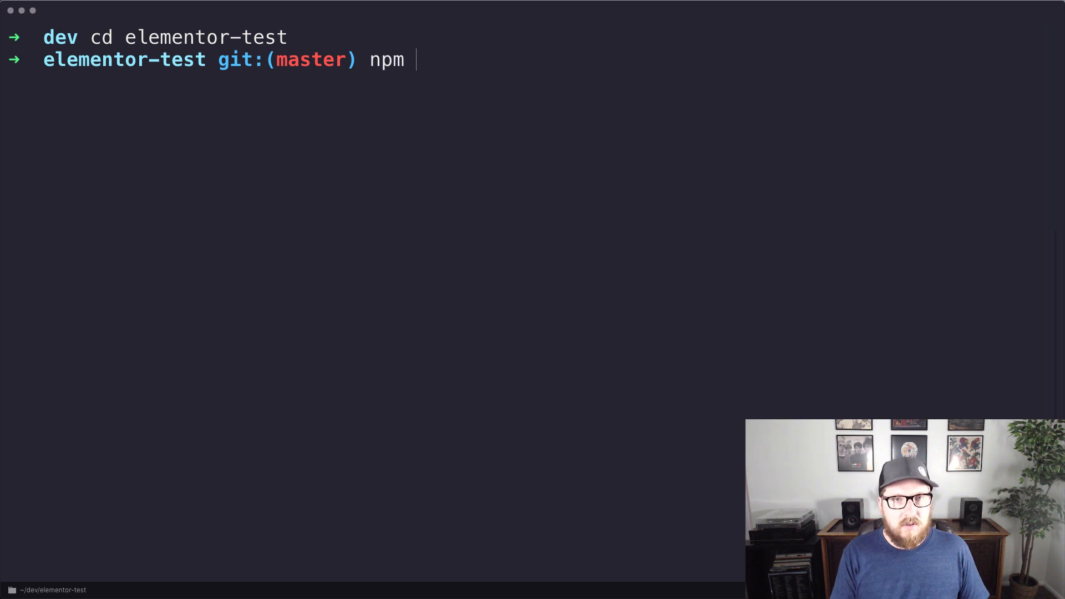
text(i gatsby-source-graphql)
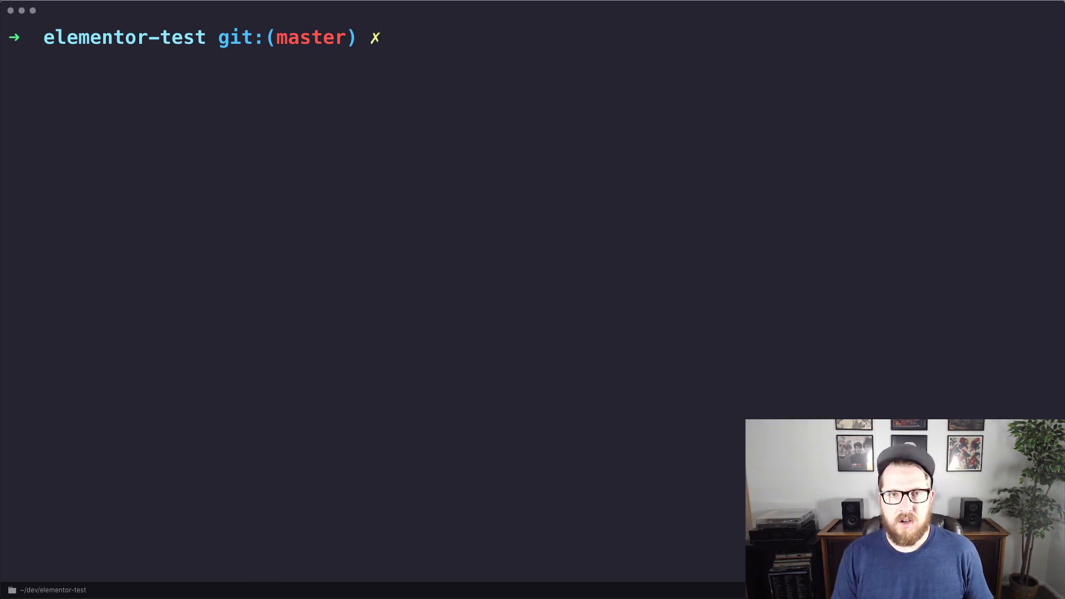
- Open the project with code . and edit gatsby-config.js to configure gatsby-source-graphql for wpgraphql.local
text(code .)
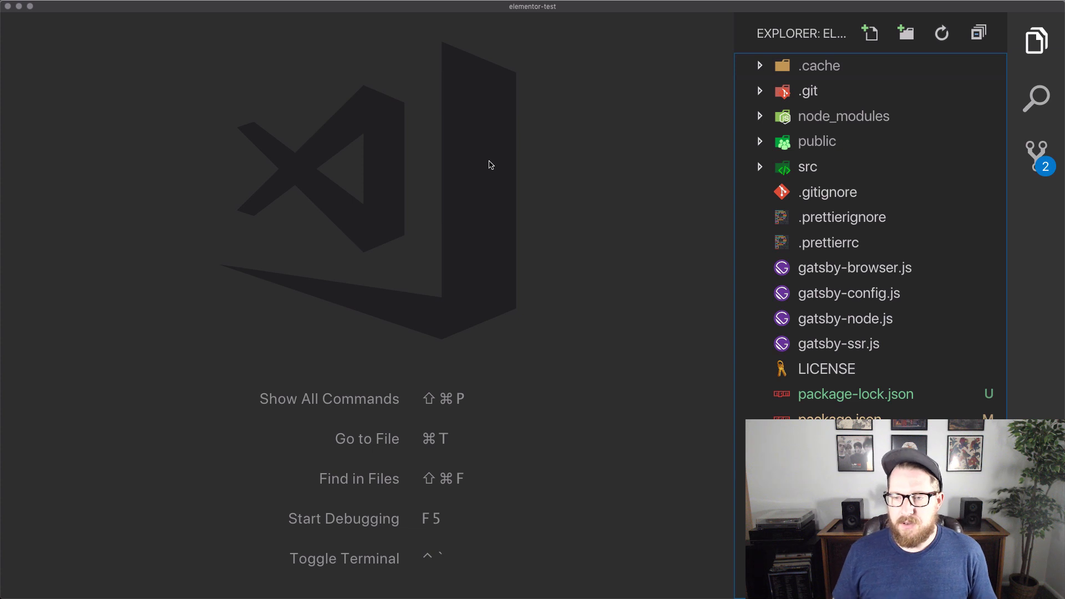
mouse_move(351, 247)
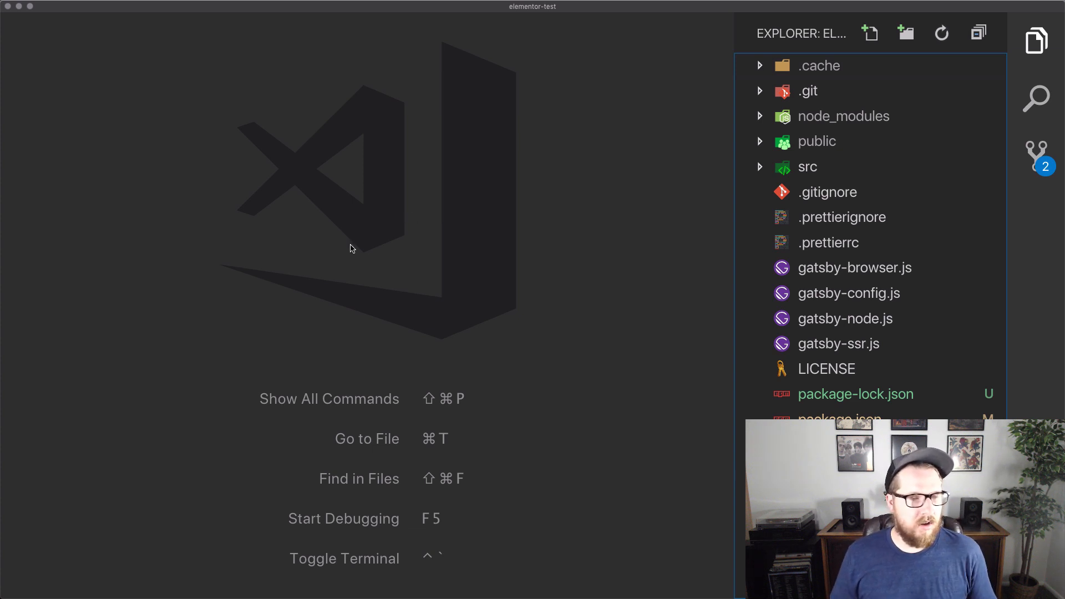
mouse_move(714, 182)
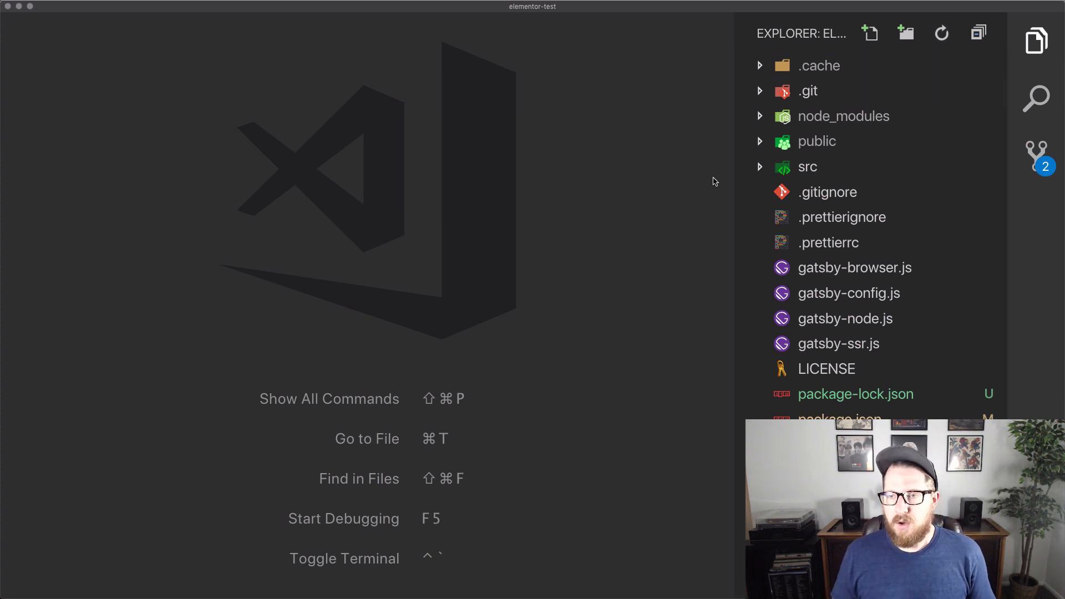
click(849, 293)
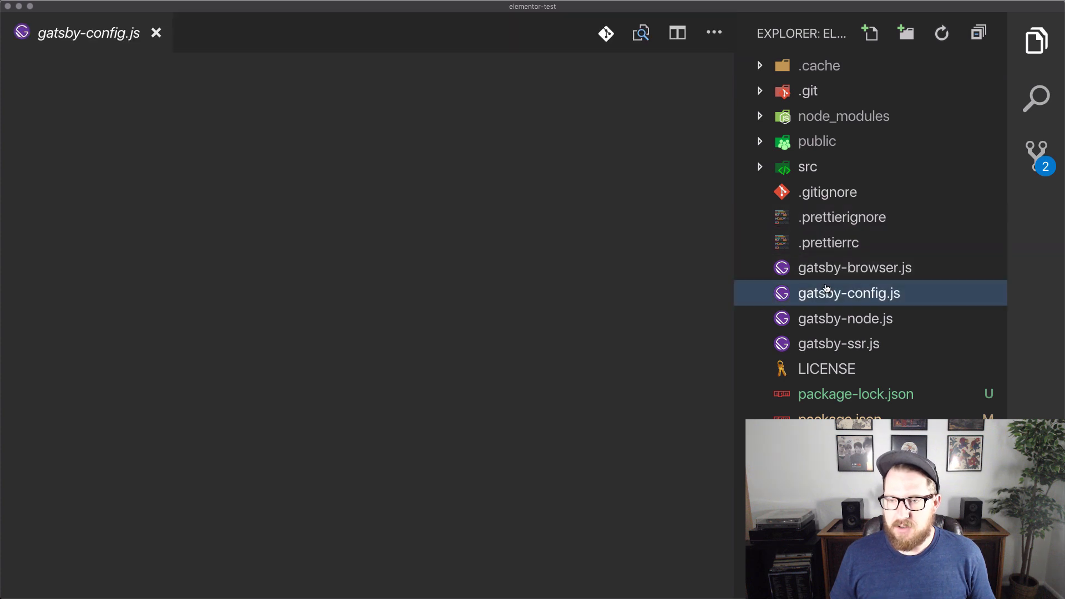
double_click(849, 293)
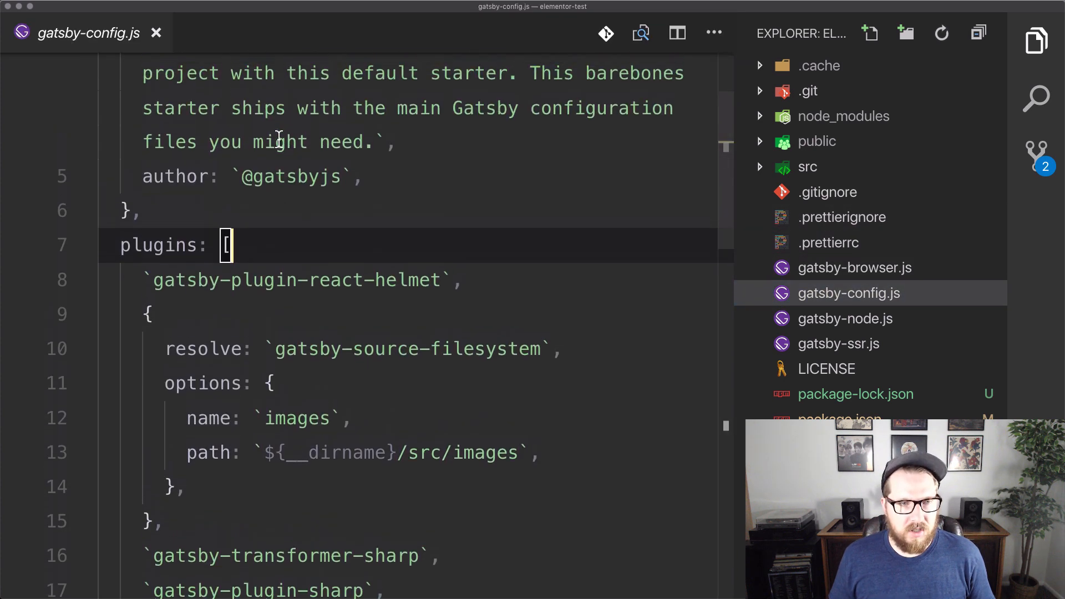
scroll(down, 3)
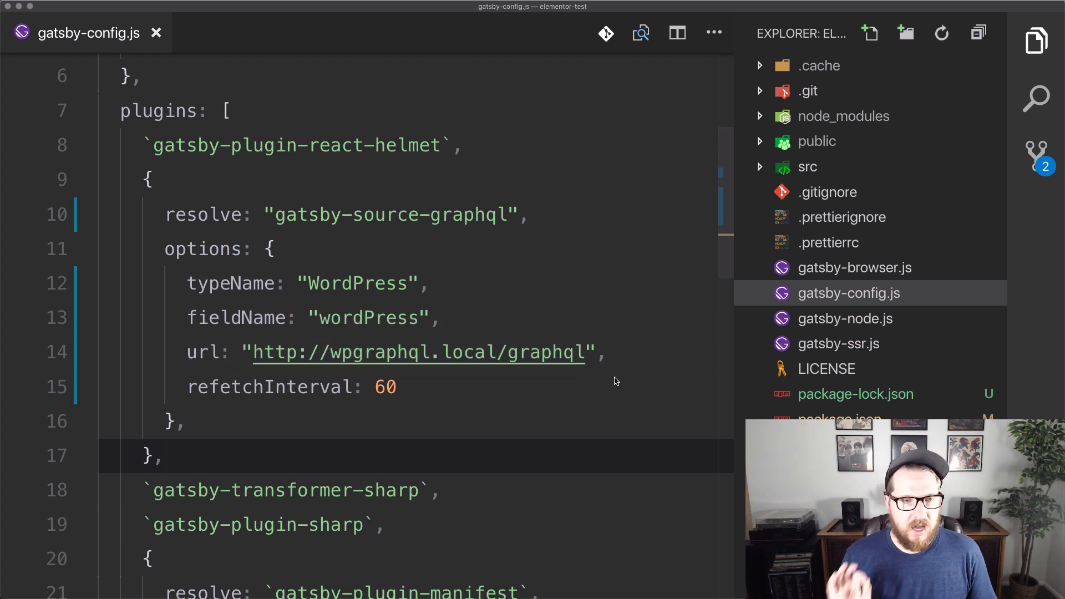
mouse_move(626, 379)
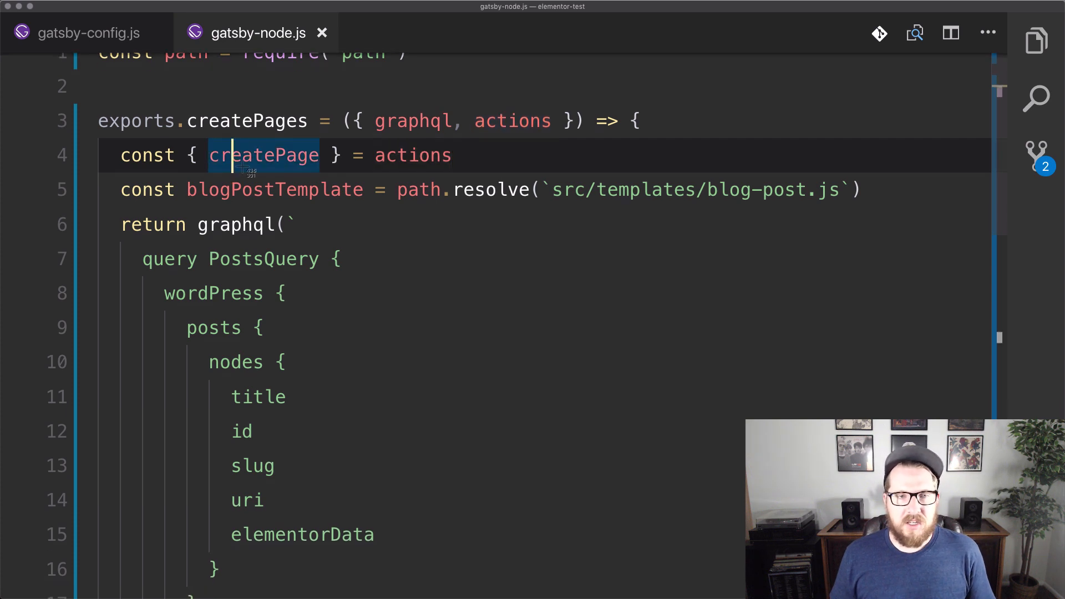
mouse_move(684, 246)
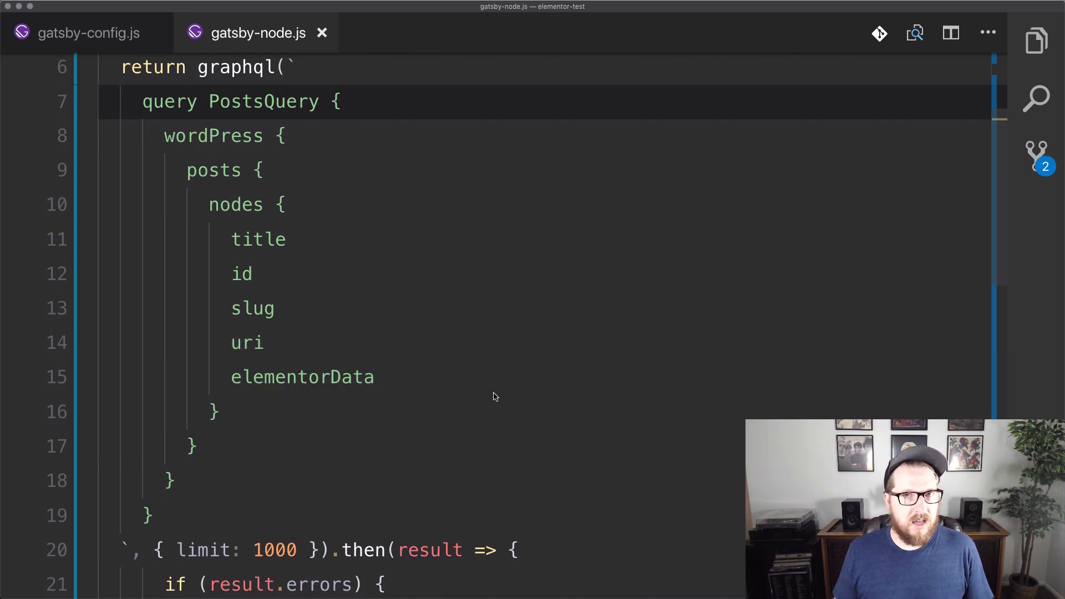
- Review gatsby-node.js's createPages query and the createPage call using blogPostTemplate
scroll(down, 3)
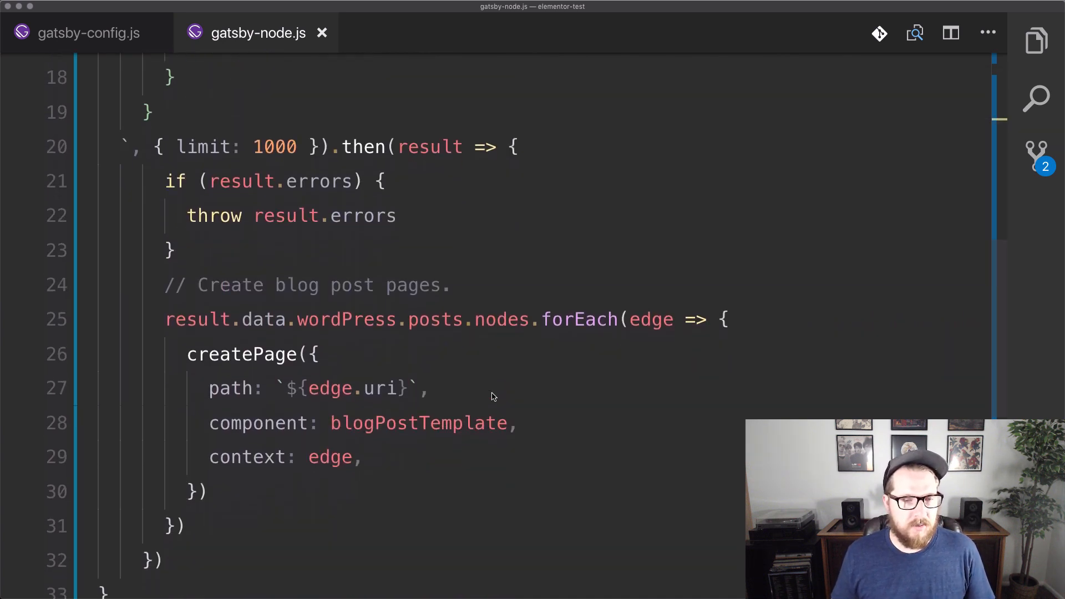
scroll(down, 3)
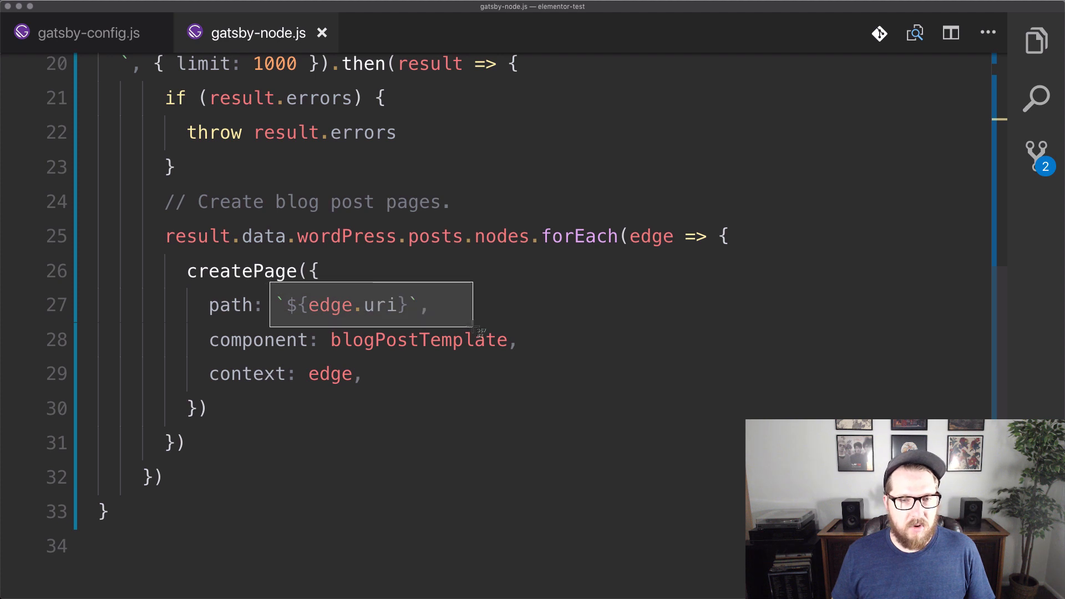
mouse_move(528, 367)
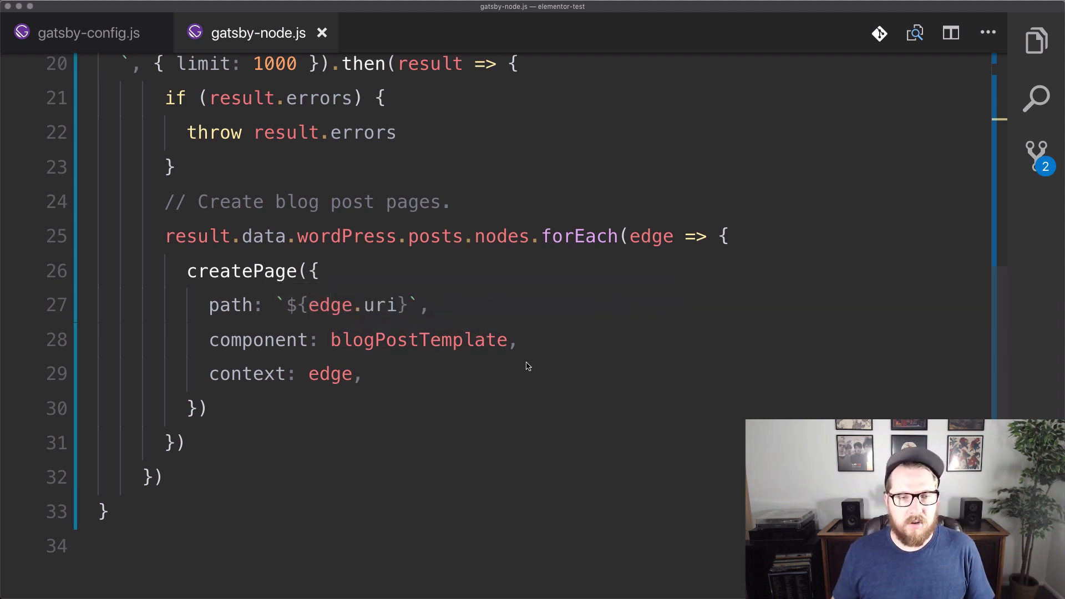
double_click(419, 341)
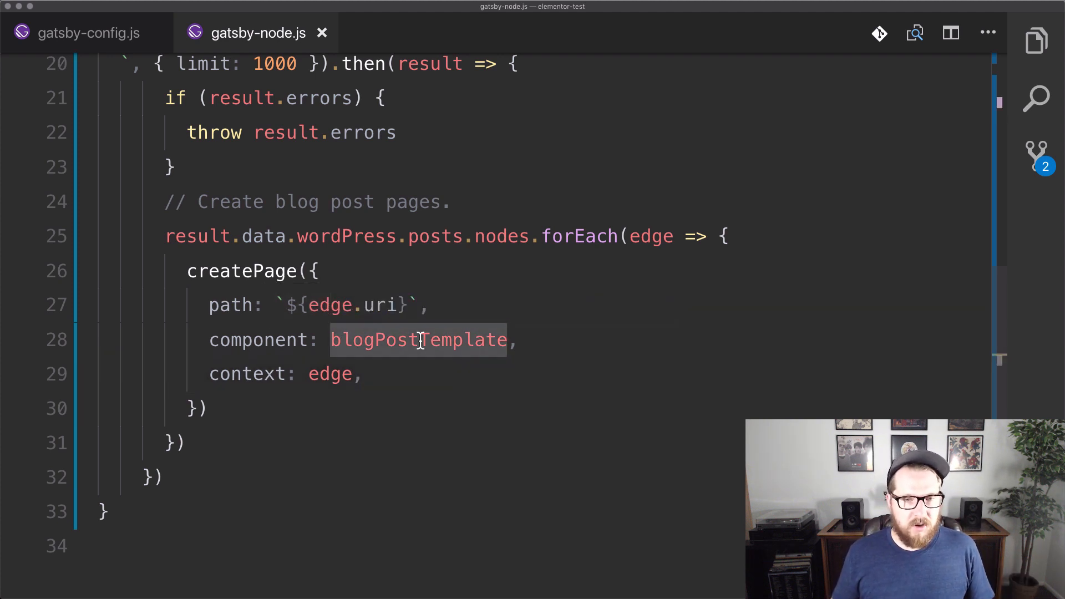
scroll(down, 3)
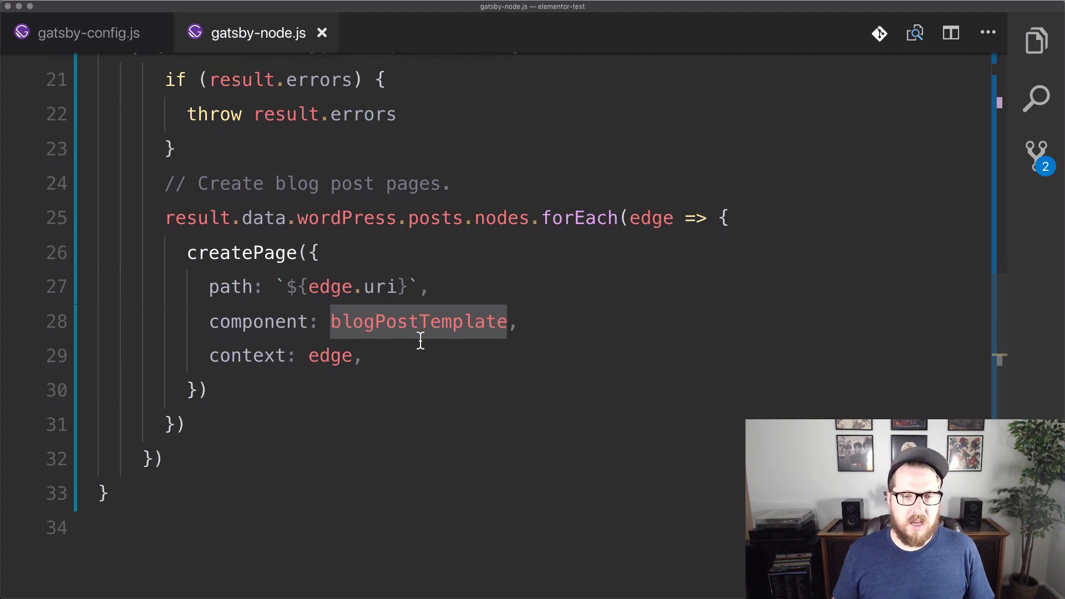
mouse_move(188, 339)
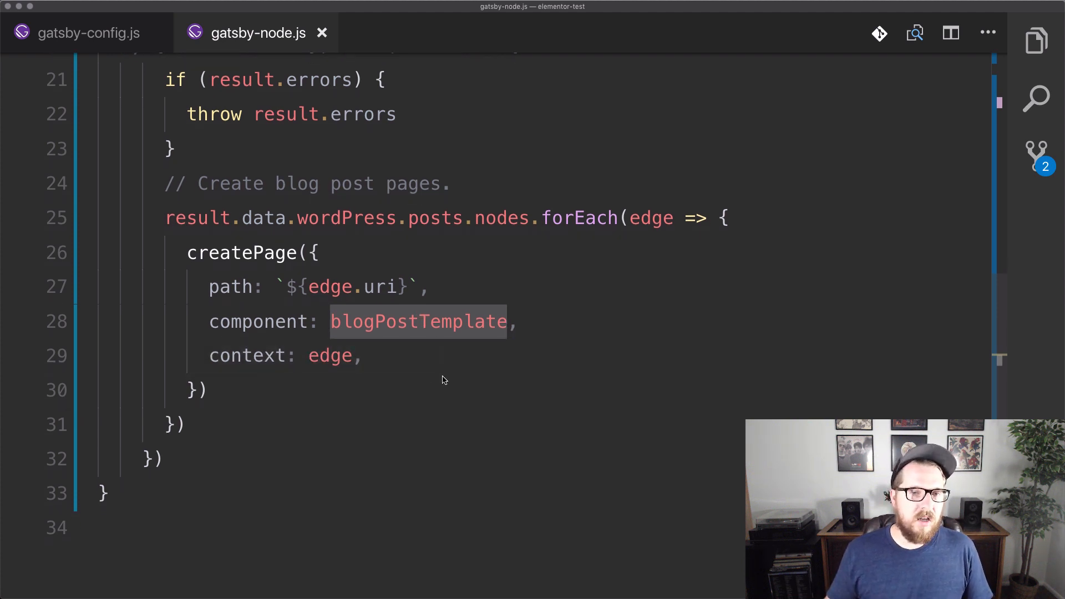
scroll(up, 3)
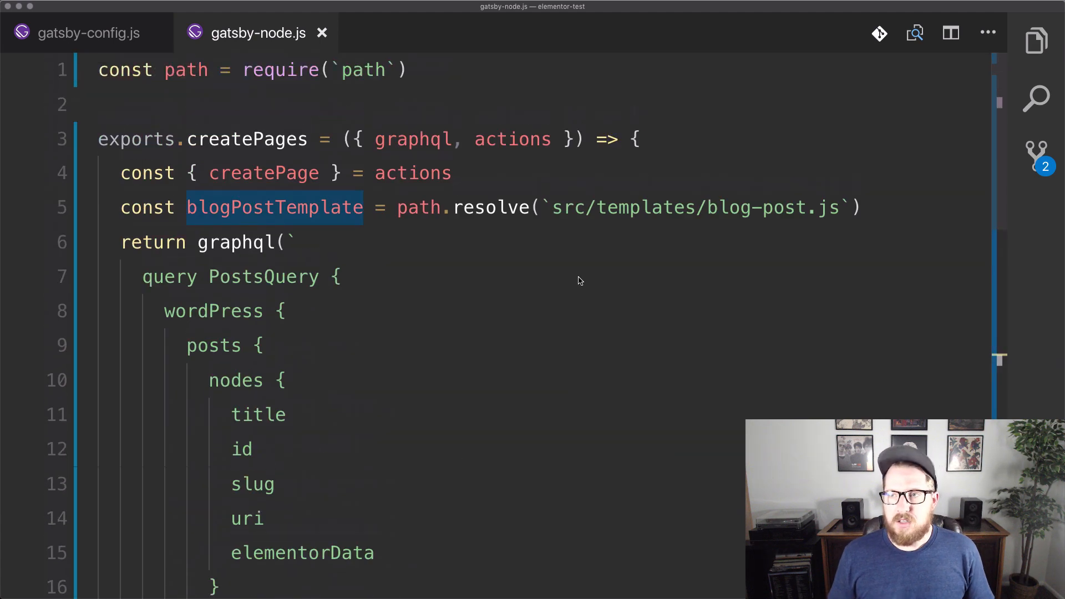
click(730, 208)
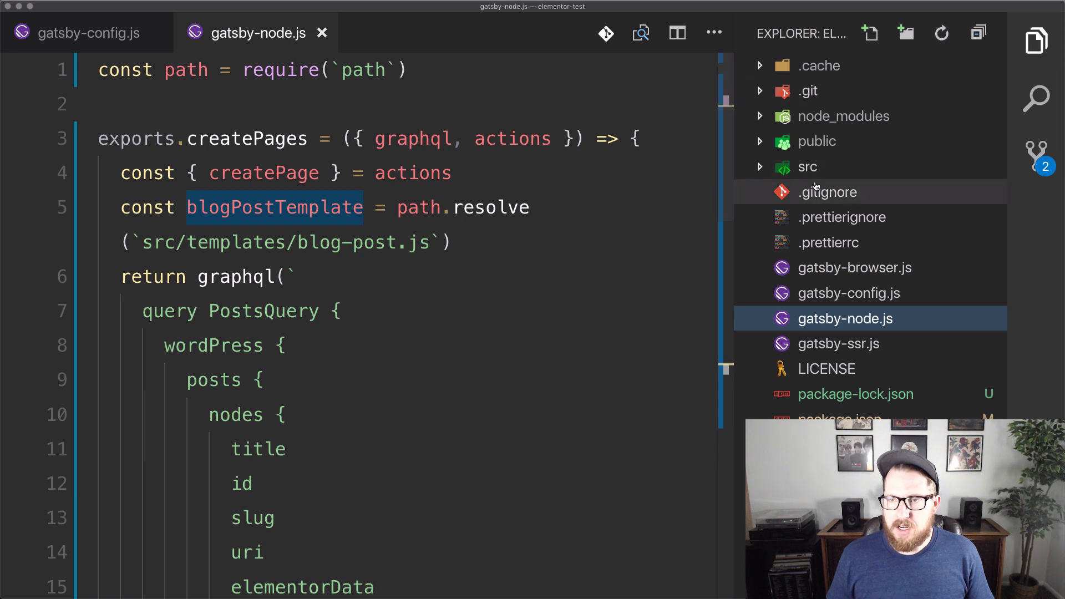
- Remove the Image import from index.js, check post Elementor #35 via Quick Edit, and return to the terminal
click(807, 166)
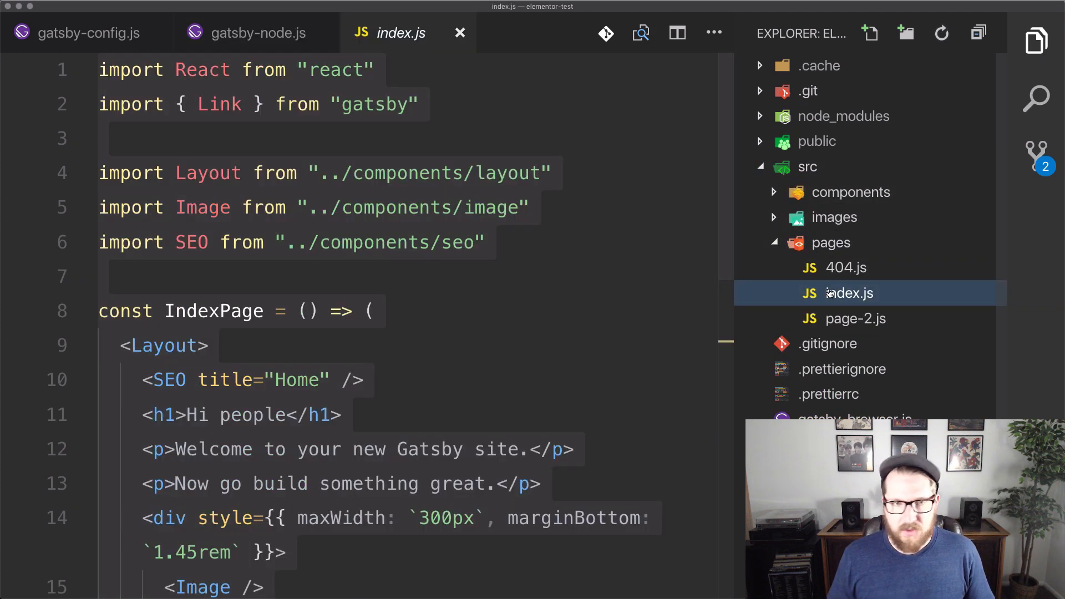
scroll(down, 3)
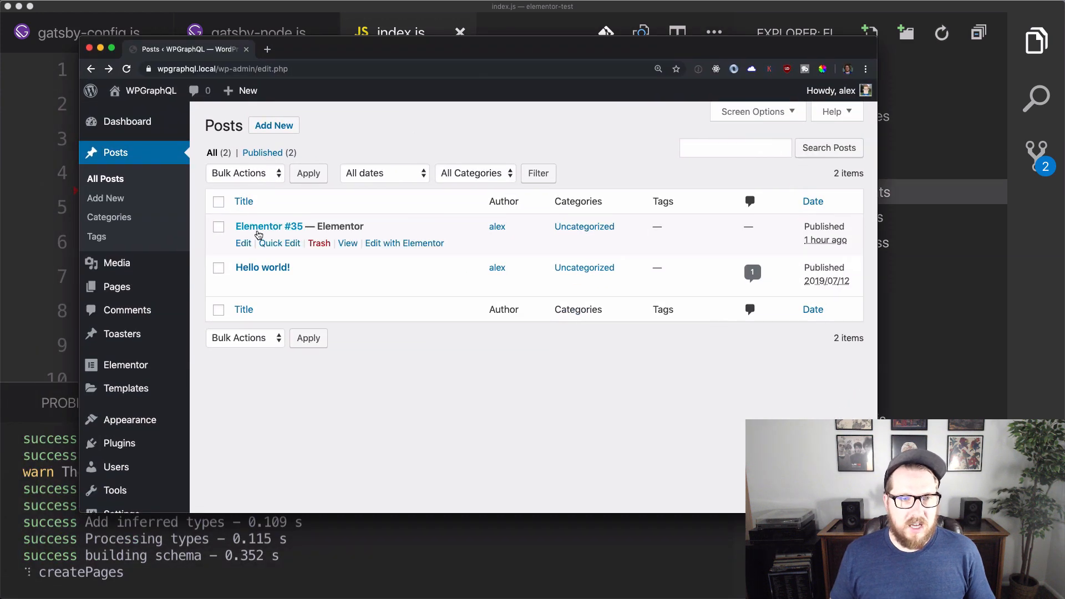
click(279, 243)
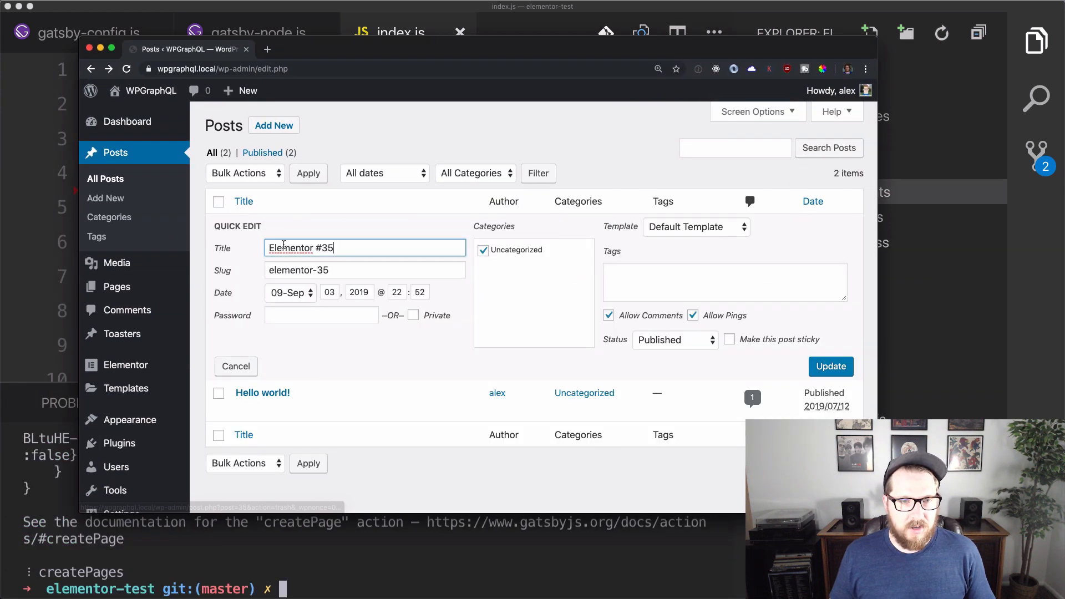
click(364, 270)
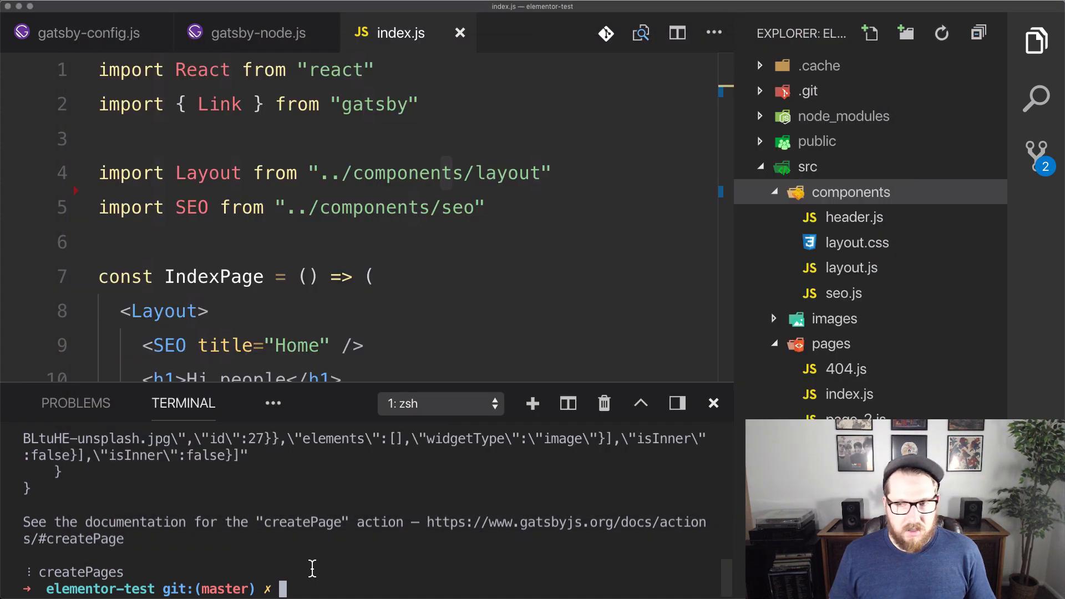
mouse_move(518, 461)
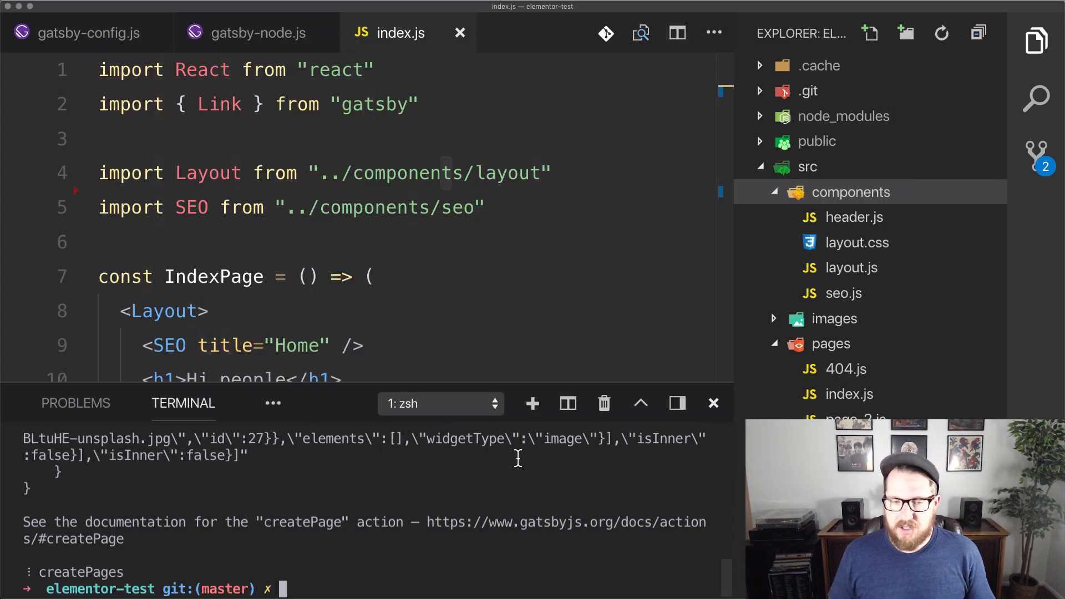
- Create a templates folder inside src and verify its path in gatsby-node.js
click(850, 192)
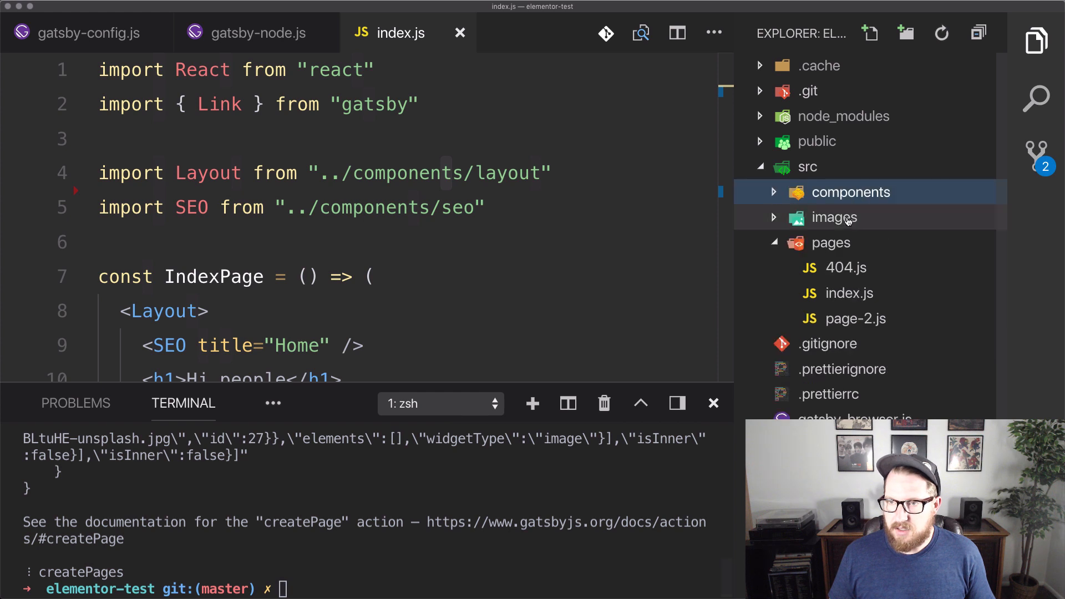
right_click(808, 166)
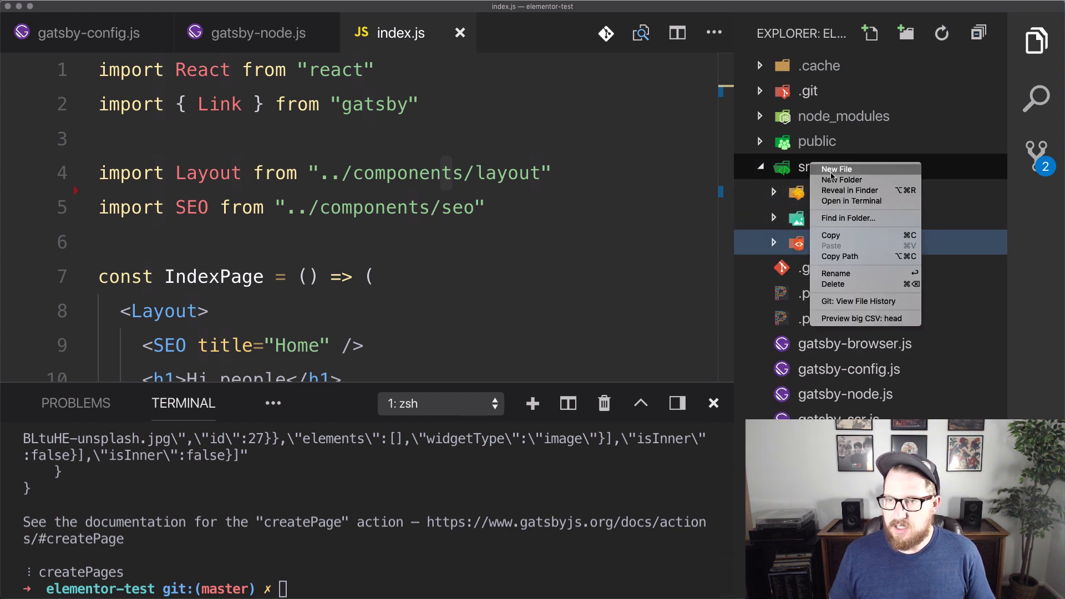
click(842, 180)
text(templates)
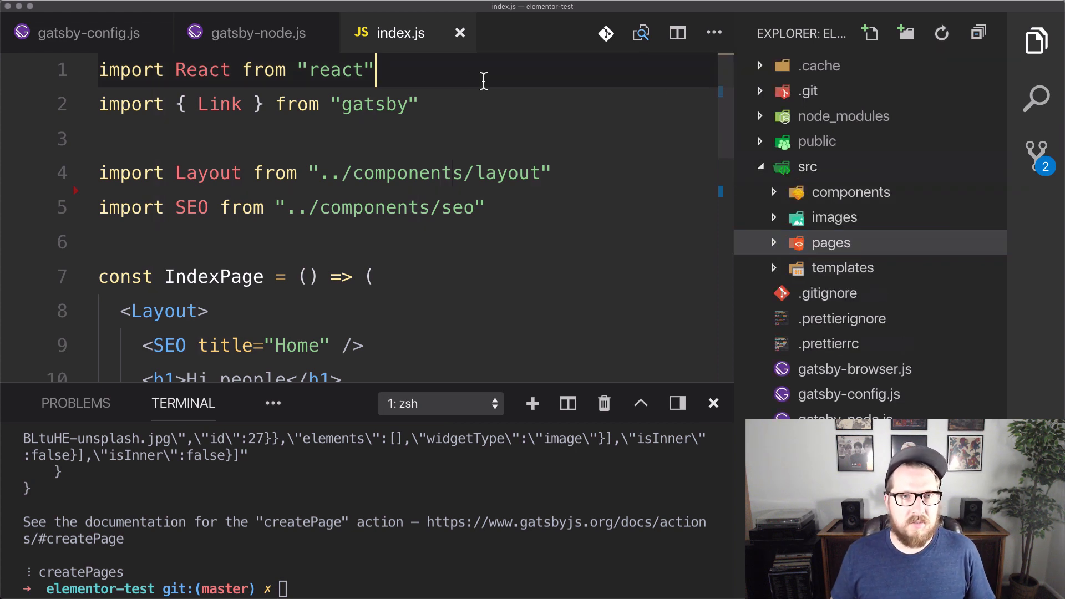
click(256, 32)
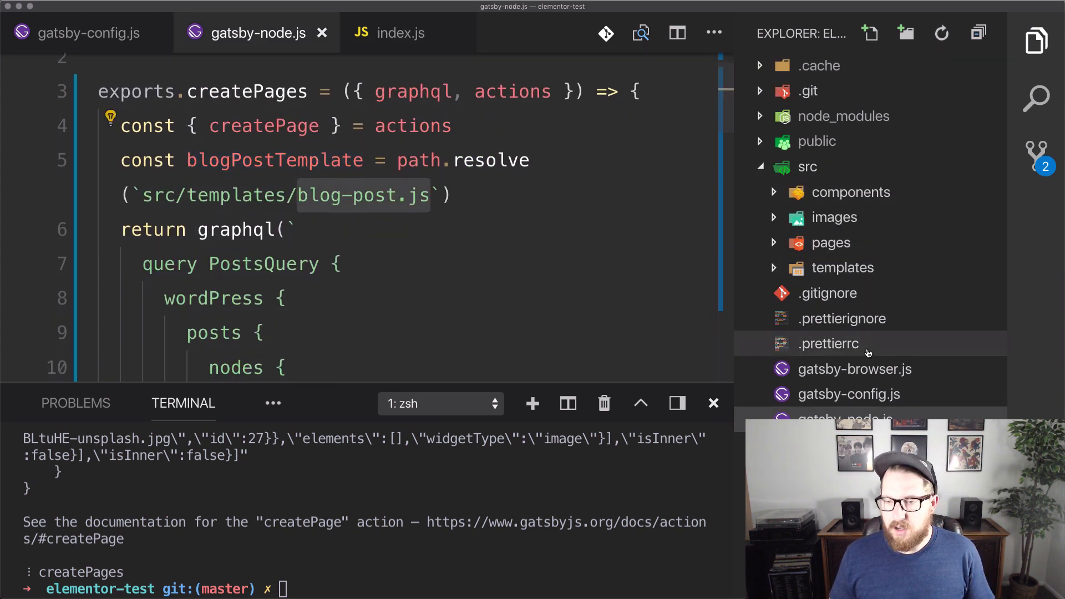
- Add a new blog-post.js file inside the templates folder
click(843, 267)
text(blog-post.js)
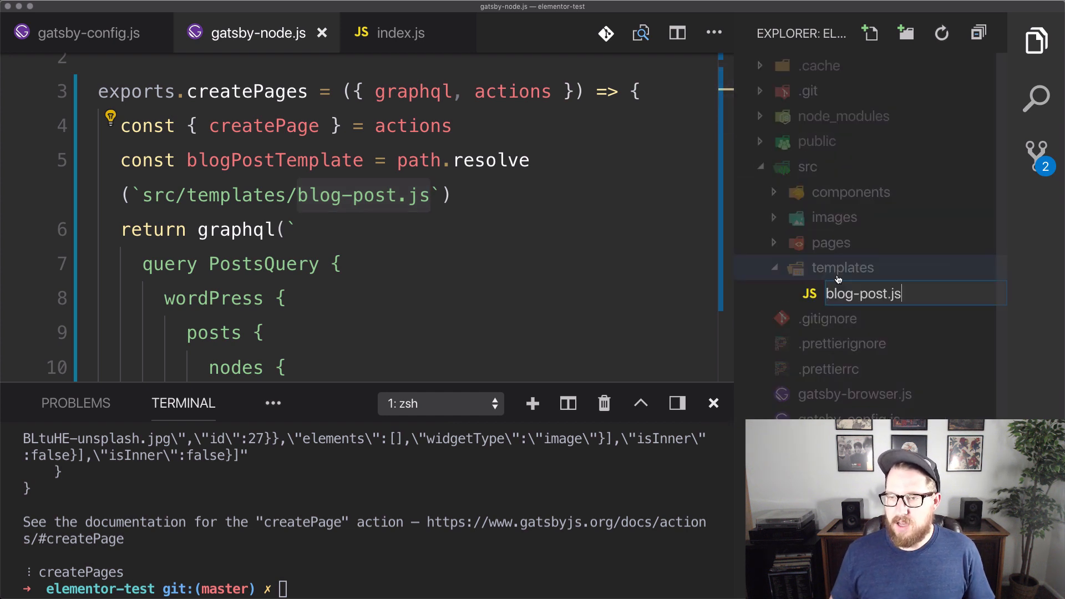
key(Enter)
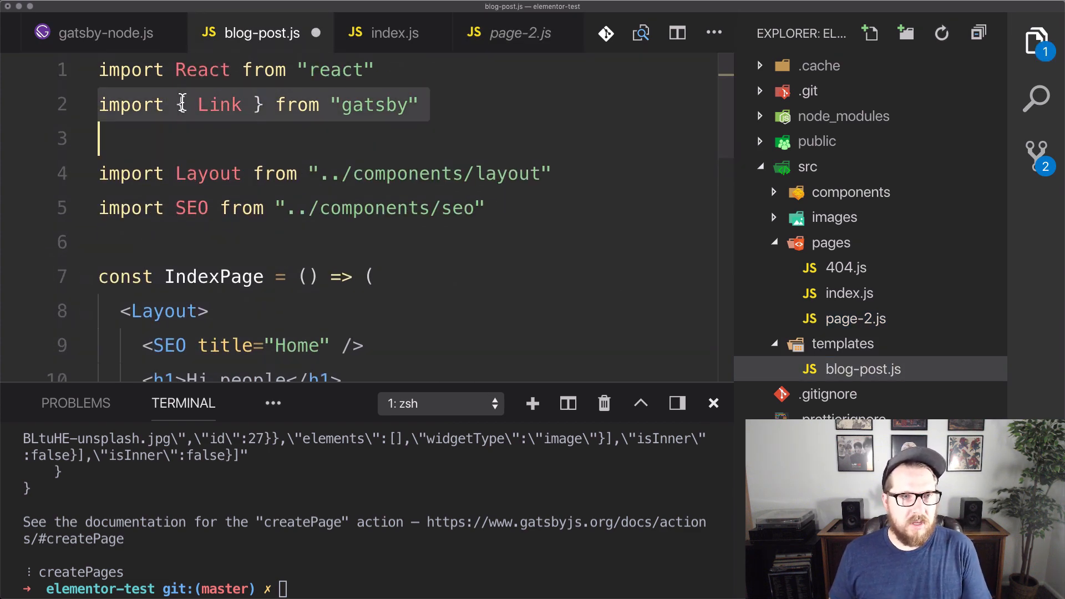
- Replace the h1 text in blog-post.js with asdfasdfasdfasdf and review the query in gatsby-node.js
scroll(down, 3)
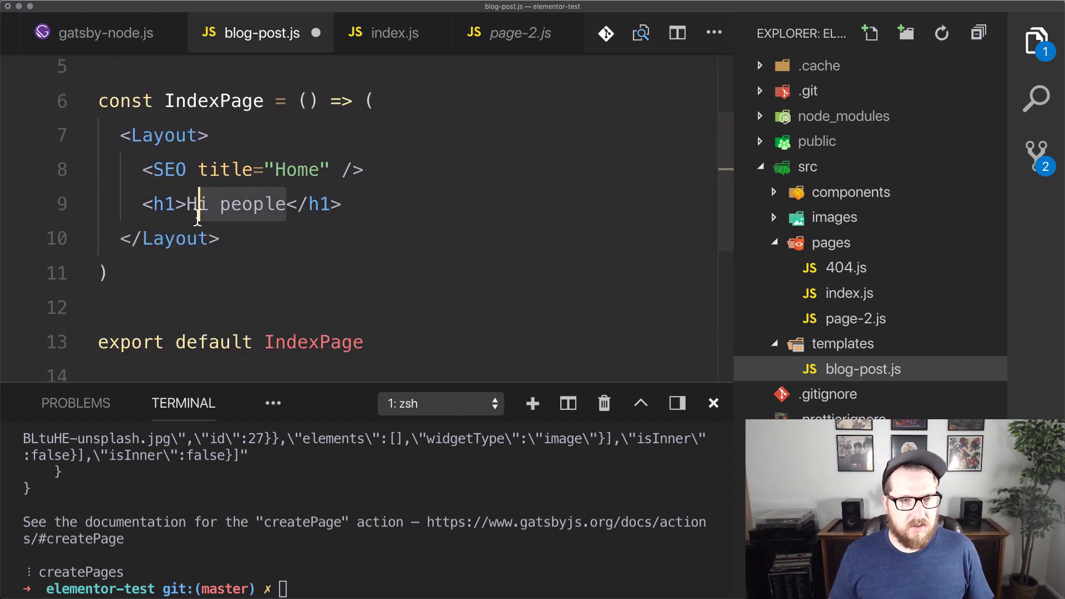
text(asdfasdfasdfasdf)
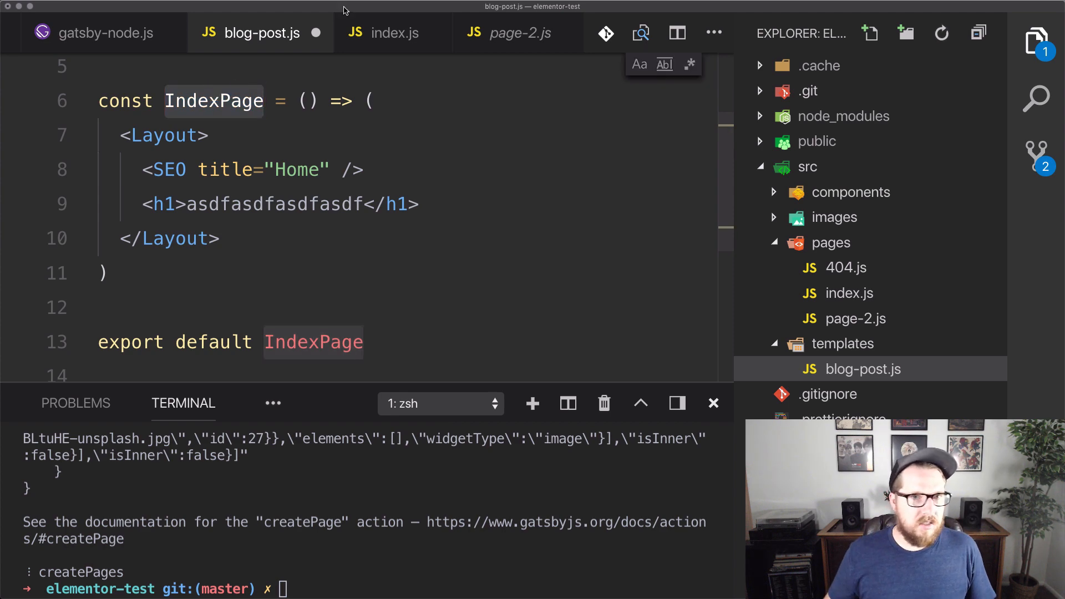
click(94, 32)
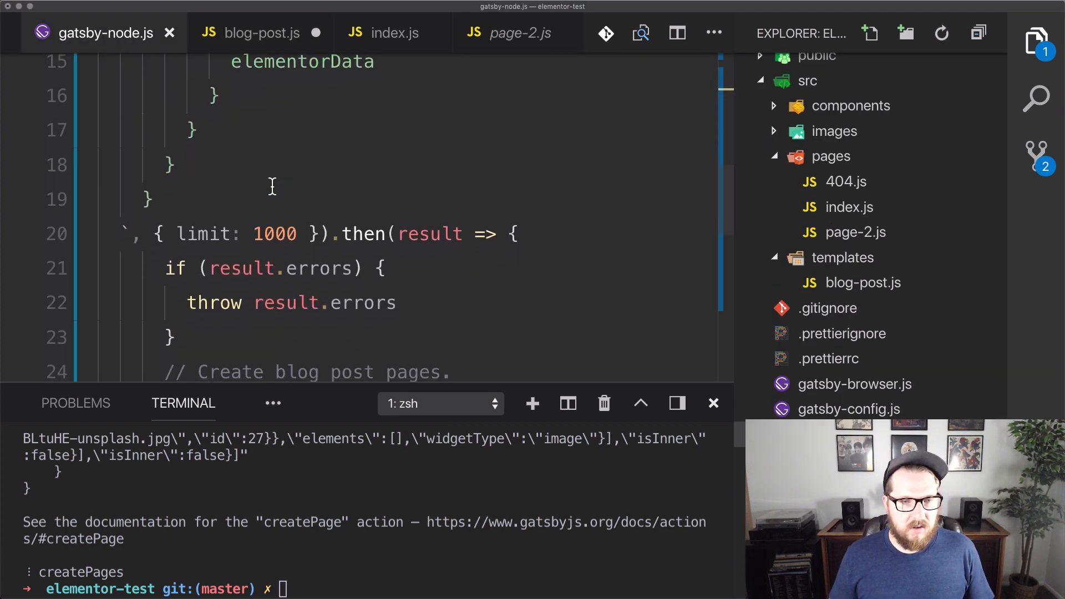
scroll(down, 3)
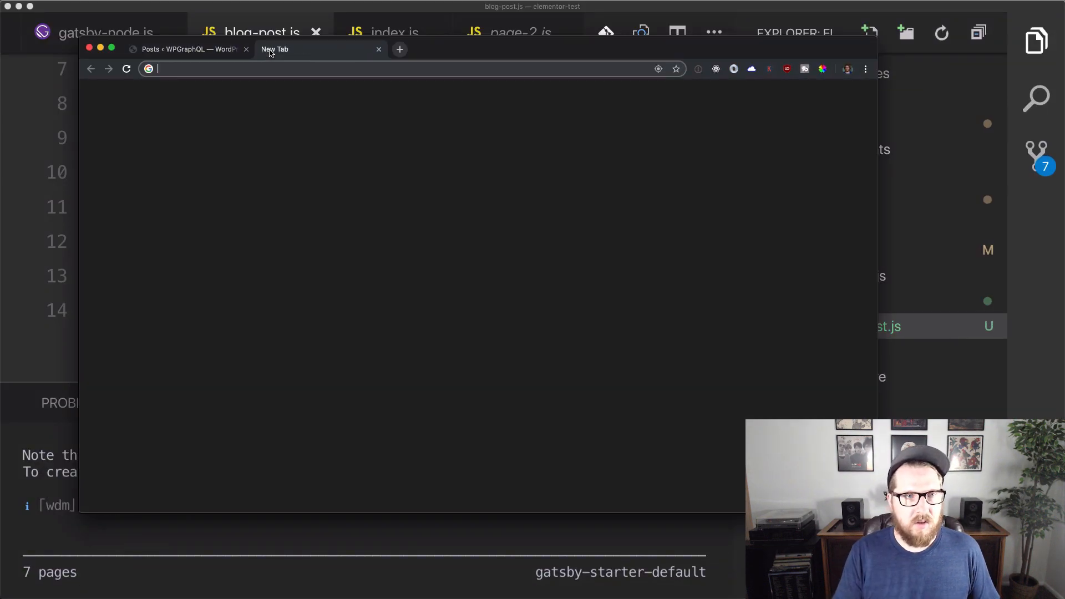
- Load localhost:8000/elementor-35 in a new tab using the post slug from WordPress
text(localhost:98)
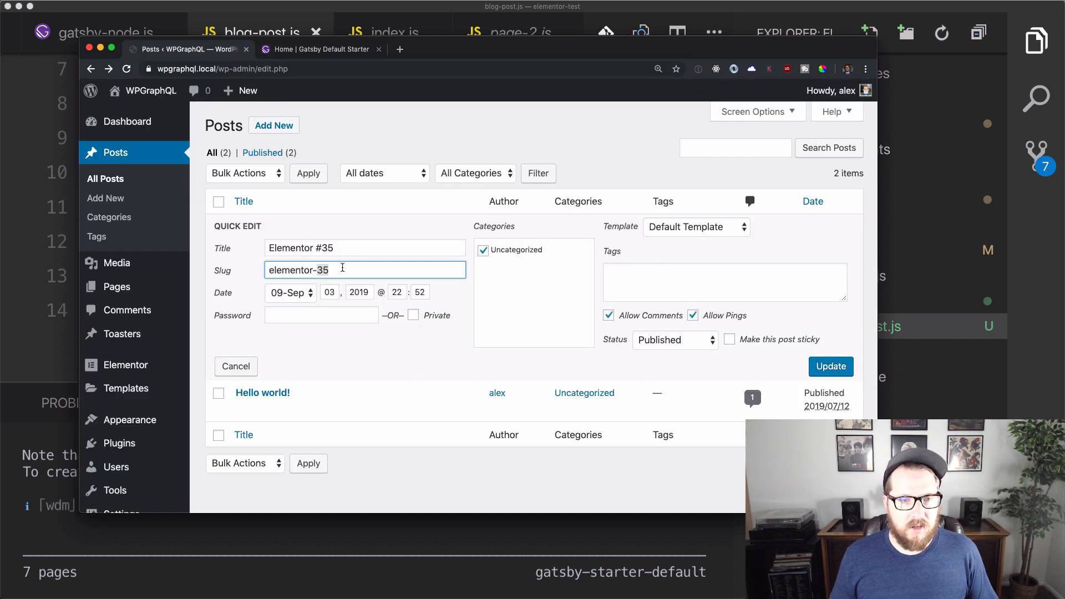
click(318, 48)
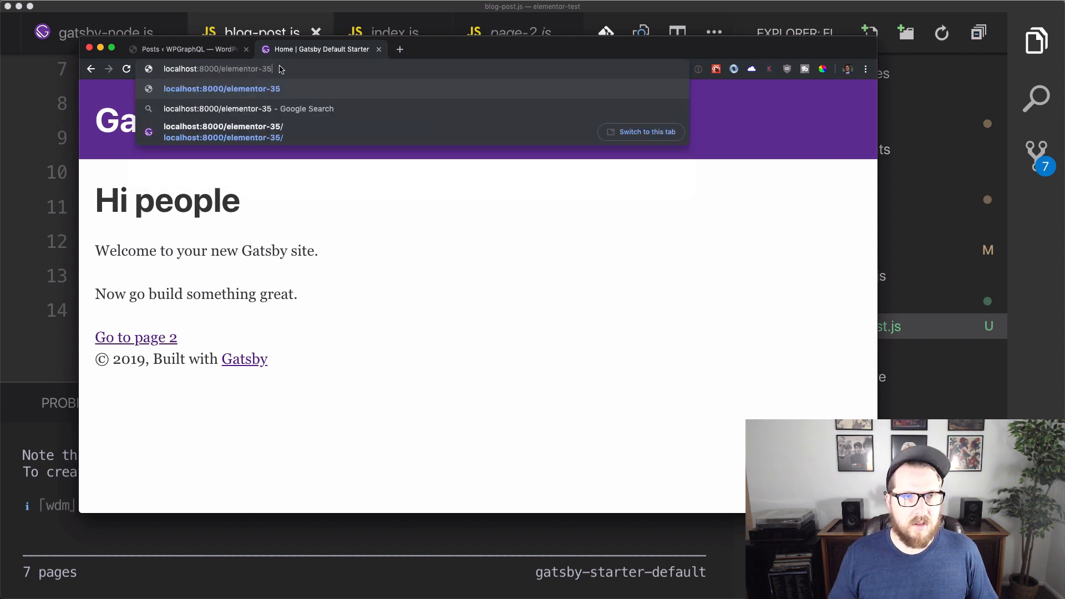
key(Enter)
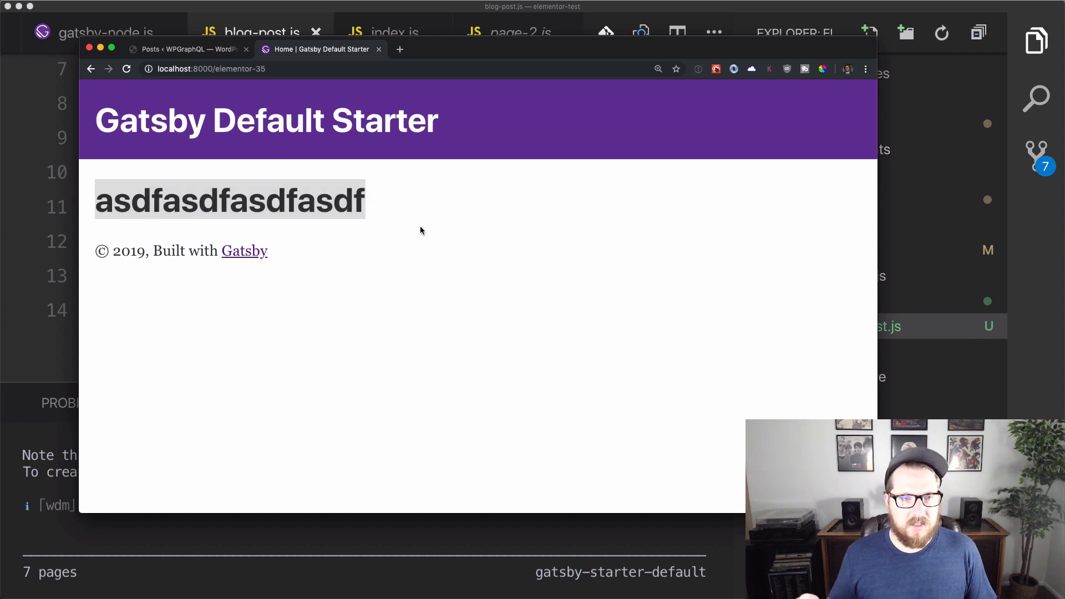
mouse_move(88, 323)
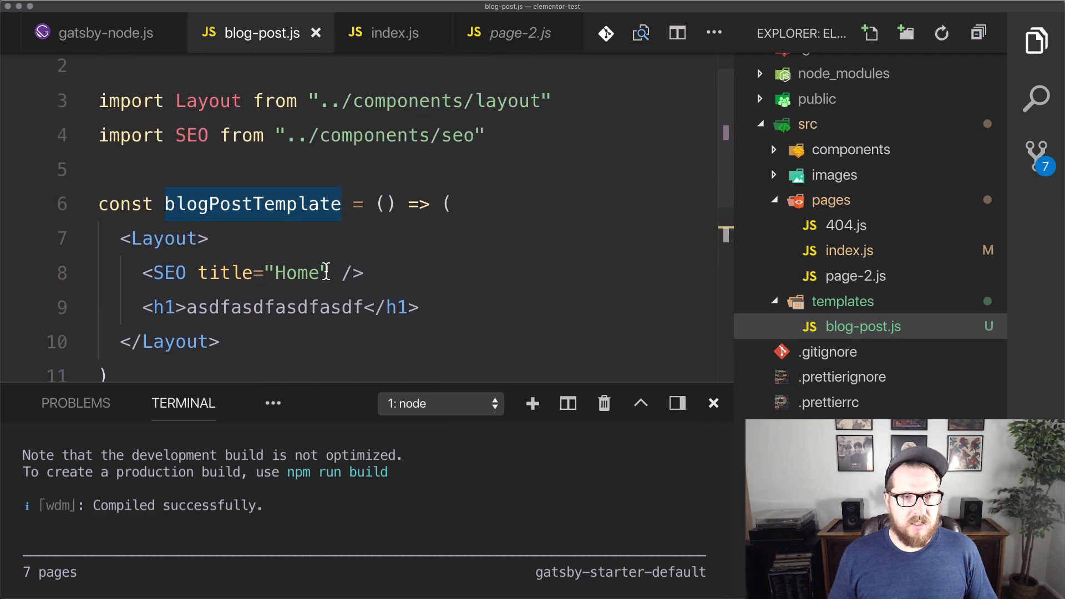
- Rename to blogPostTemplate with a data parameter, a return() block body and console.log({data})
text(set)
text(data)
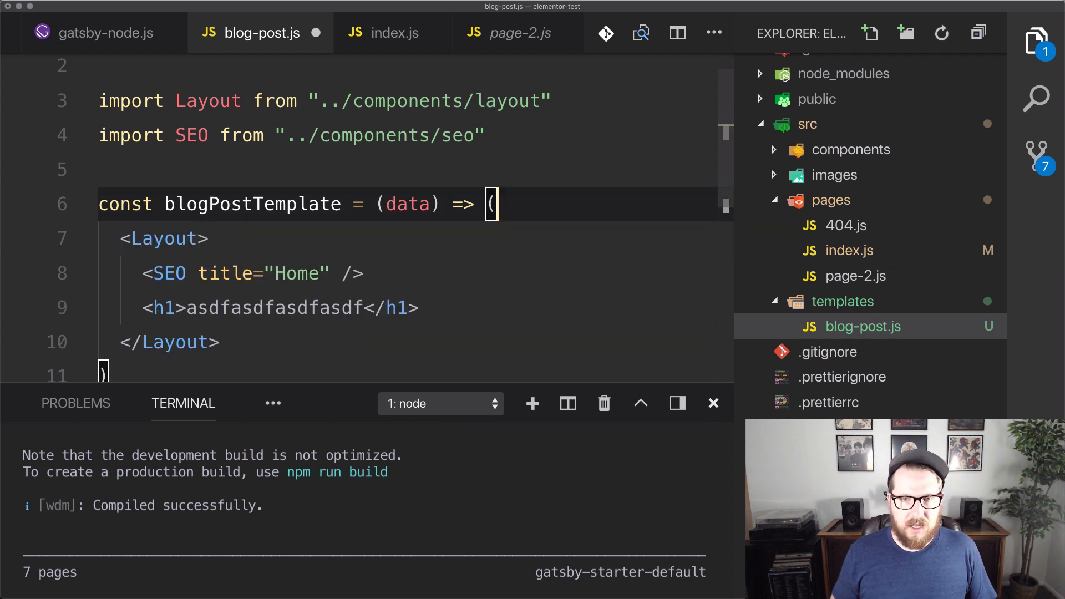
text({)
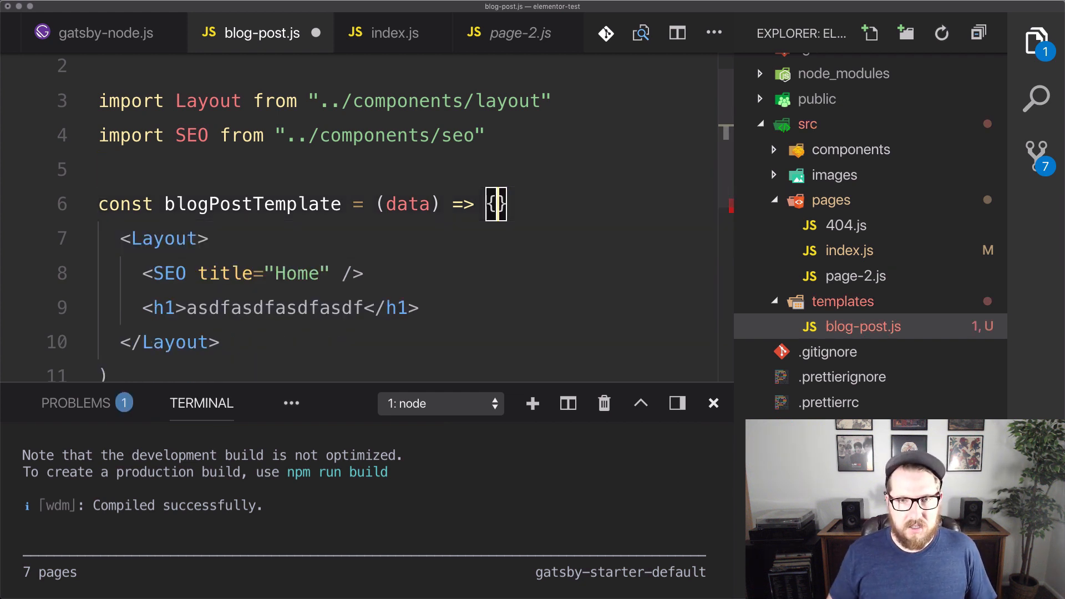
scroll(down, 3)
text(})
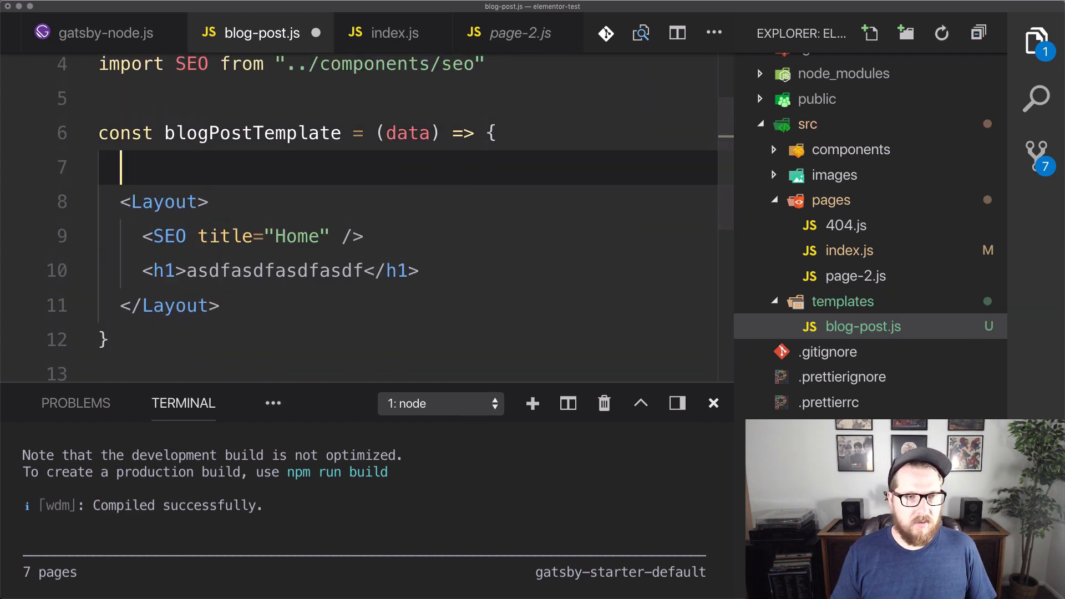
text(return ())
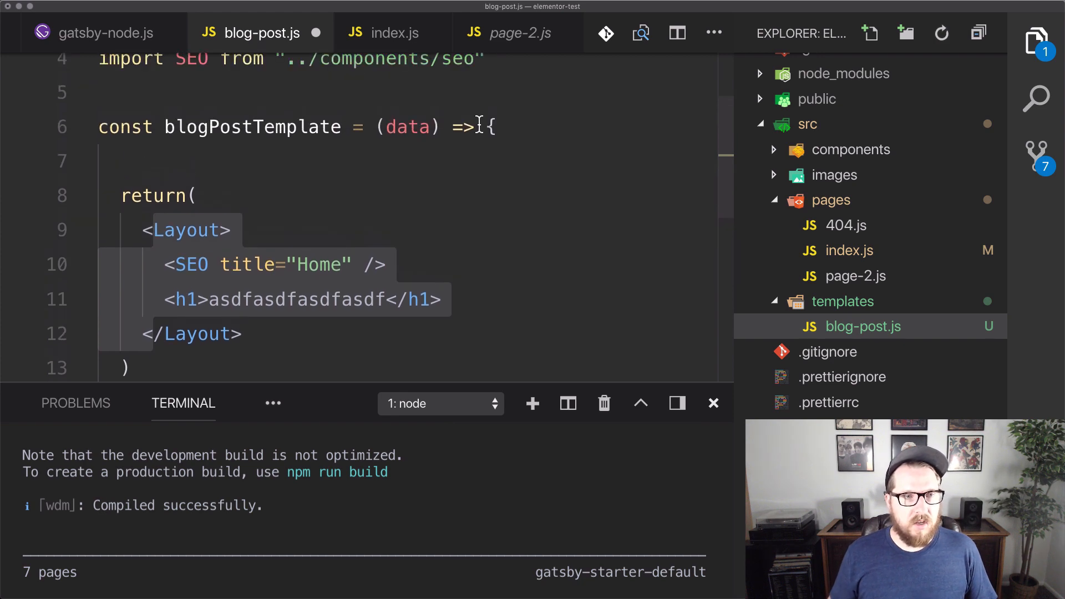
text(console.log()
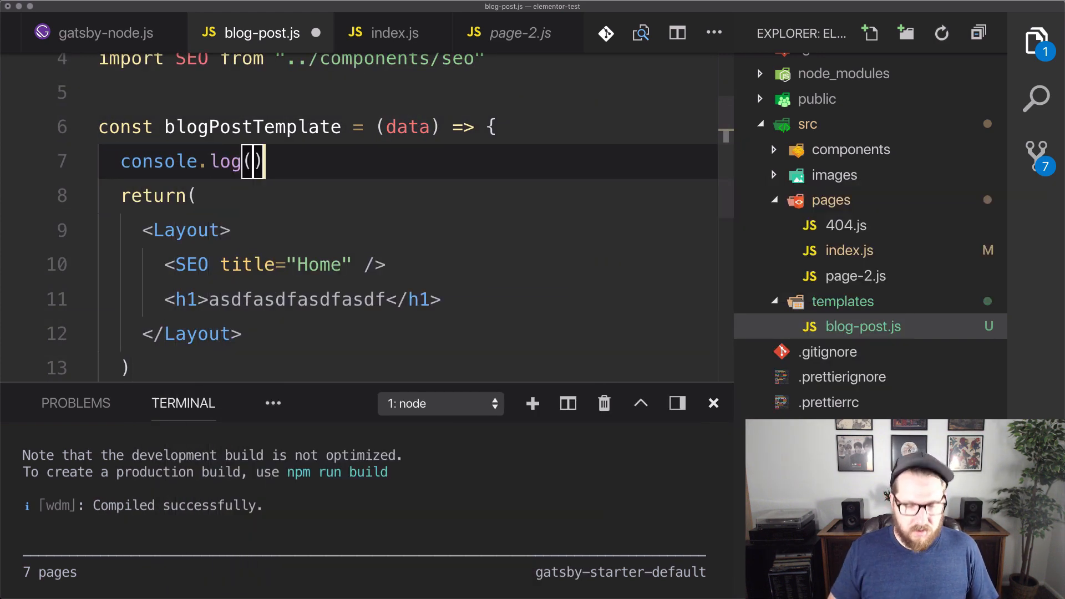
text({data})
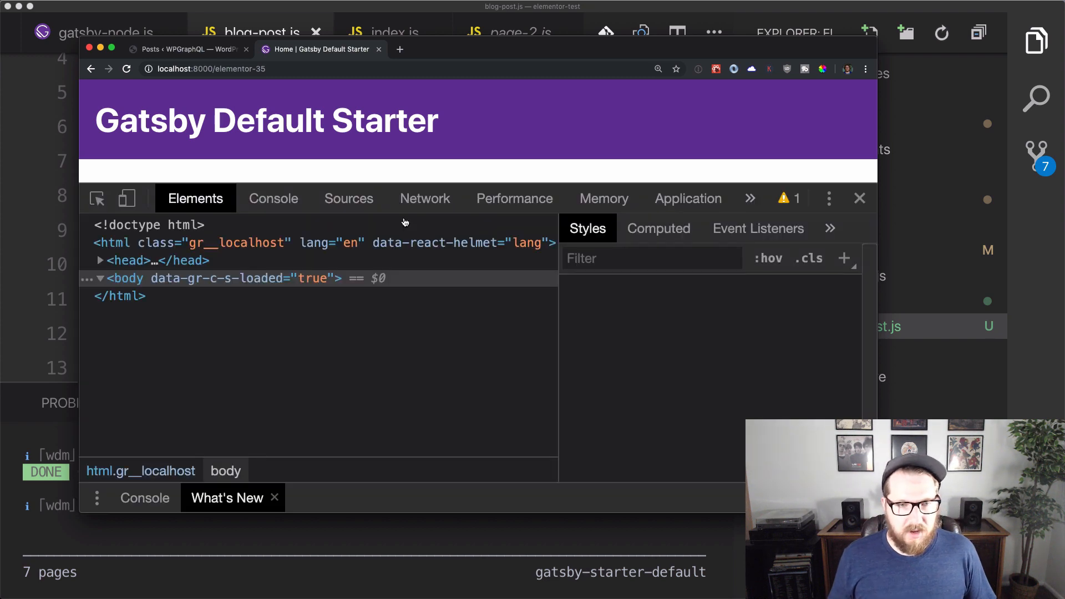
- Expand the logged data object in the DevTools console to inspect pathContext
click(273, 198)
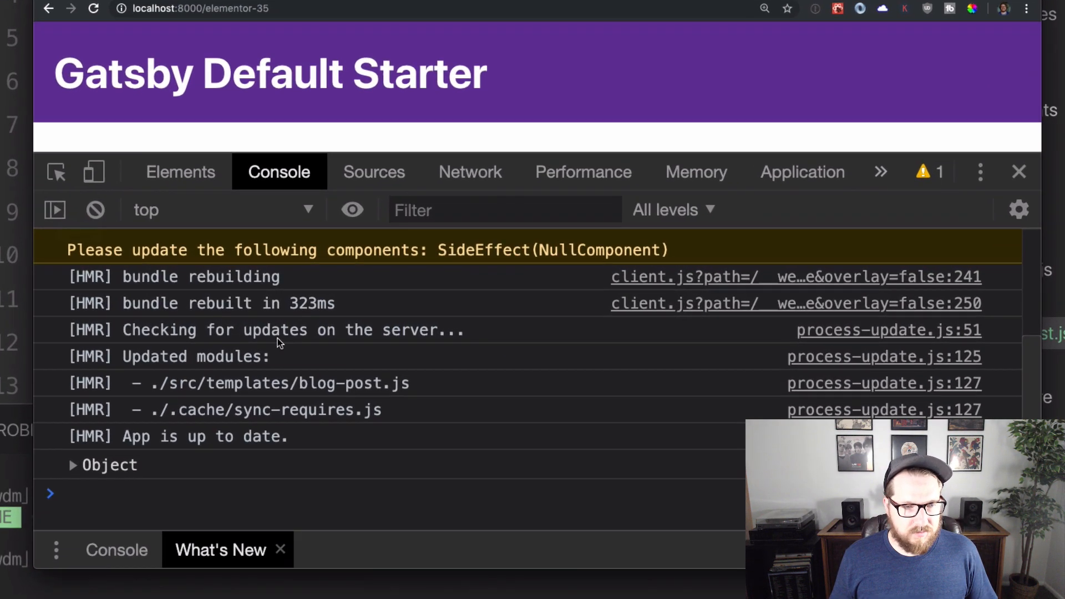
click(72, 465)
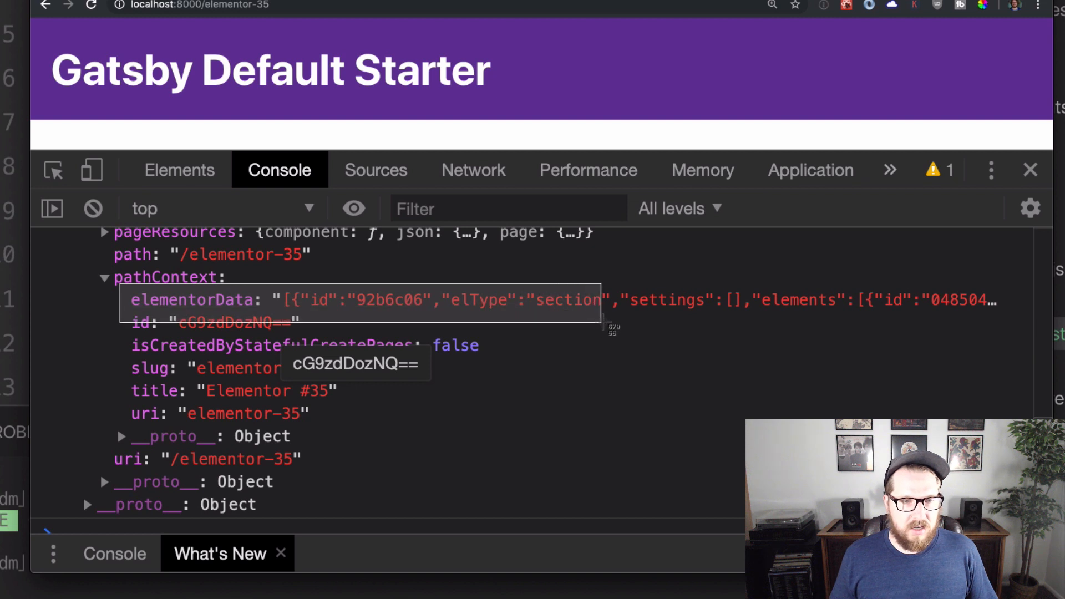
mouse_move(410, 324)
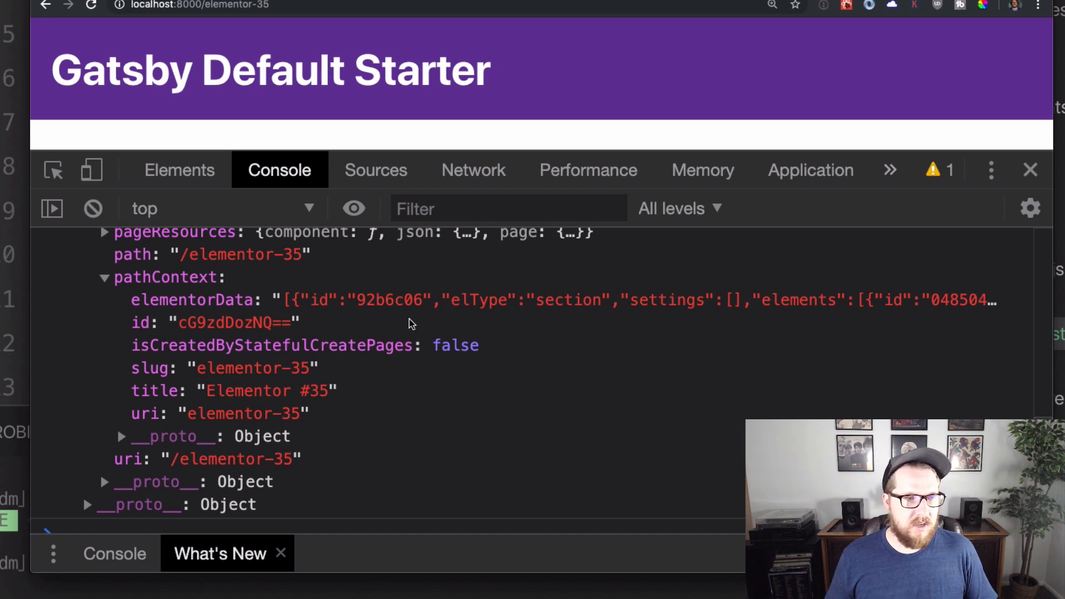
mouse_move(16, 113)
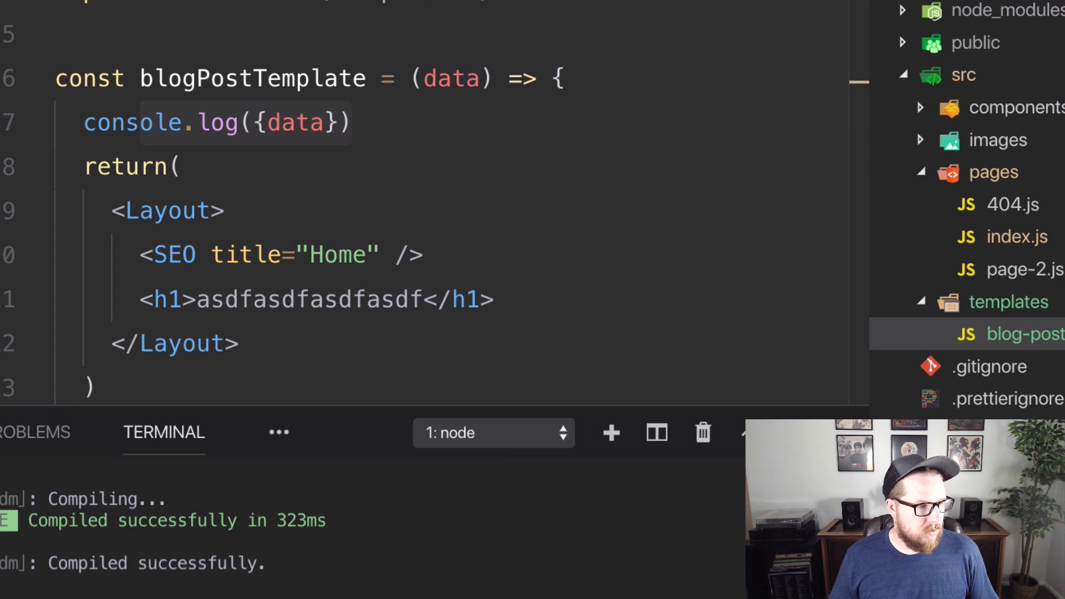
mouse_move(223, 206)
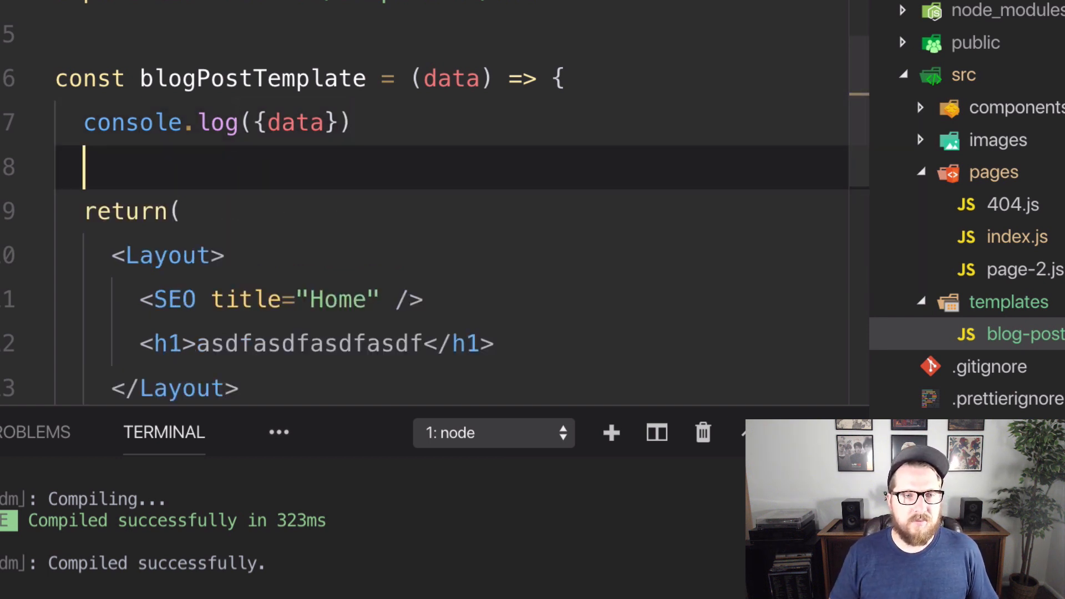
- Add const elementorData = JSON.parse(data.pathContext.elementorData) and log elementorData instead of data
text(const elementorData = JSON.parse(data.pathContext.elementorData);)
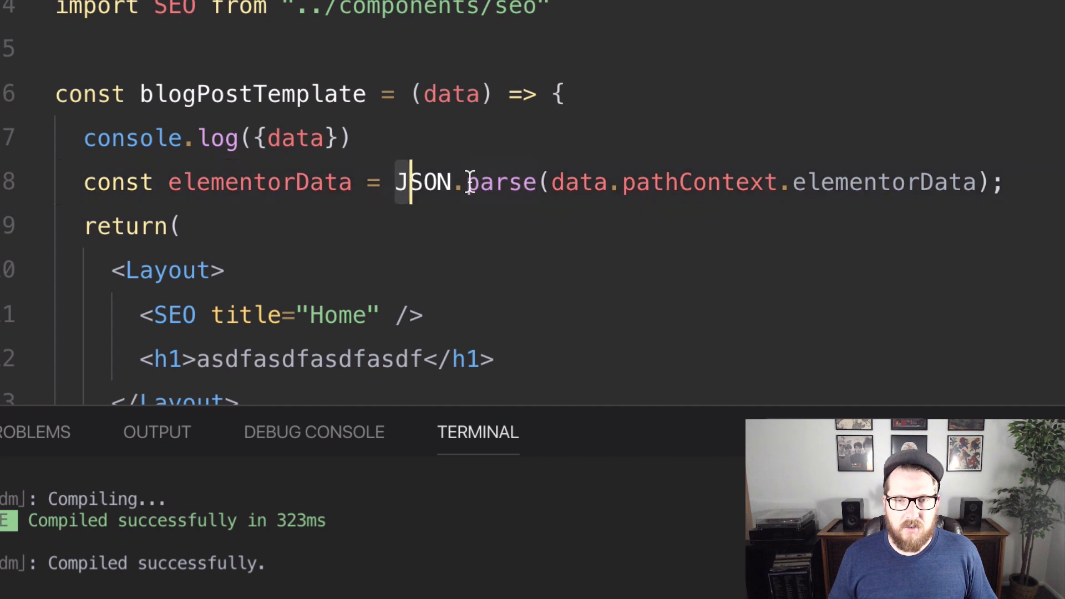
click(810, 166)
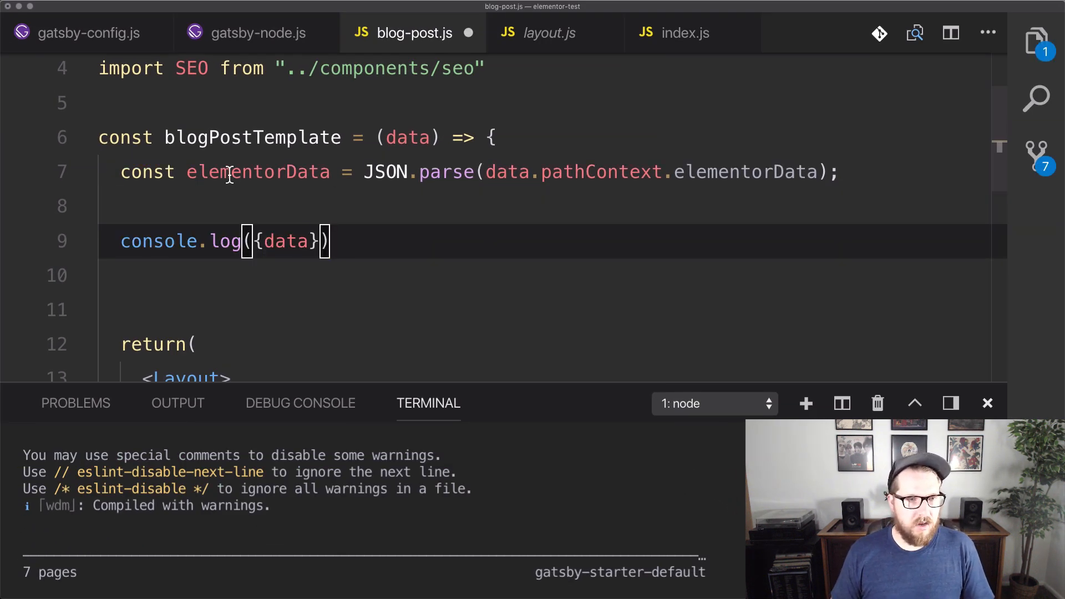
text(elementorData)
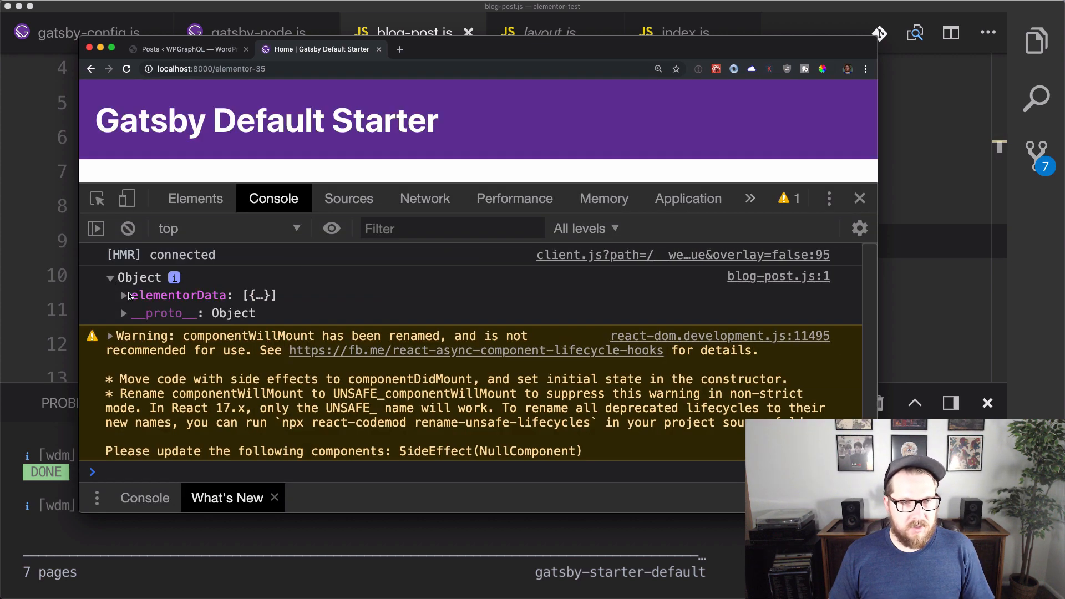
- Expand elementorData through the section and column entries to reveal the image widget
click(120, 295)
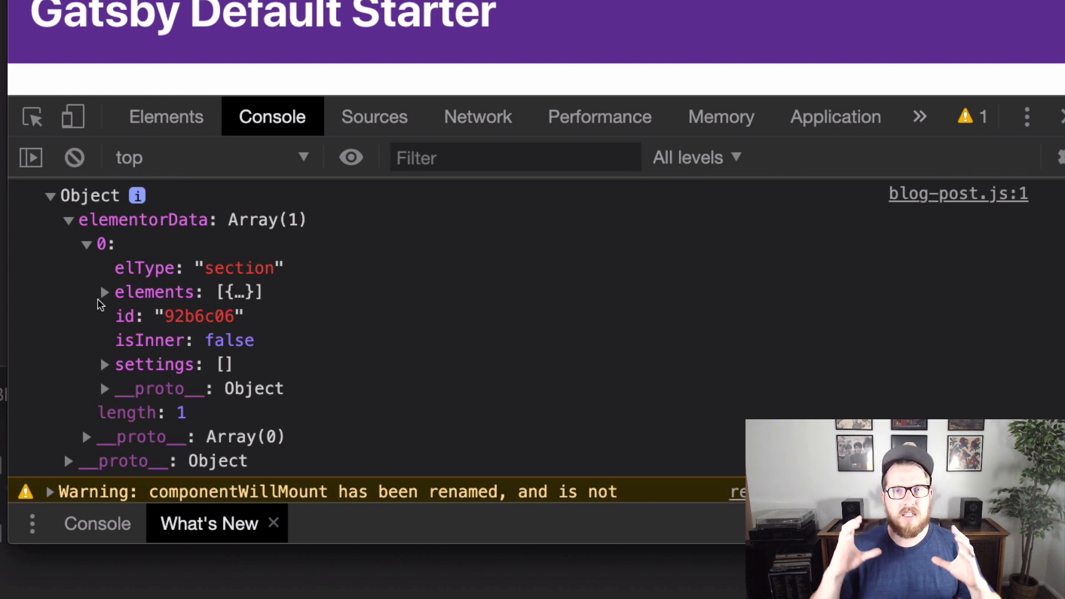
click(104, 292)
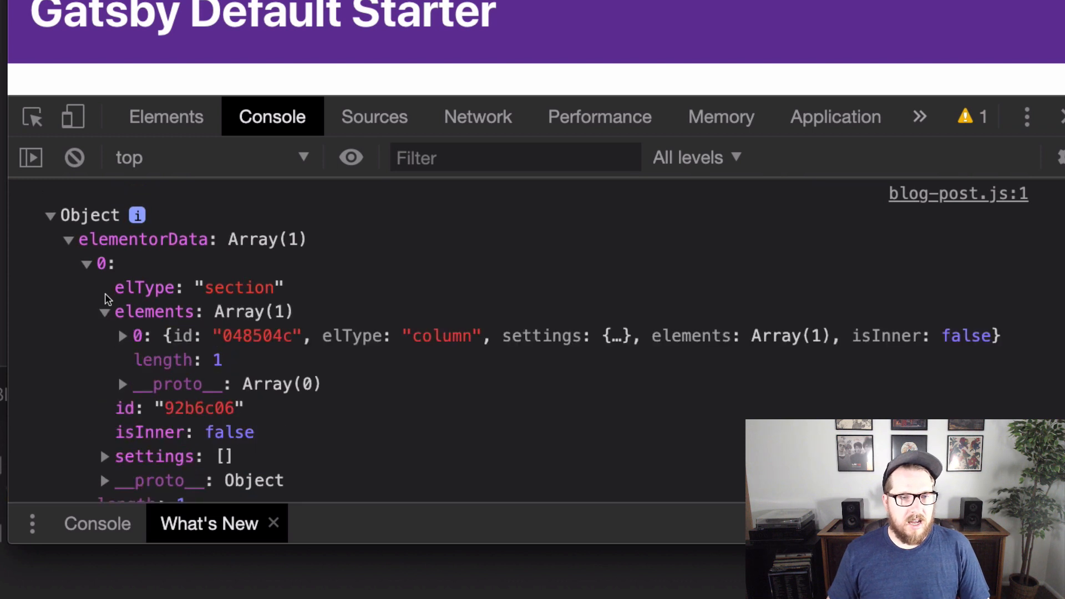
click(122, 335)
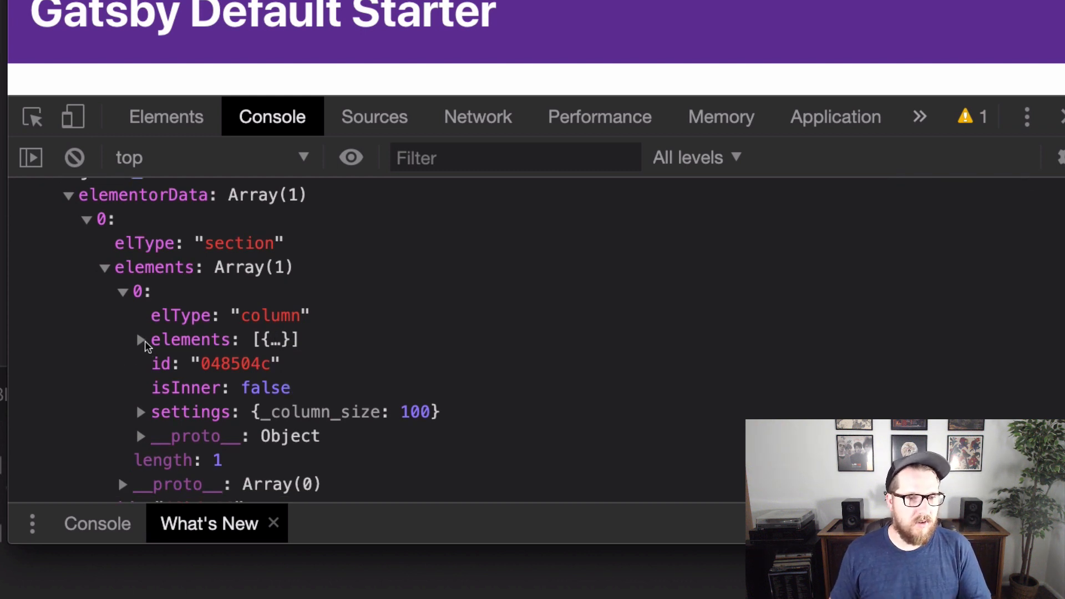
click(139, 340)
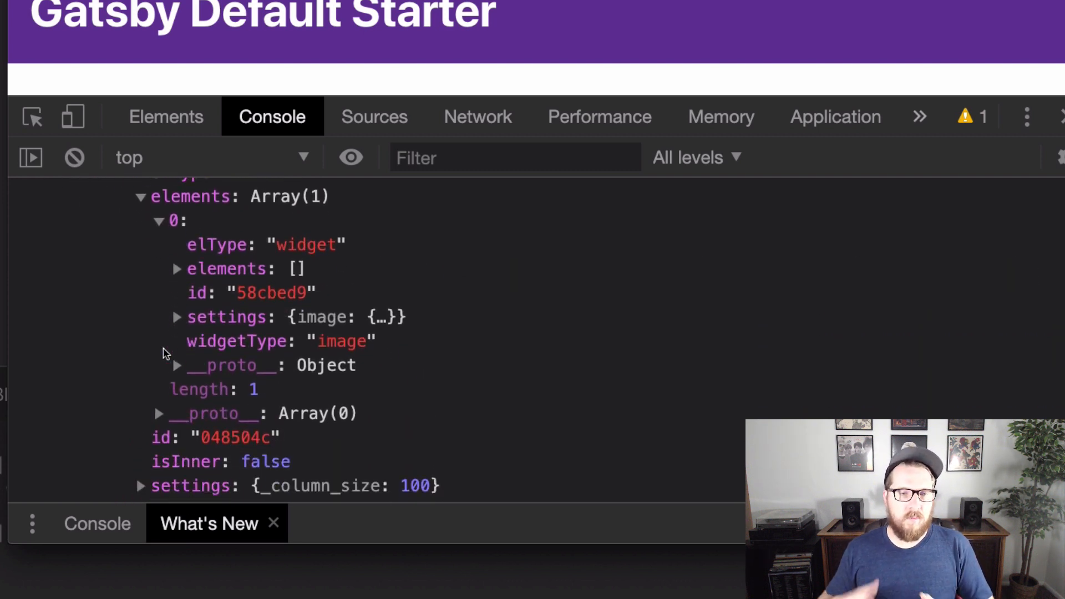
scroll(down, 3)
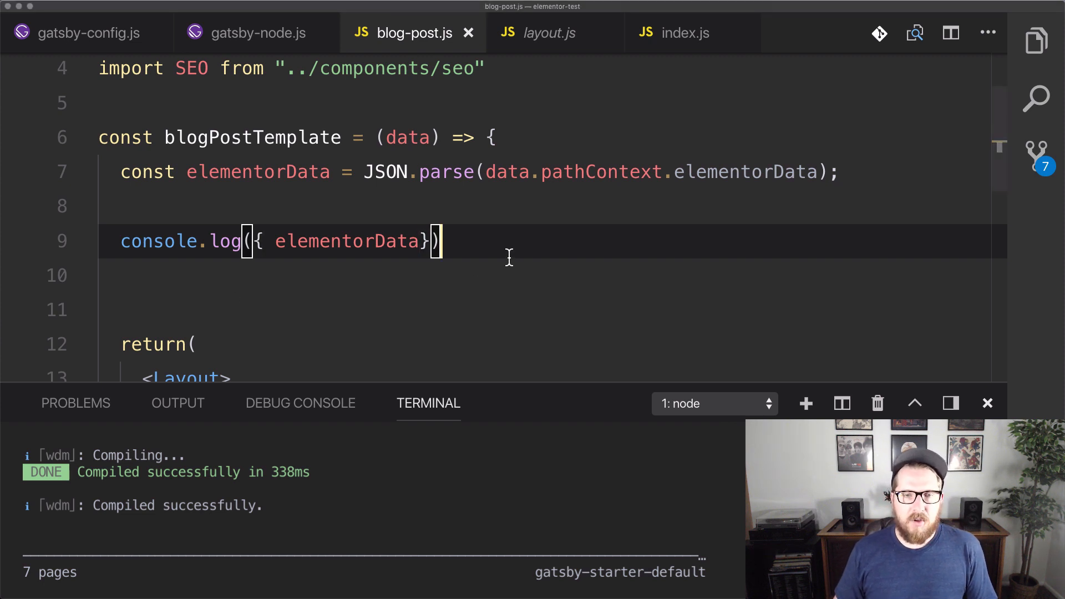
- Insert the elementorData.map code building row divs, column divs and React.createElement widgets into a Page constant
click(988, 403)
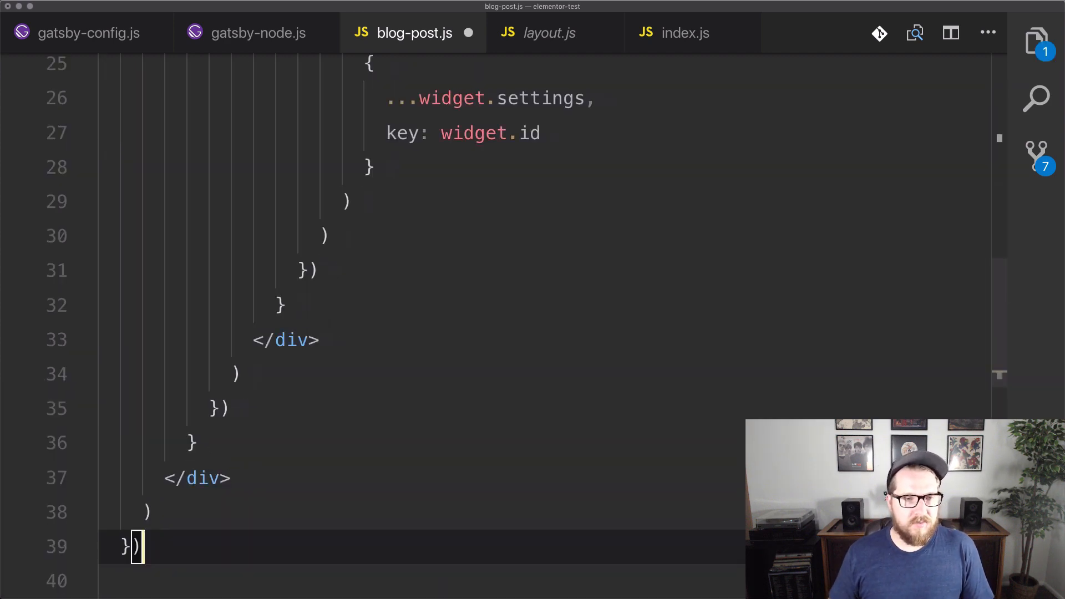
scroll(up, 3)
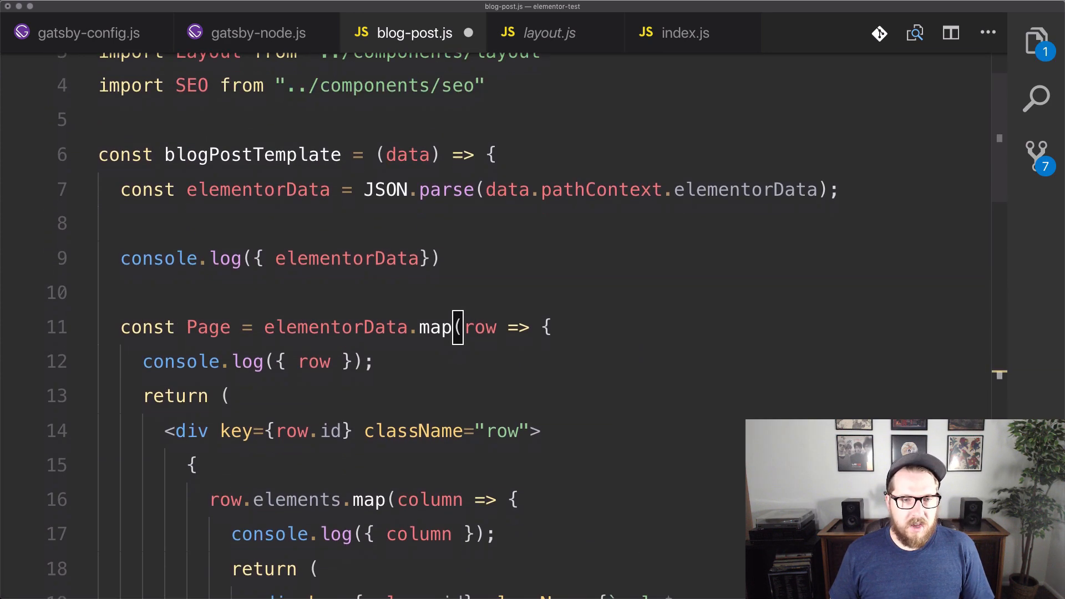
scroll(down, 3)
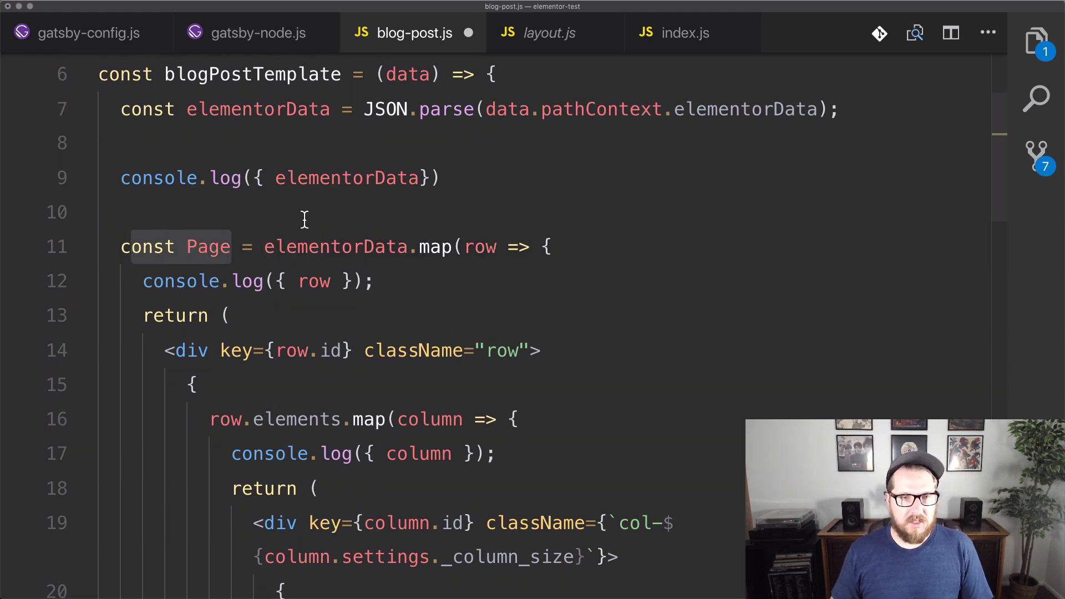
double_click(258, 108)
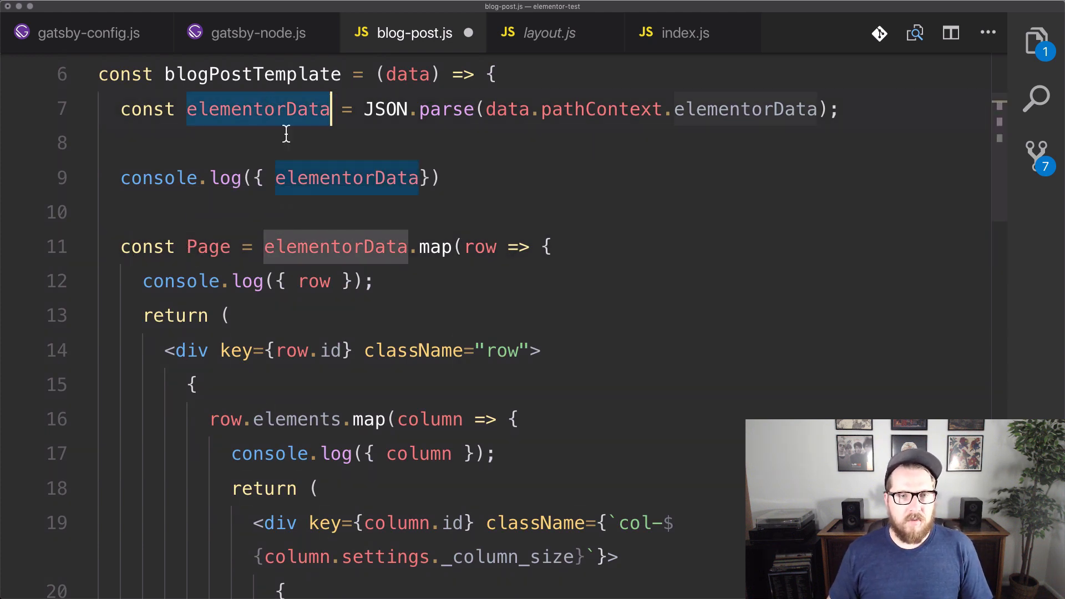
scroll(down, 3)
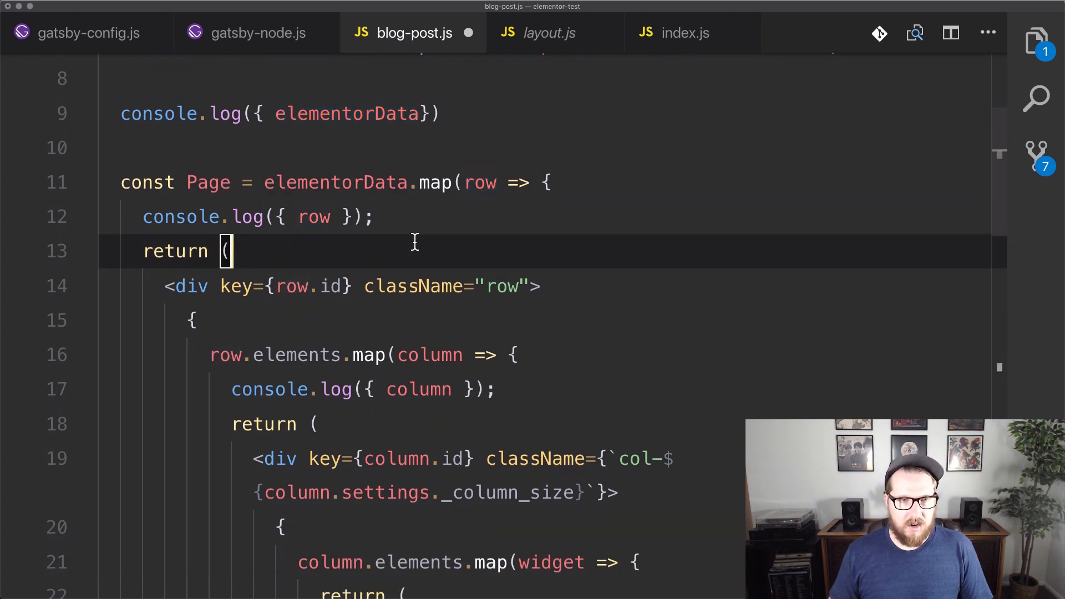
scroll(down, 3)
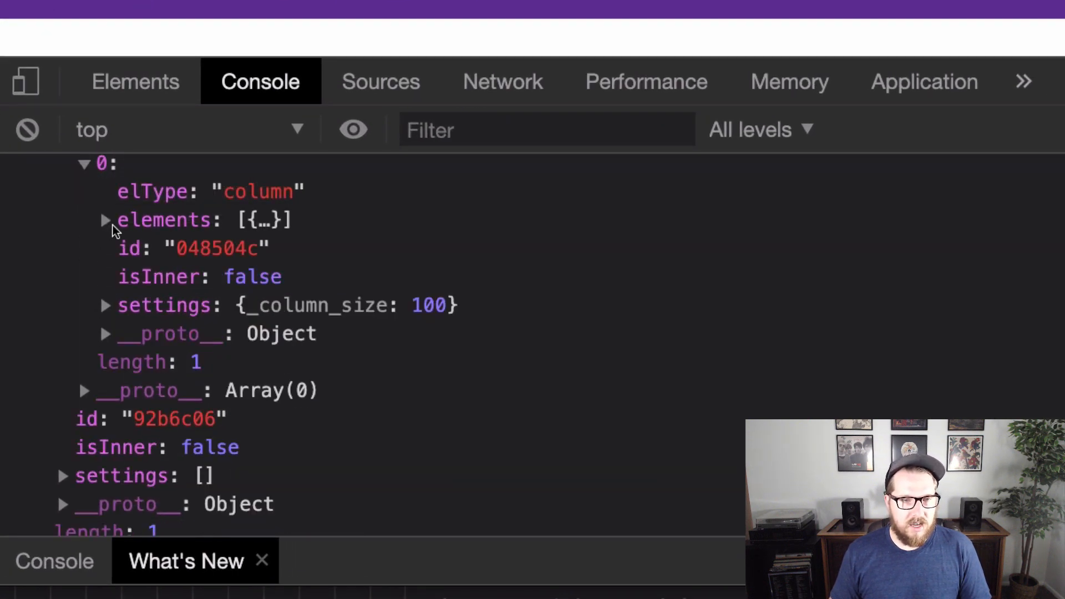
click(105, 305)
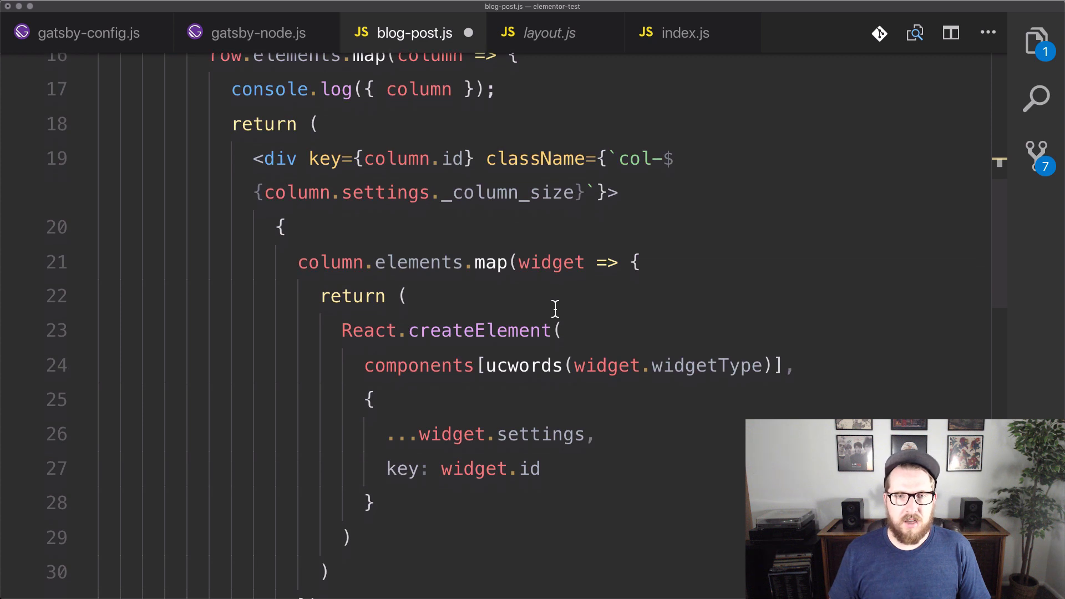
scroll(down, 3)
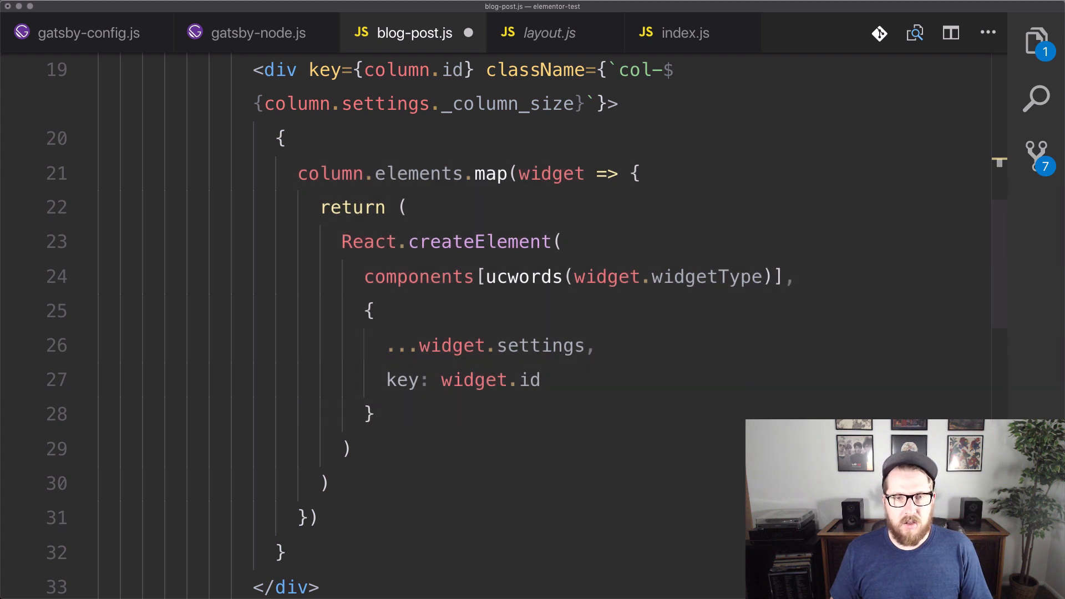
mouse_move(373, 259)
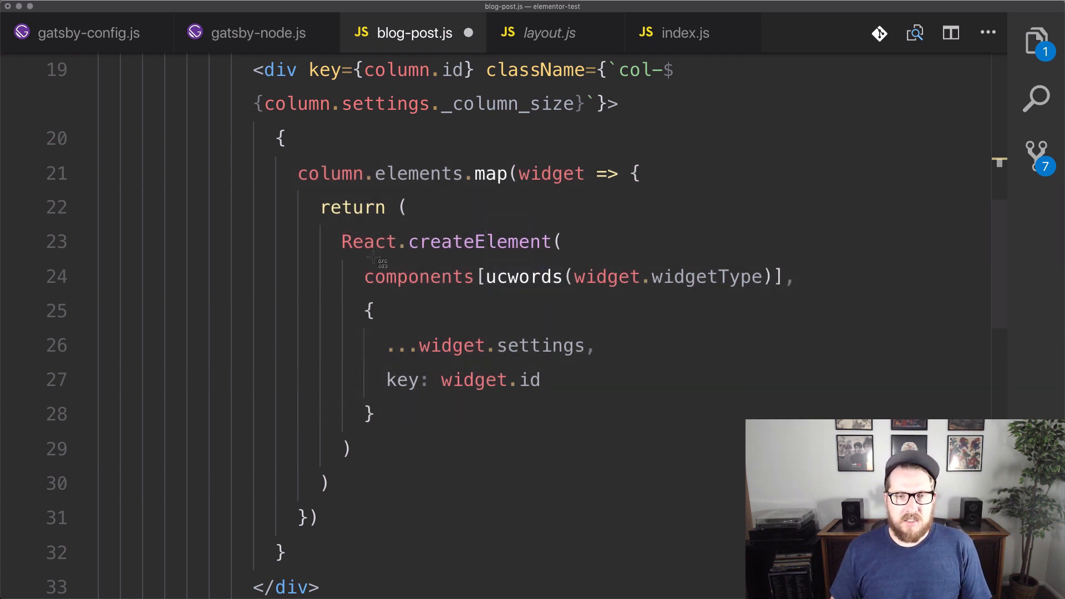
mouse_move(804, 396)
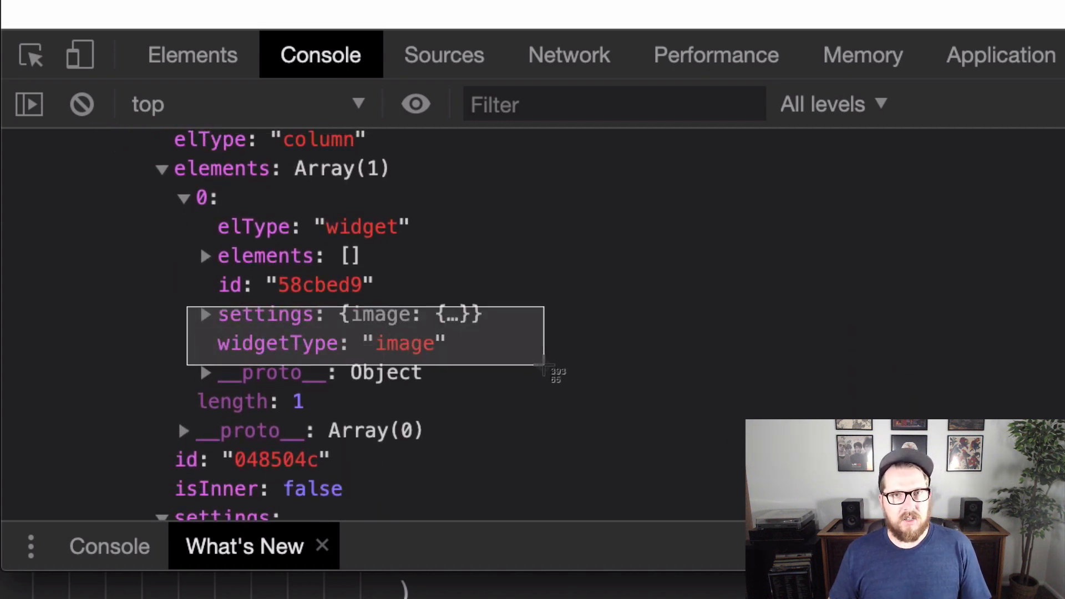
mouse_move(546, 366)
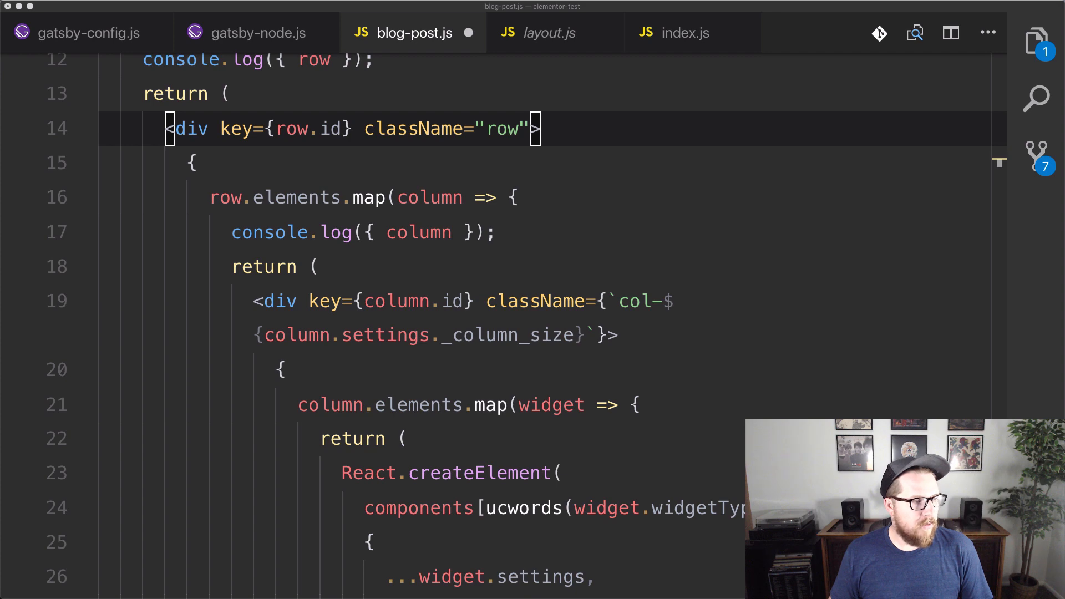
mouse_move(236, 352)
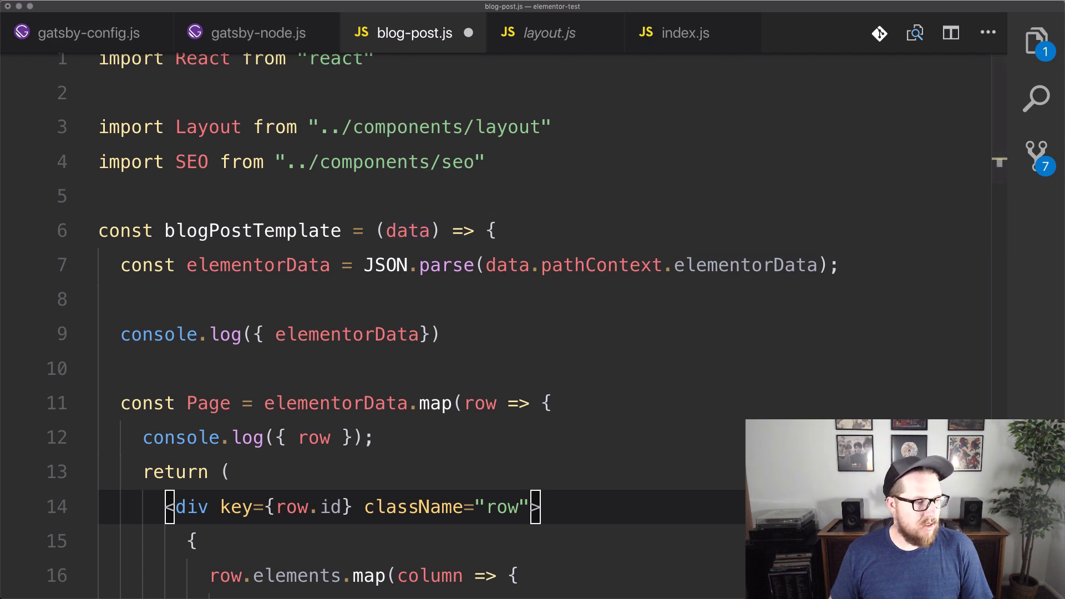
- Paste the ucwords helper, save, then add import Image and const components = { Image: Image }
key(Enter)
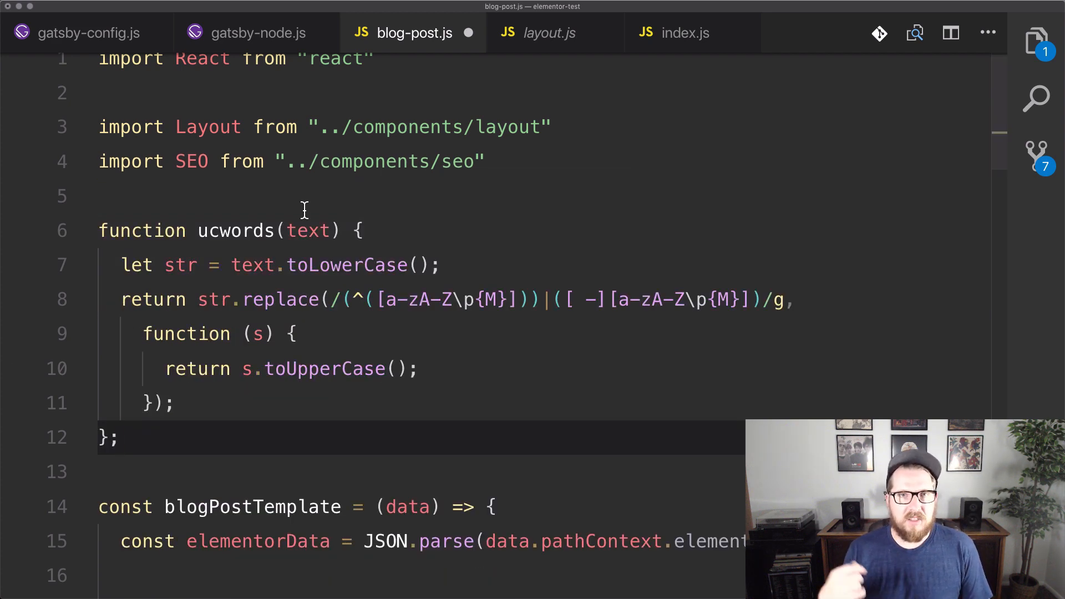
key(Cmd+s)
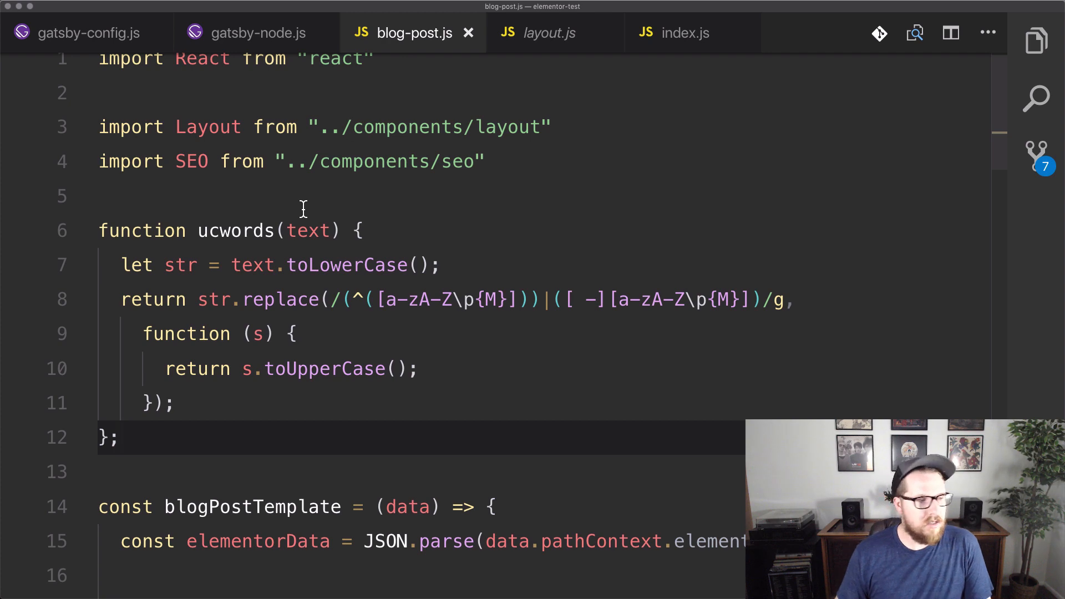
scroll(down, 3)
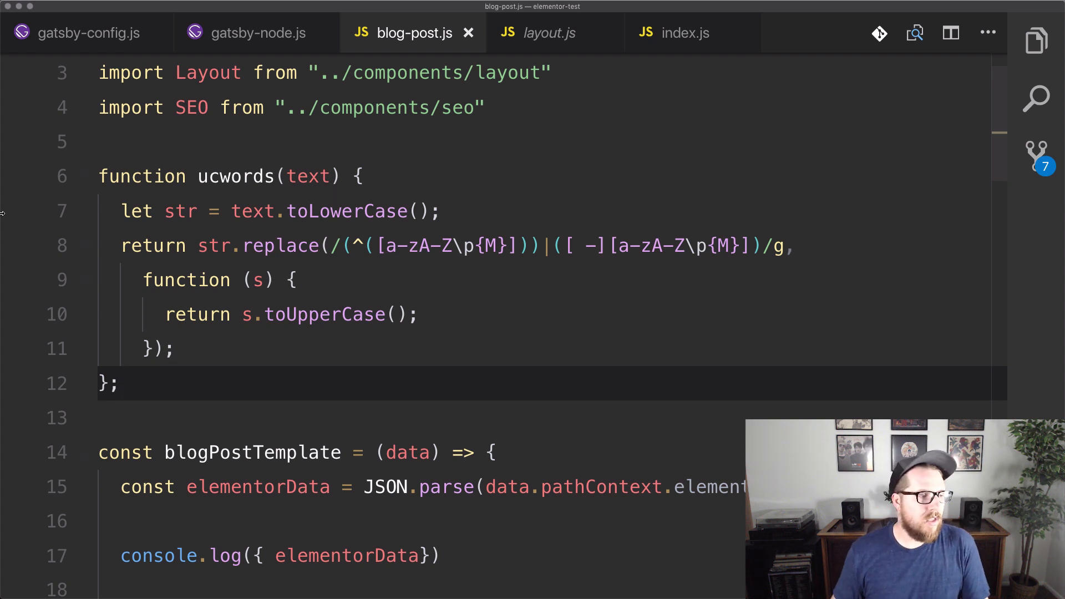
click(17, 280)
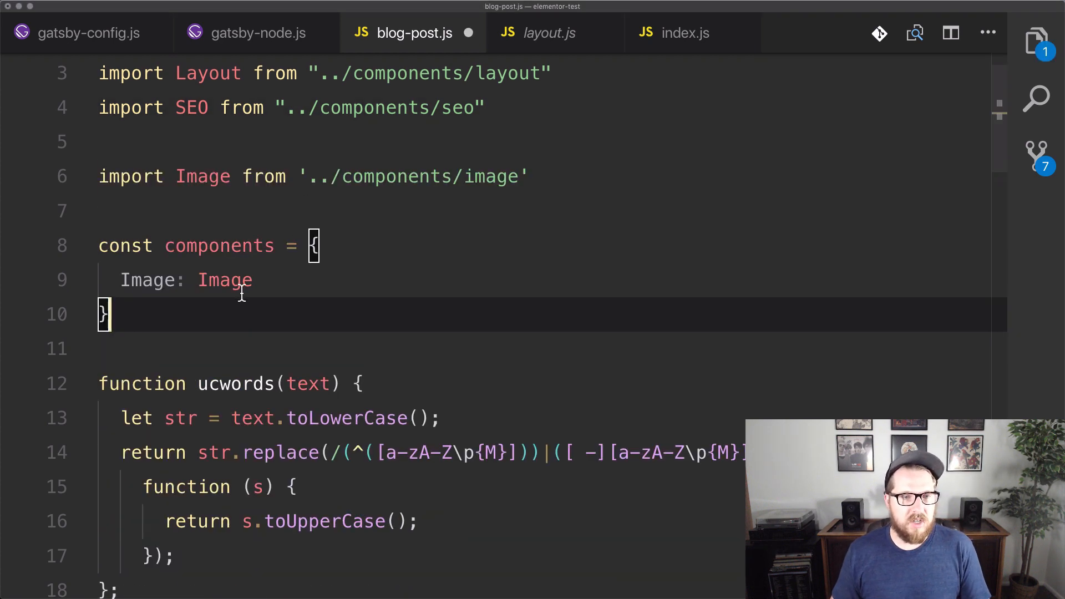
- Create src/components/Image.js logging settings and rendering <img src={settings.image.url} />
double_click(224, 280)
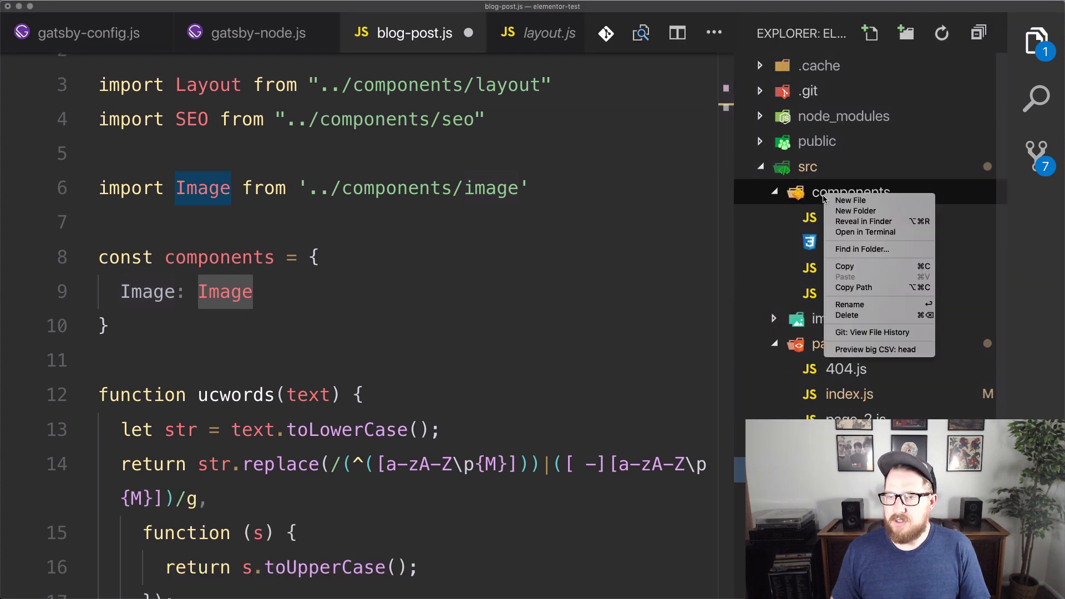
click(850, 200)
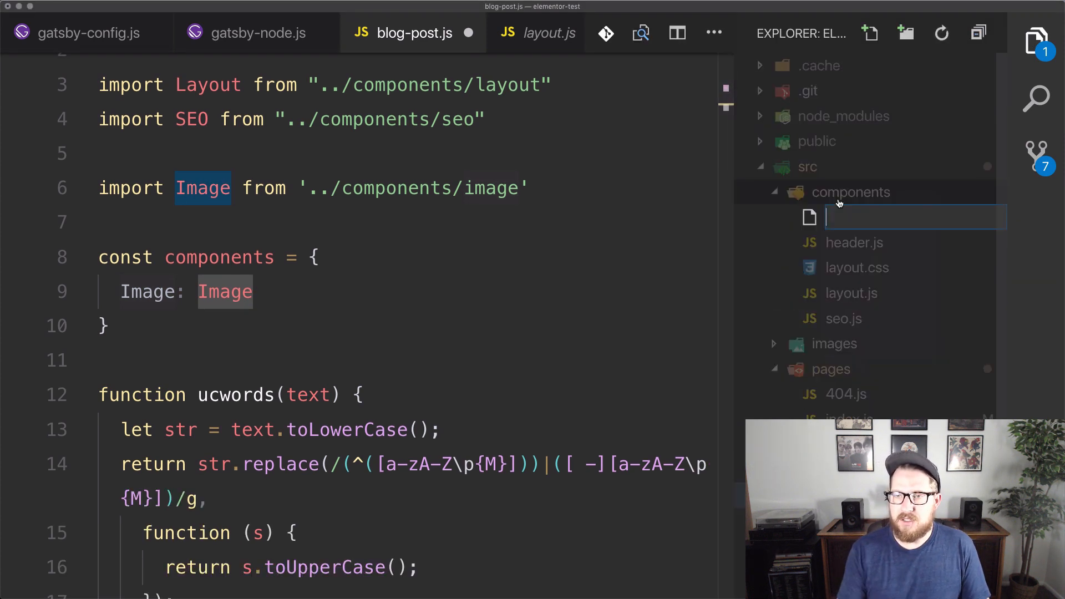
text(Image.js)
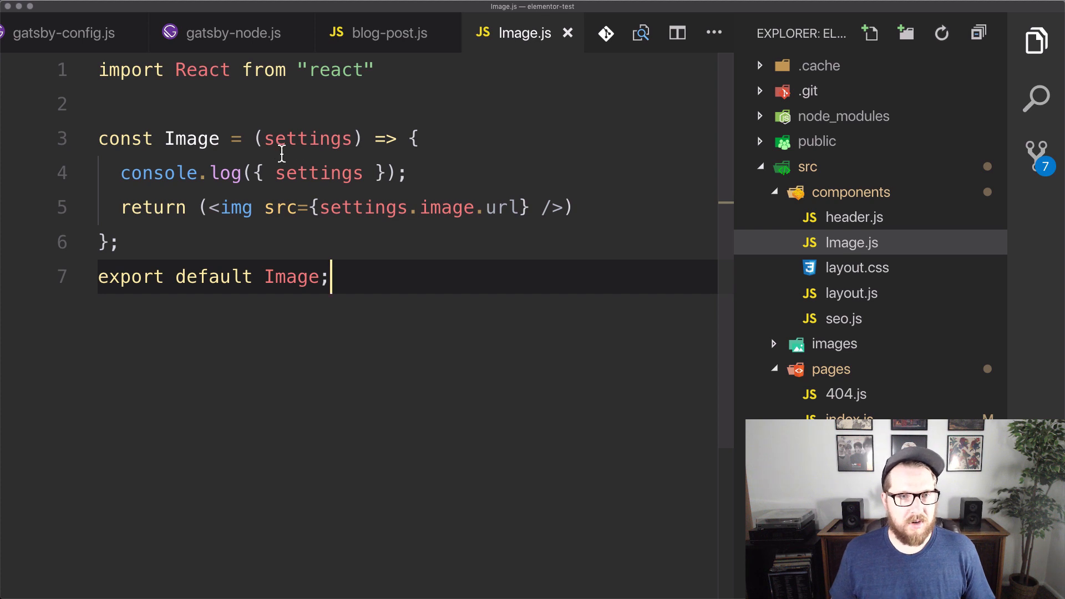
double_click(306, 139)
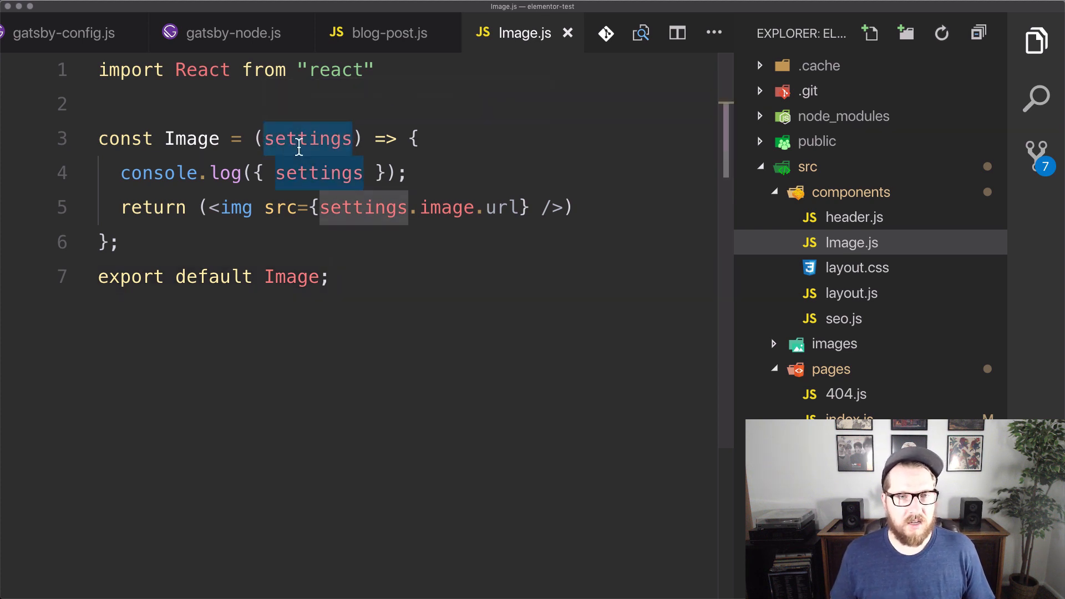
mouse_move(311, 151)
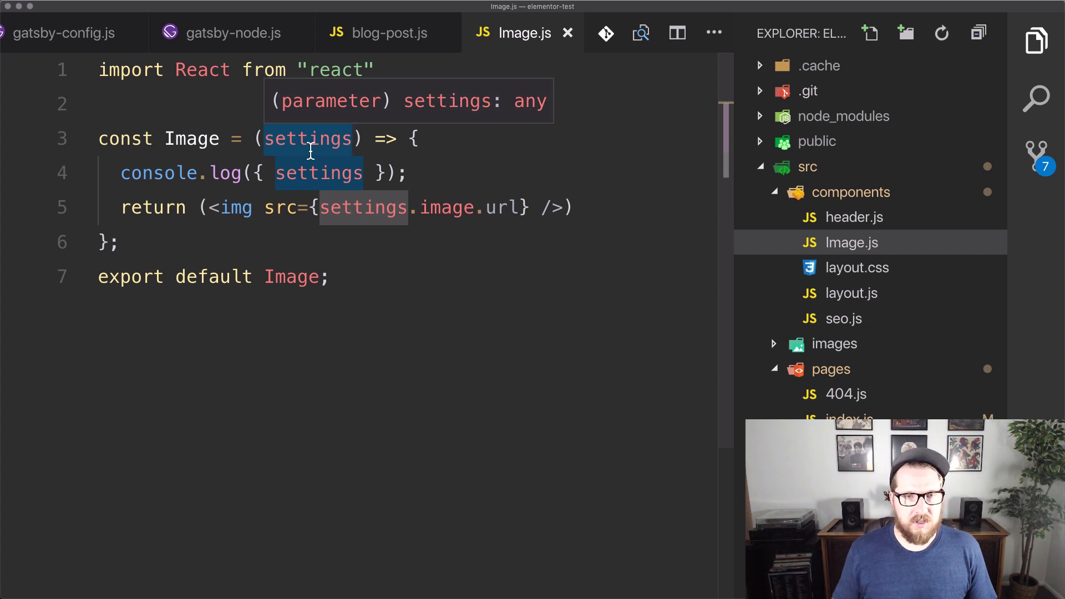
click(471, 207)
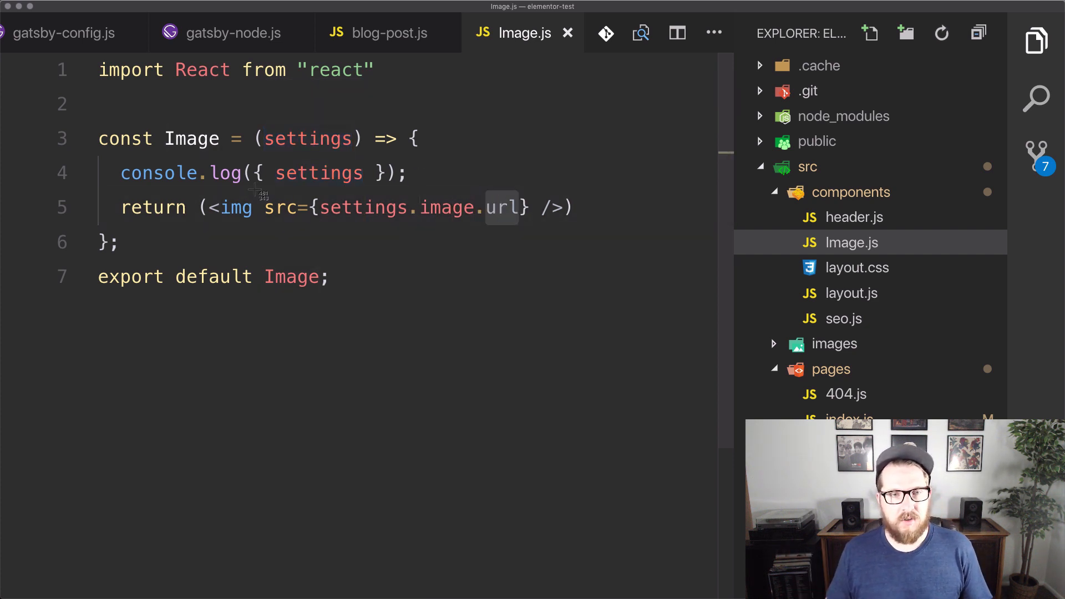
mouse_move(575, 242)
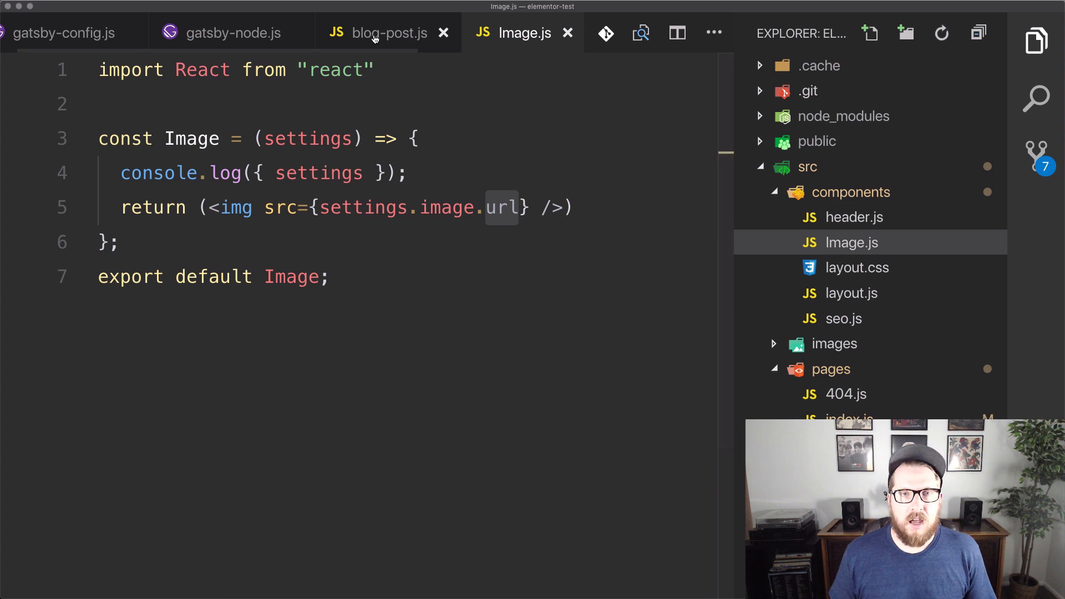
- Add console.log({Page}) above the return in blog-post.js and switch to the browser
click(389, 32)
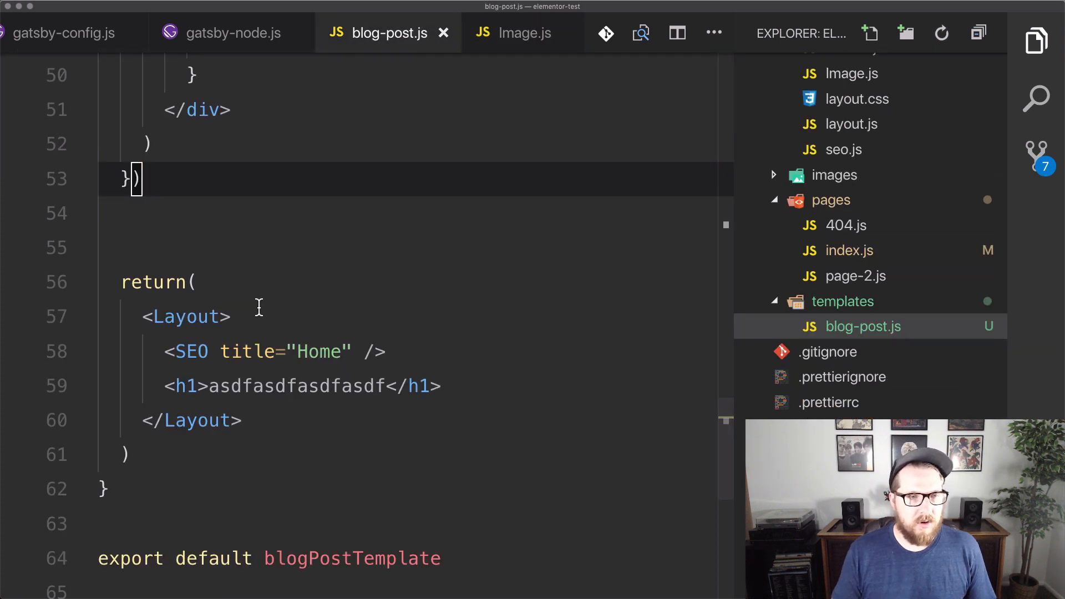
text(console.log({)
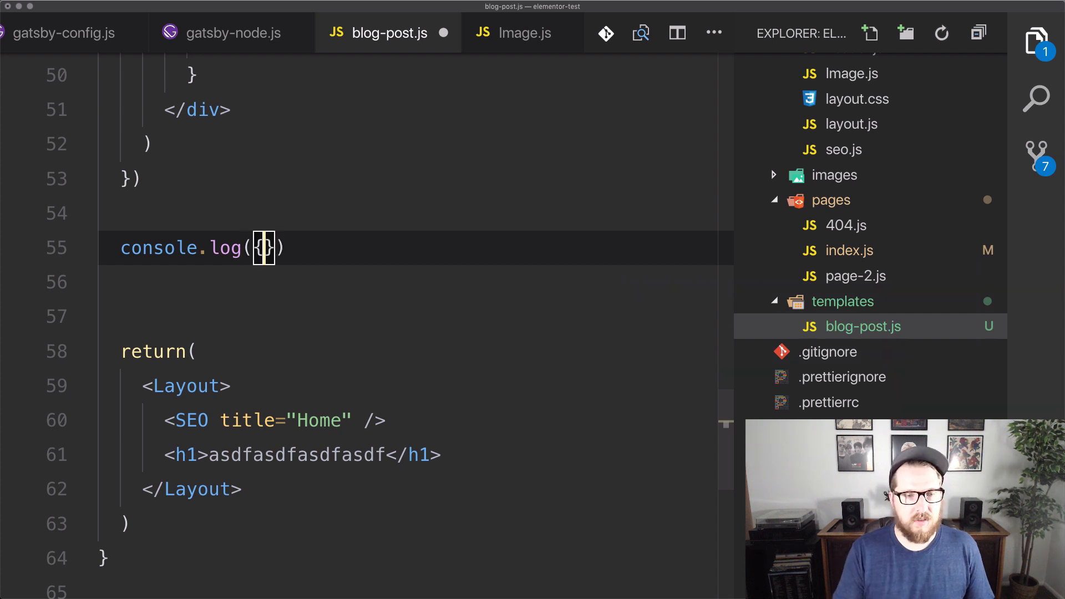
text(page)
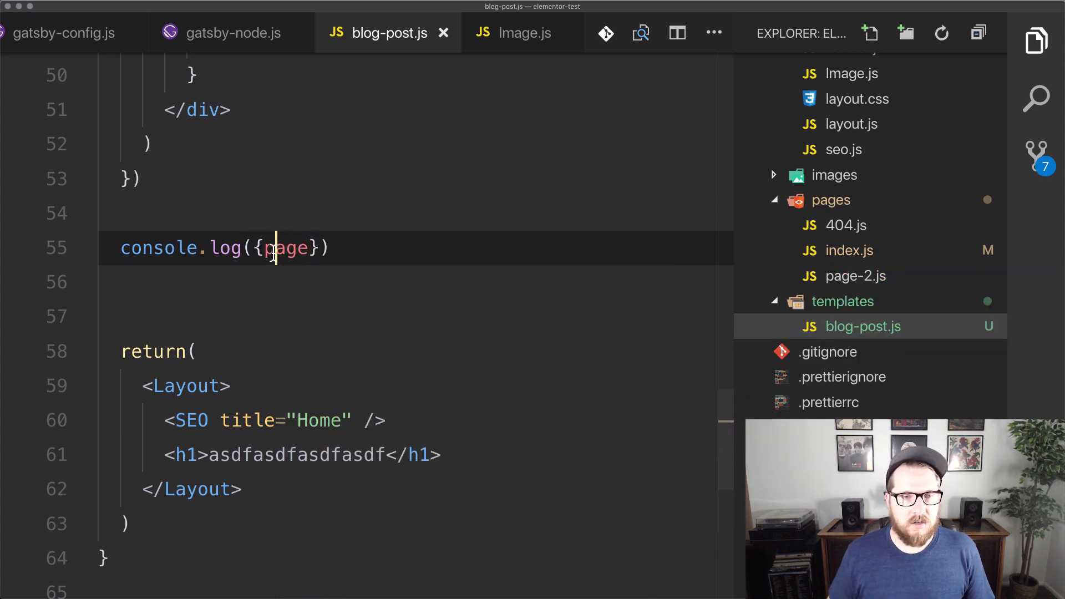
key(Backspace)
text(P)
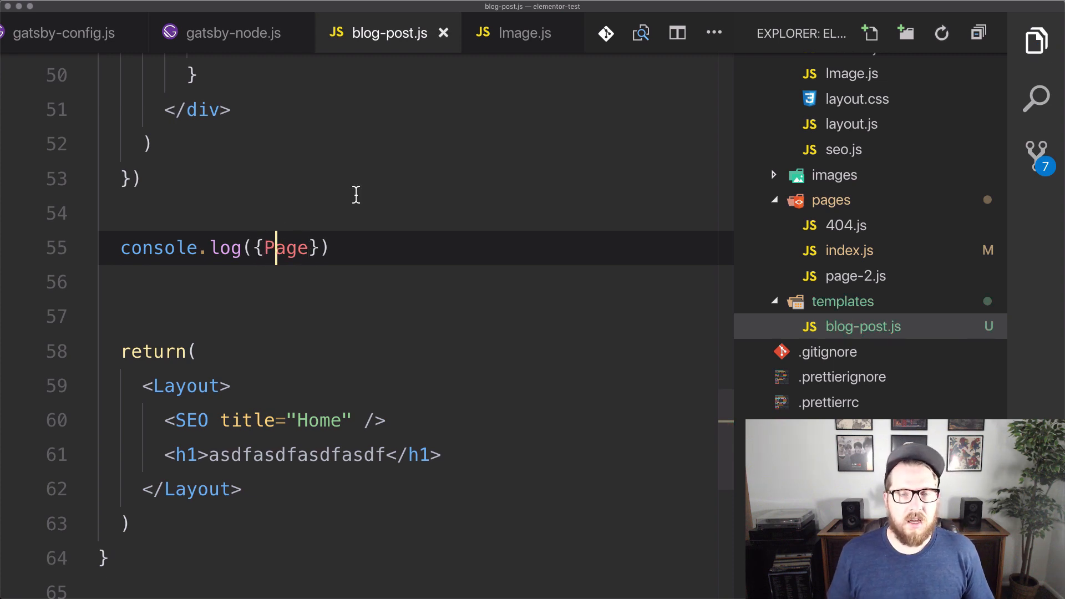
key(Cmd+Tab)
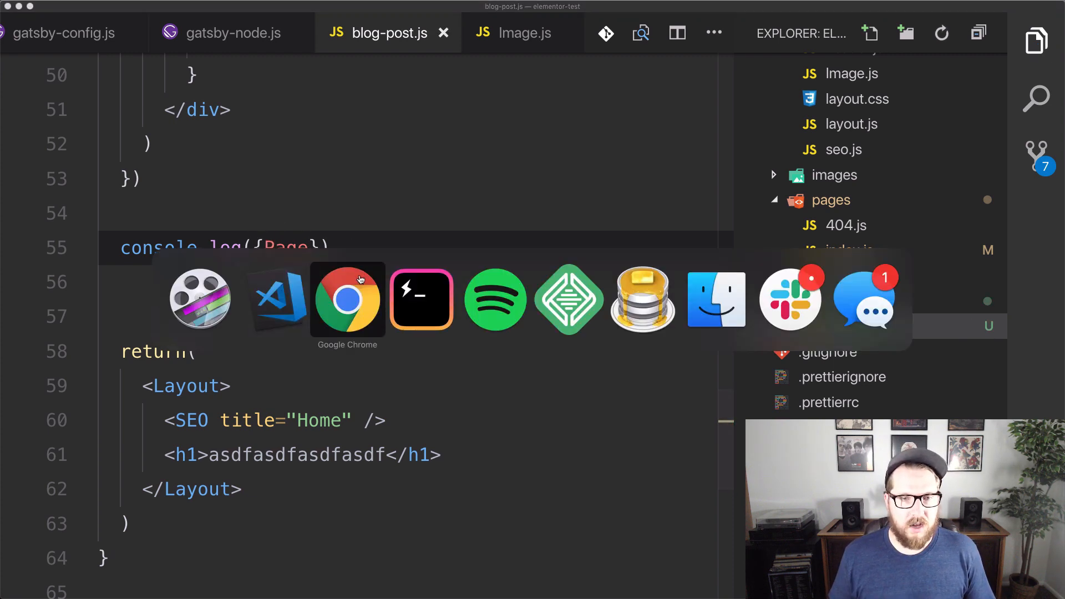
- Expand the logged {Page: Array(1)} entry to reveal its single React div element
click(348, 300)
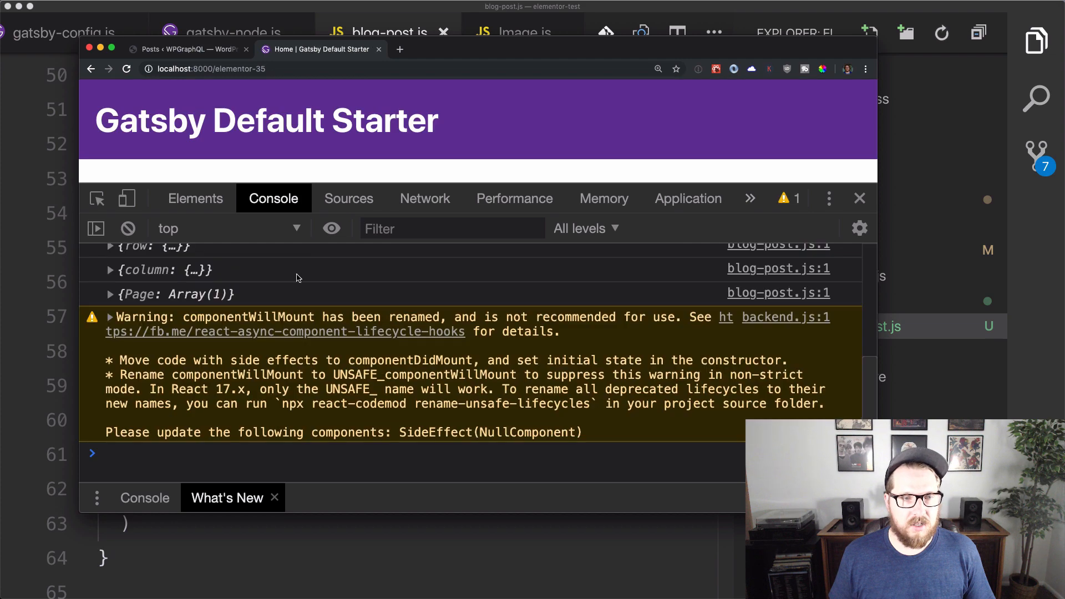
click(111, 295)
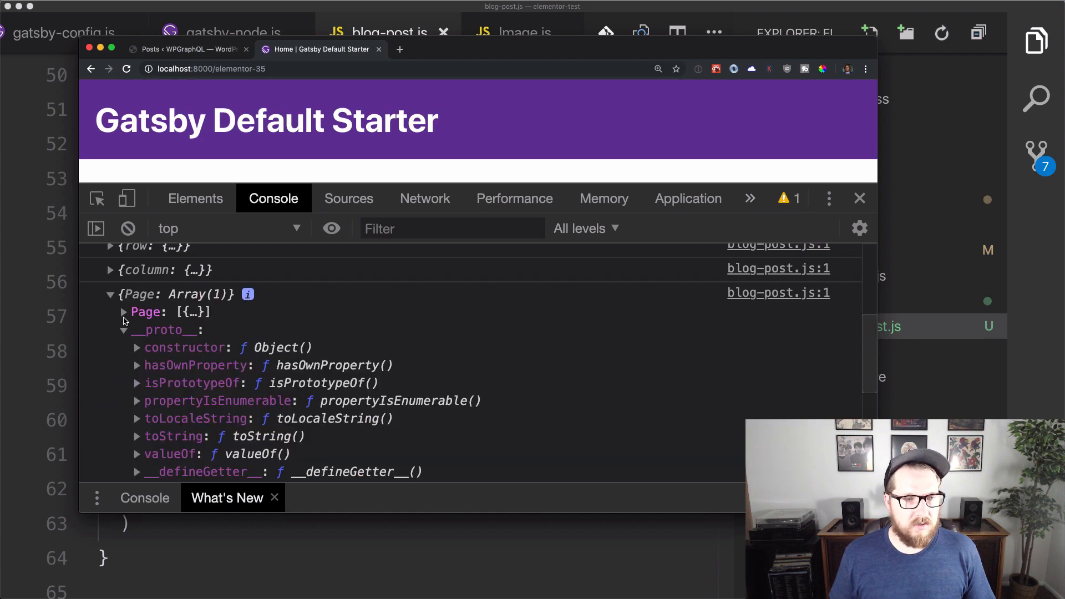
click(124, 312)
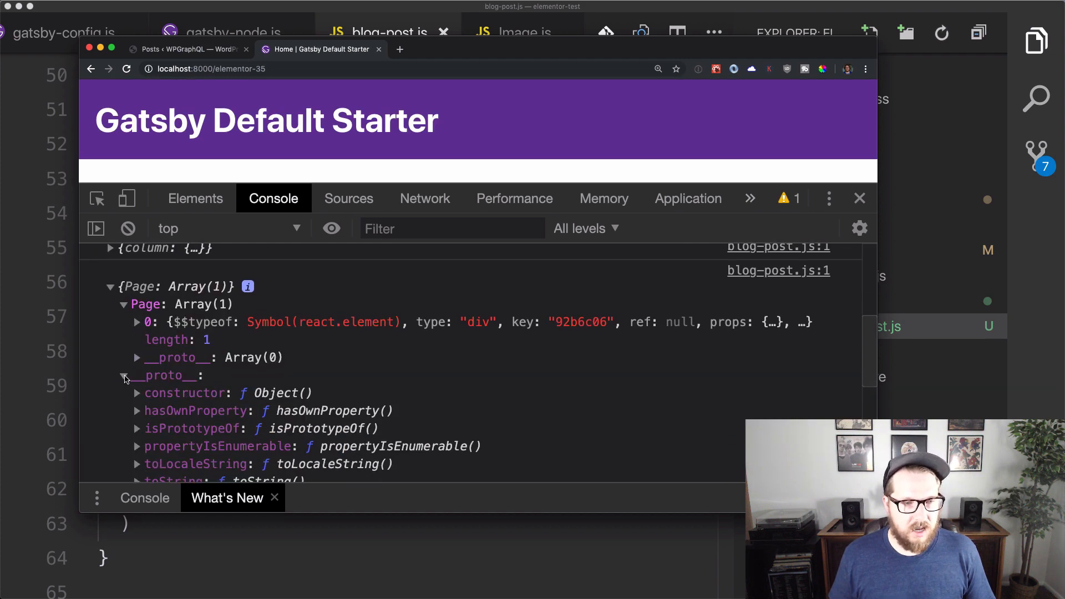
click(124, 375)
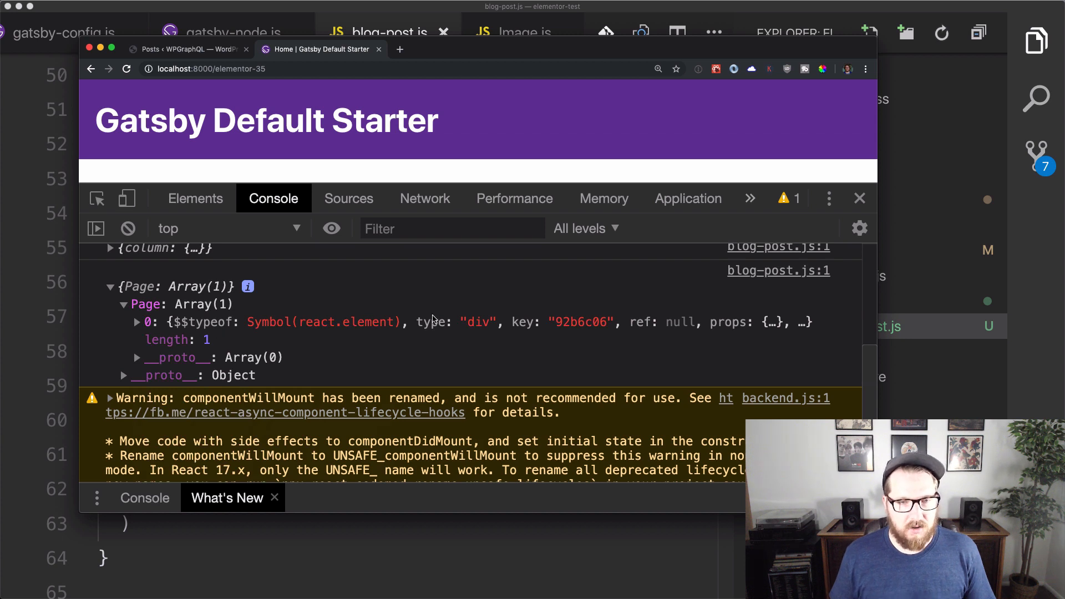
click(137, 322)
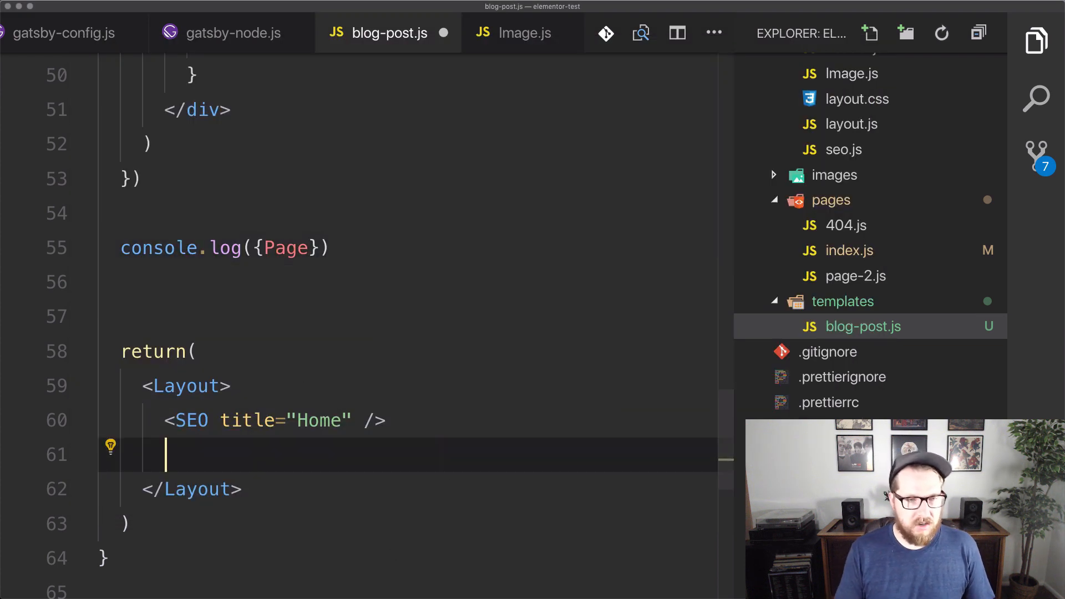
- Replace the placeholder <h1> inside Layout with {Page}
text({P)
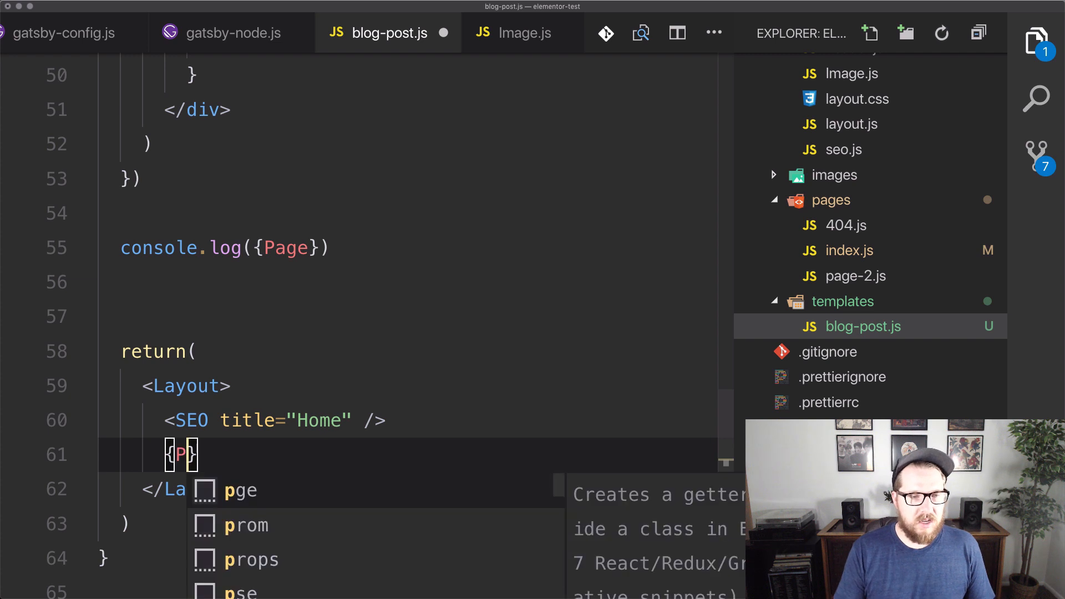
text(age)
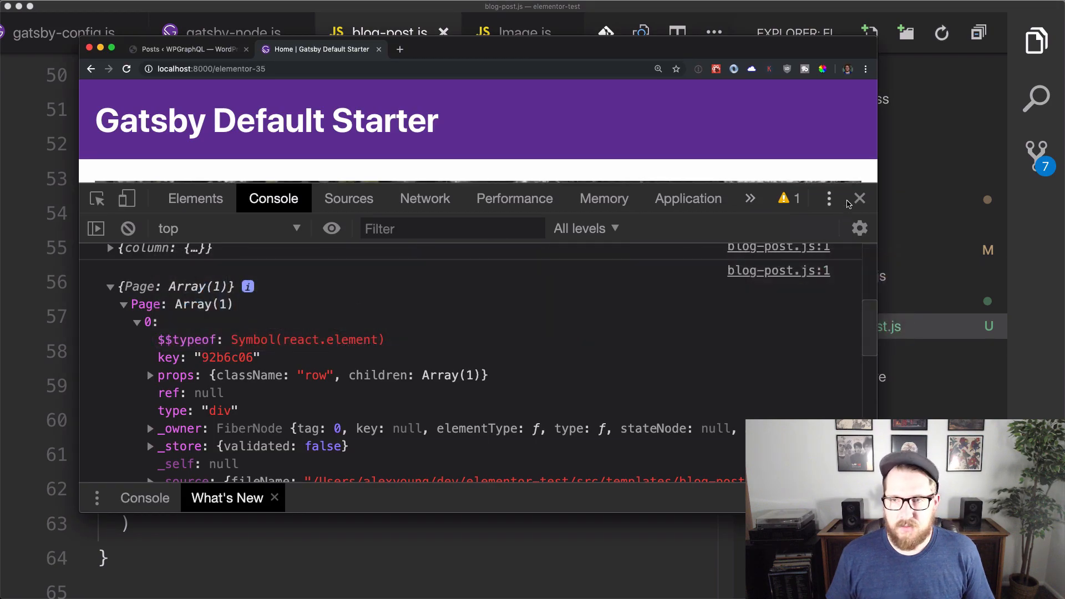
- Inspect the rendered forest image to confirm it sits inside row and col-100 divs
click(859, 198)
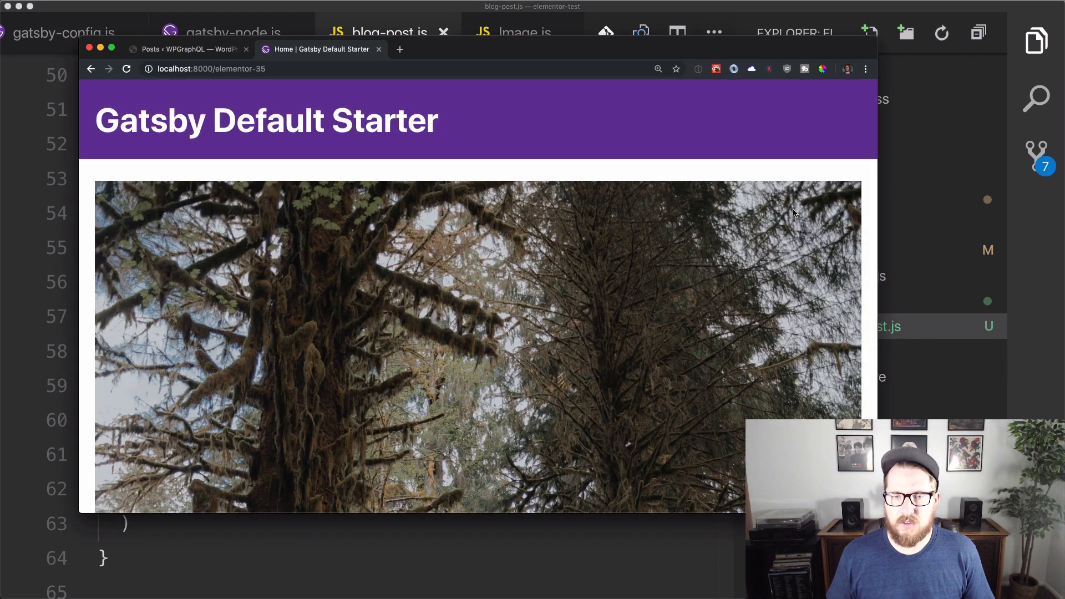
scroll(down, 3)
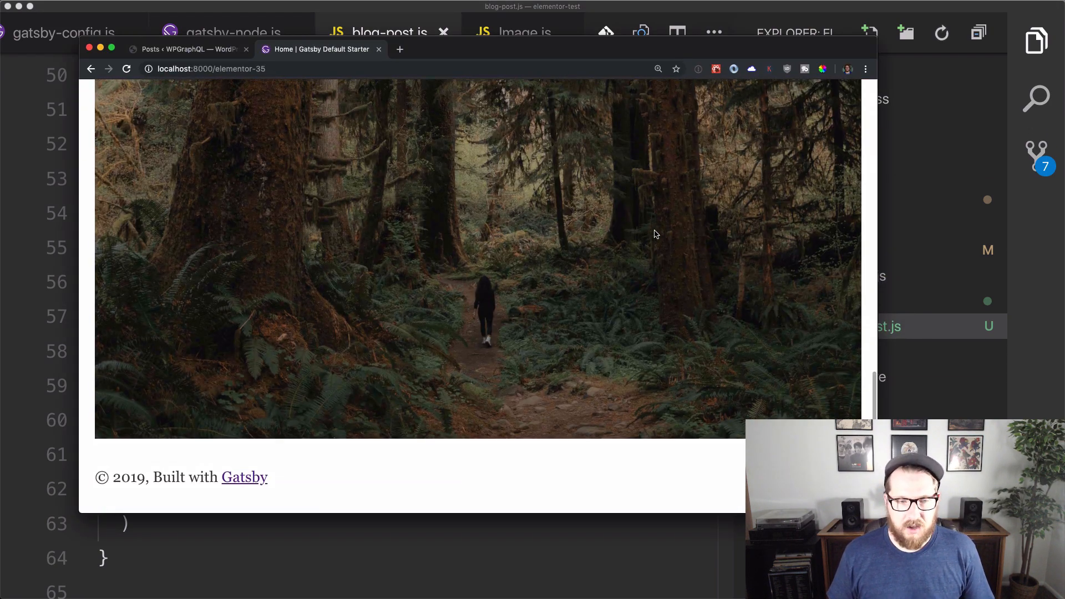
right_click(656, 233)
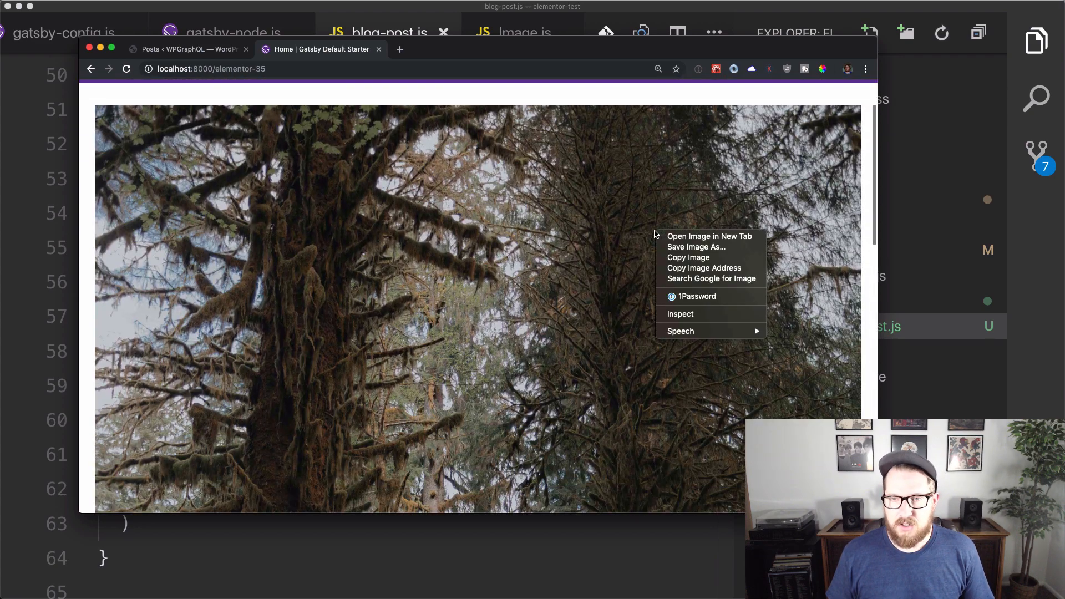
click(680, 314)
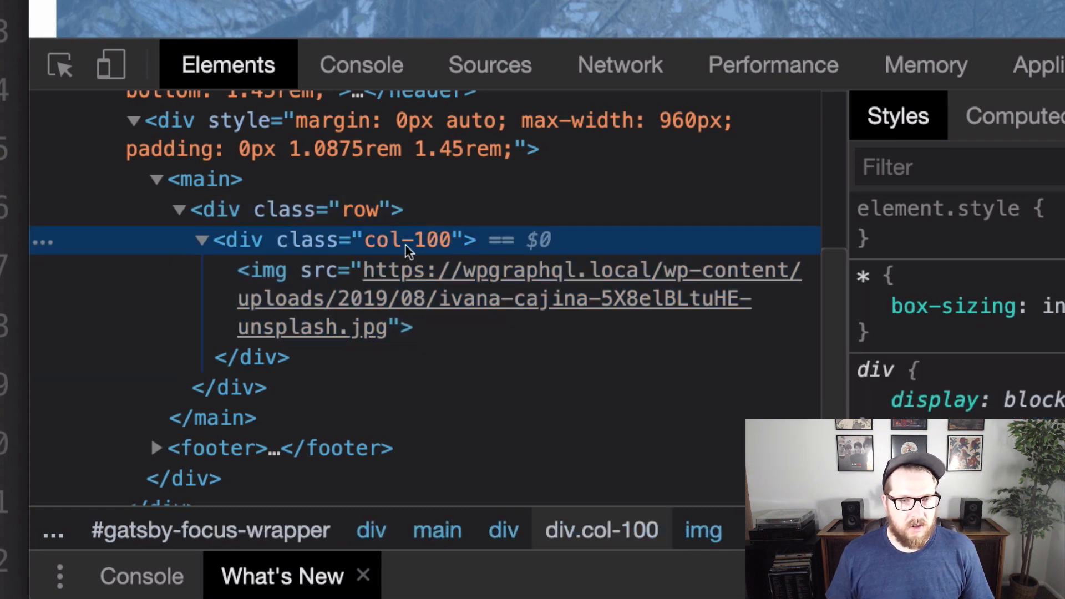
mouse_move(285, 283)
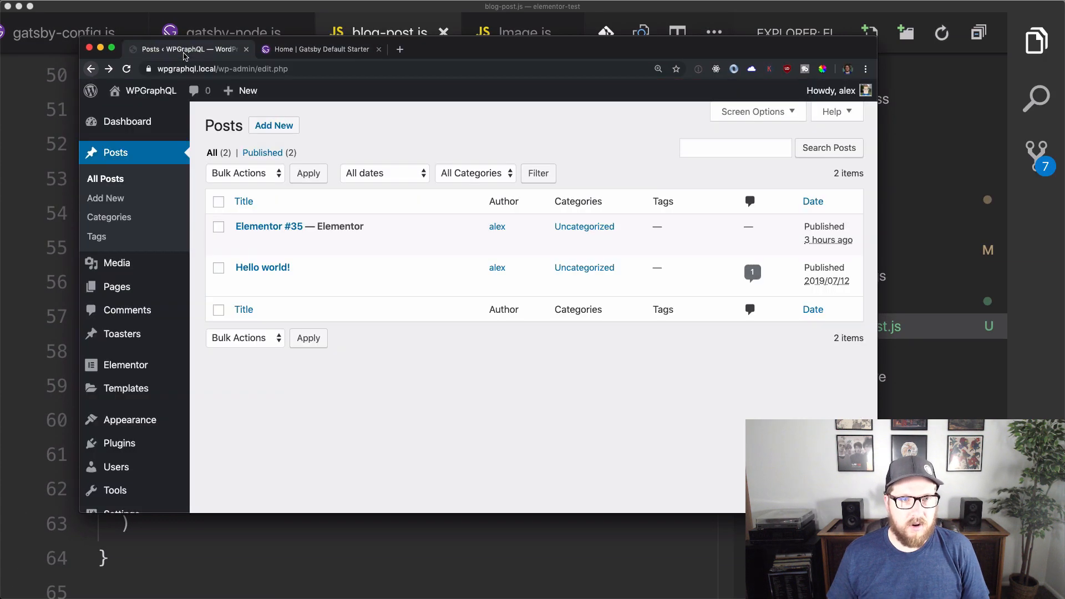
- Duplicate the forest image widget, swap the copy to the brick-buildings photo, and update the post
click(269, 226)
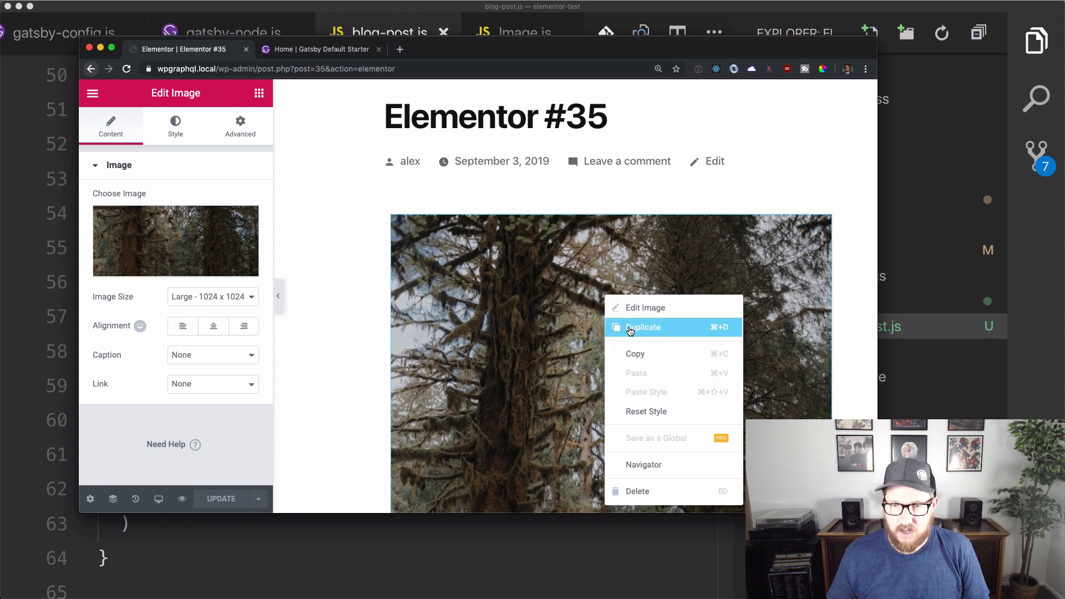
click(644, 327)
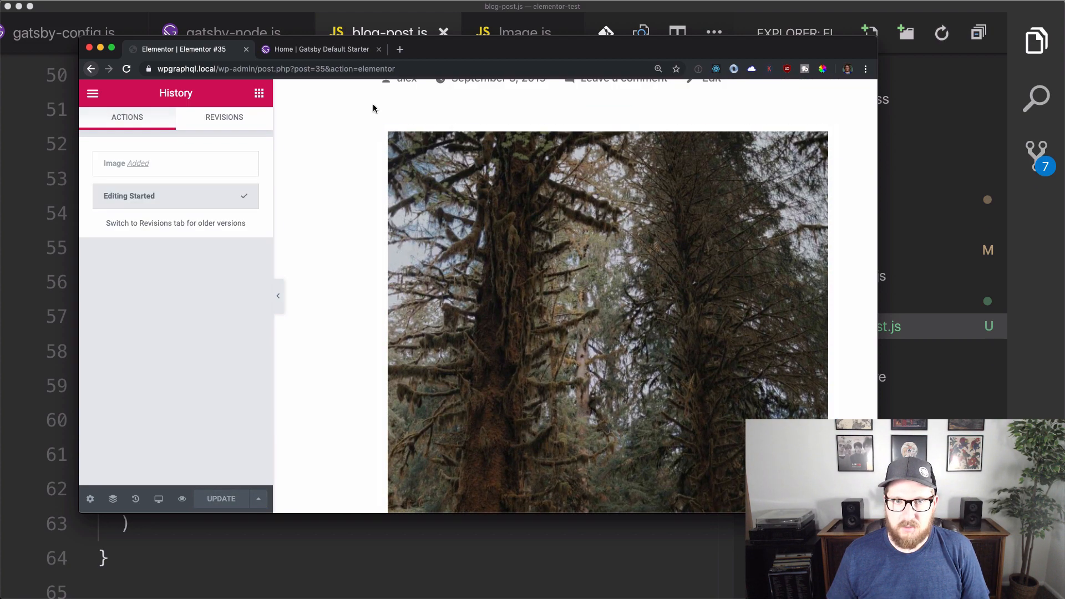
click(433, 172)
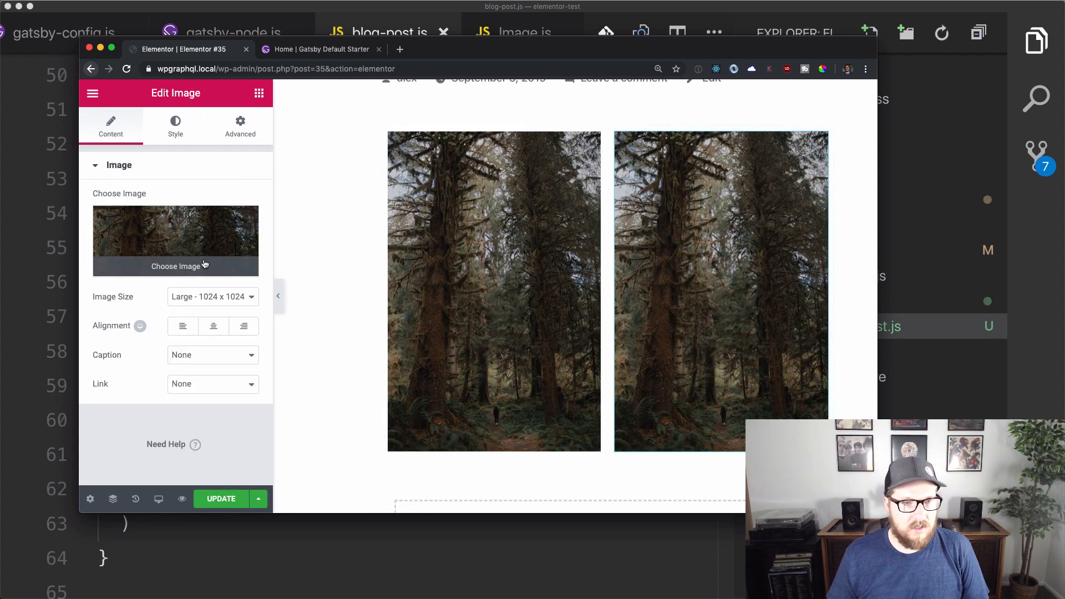
click(175, 266)
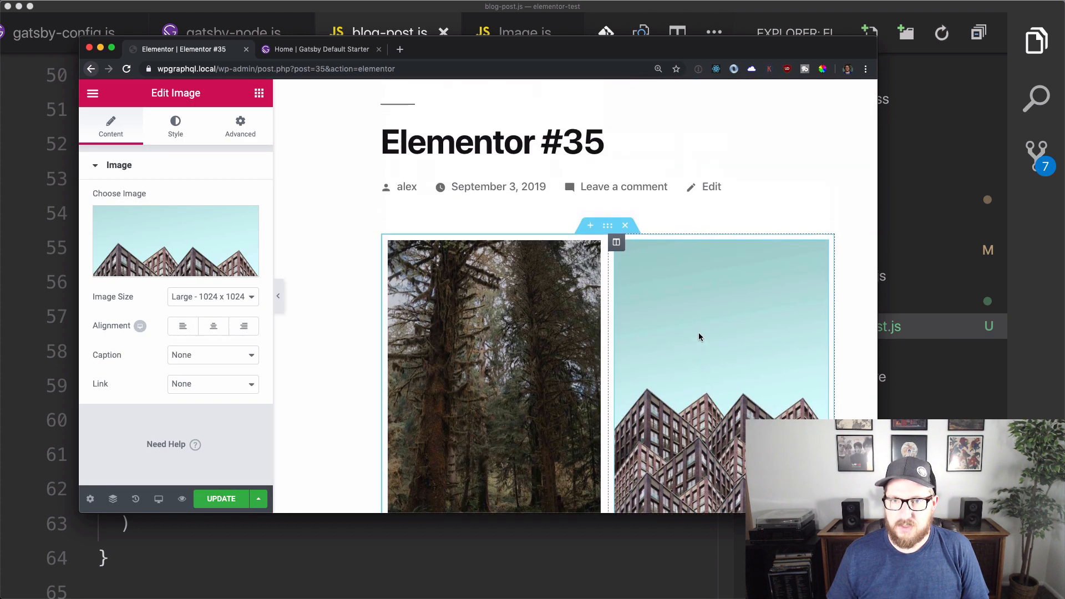
click(221, 499)
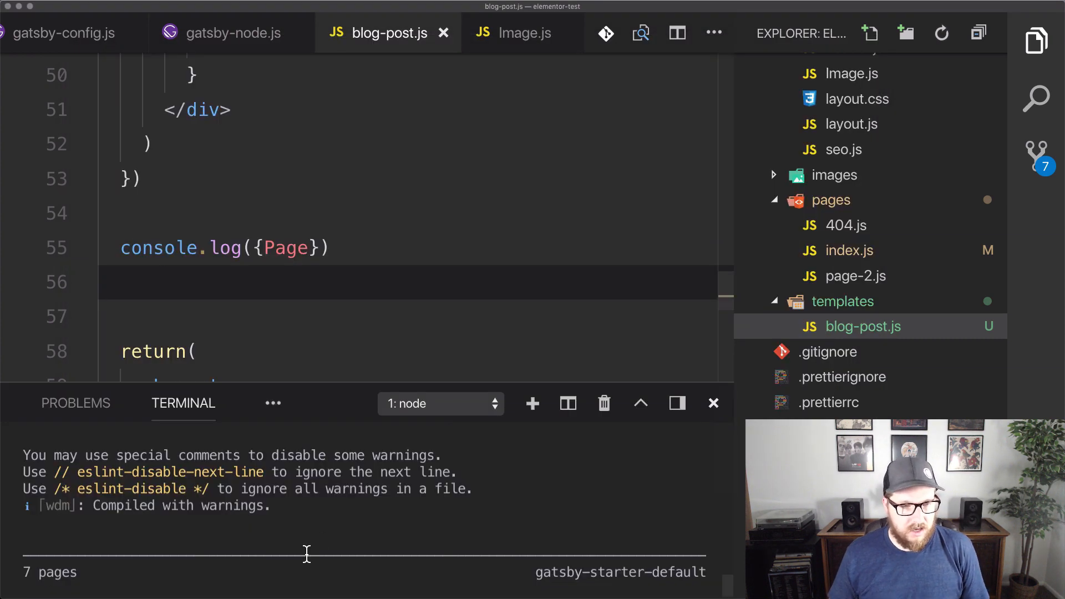
- Restart the dev server with gatsby develop and bring up layout.css
key(Ctrl+C)
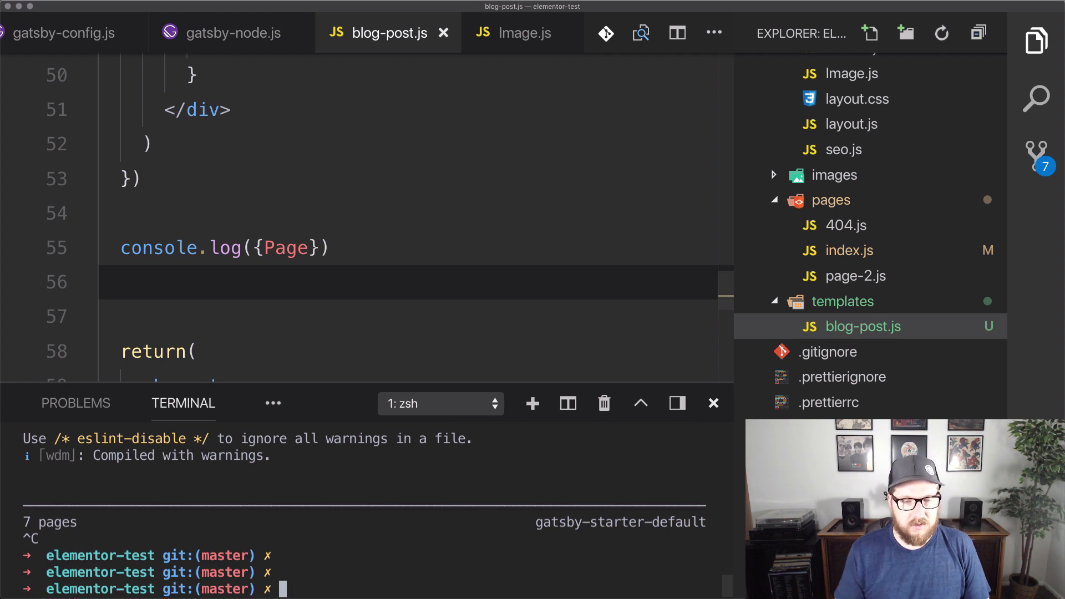
text(gatsby develop)
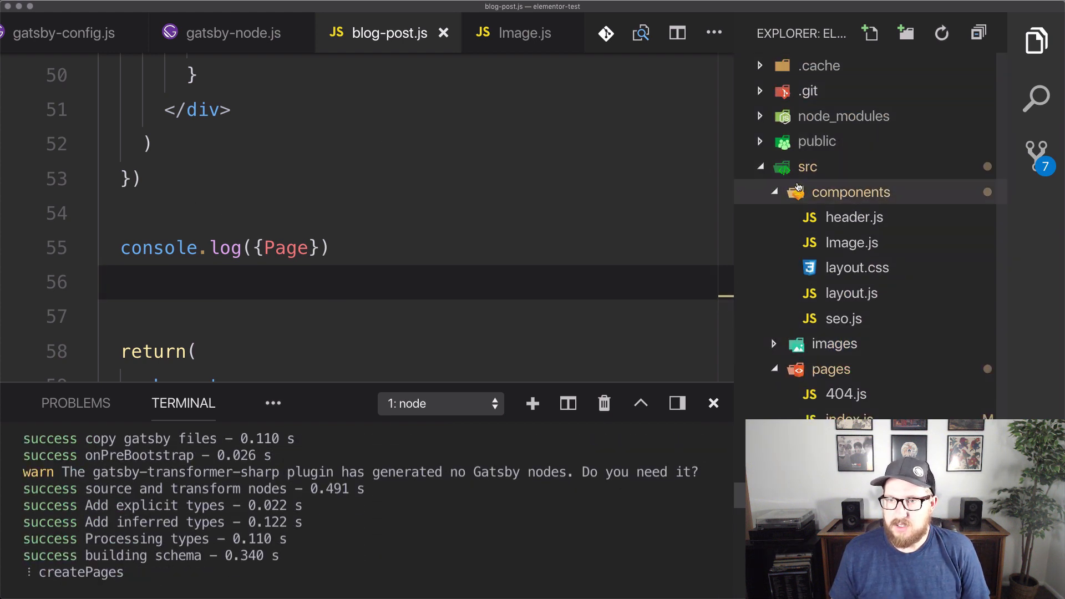
click(857, 268)
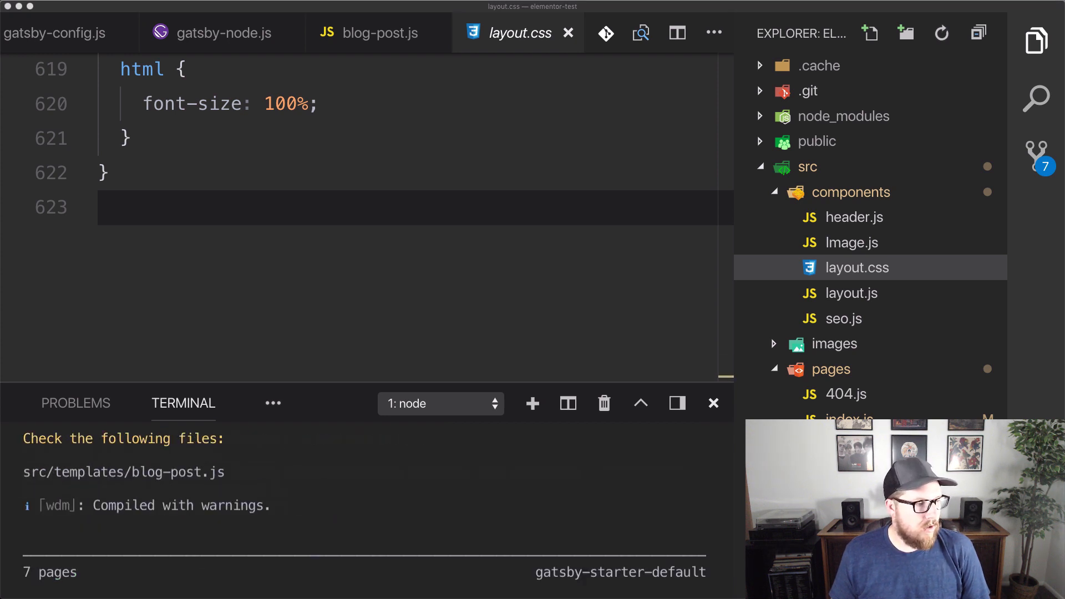
mouse_move(66, 326)
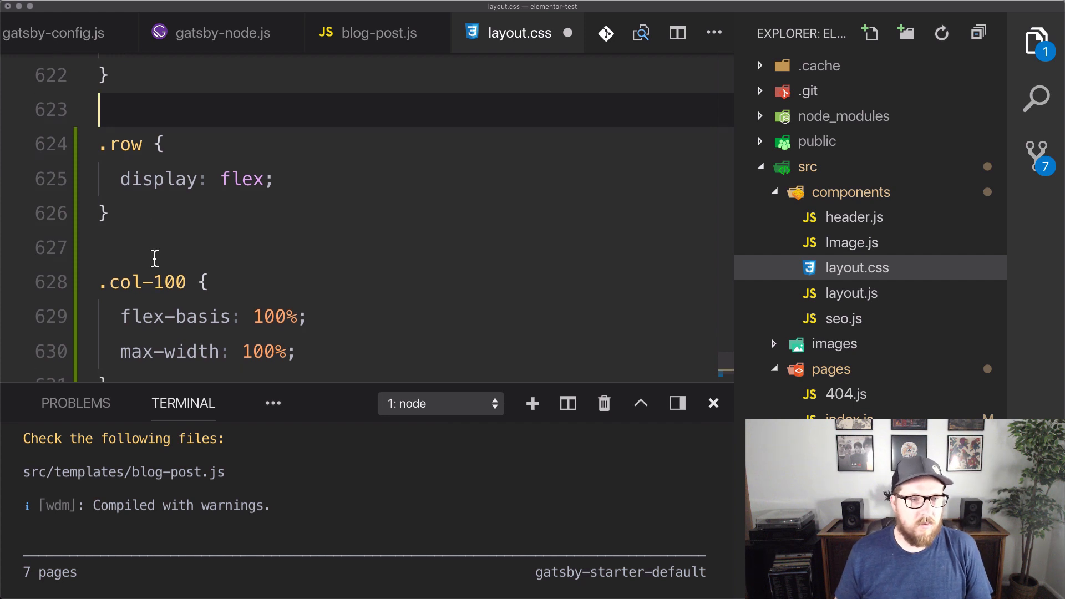
- Append .row { display: flex } plus .col-100 (100%) and .col-50 (50%) width rules
scroll(down, 3)
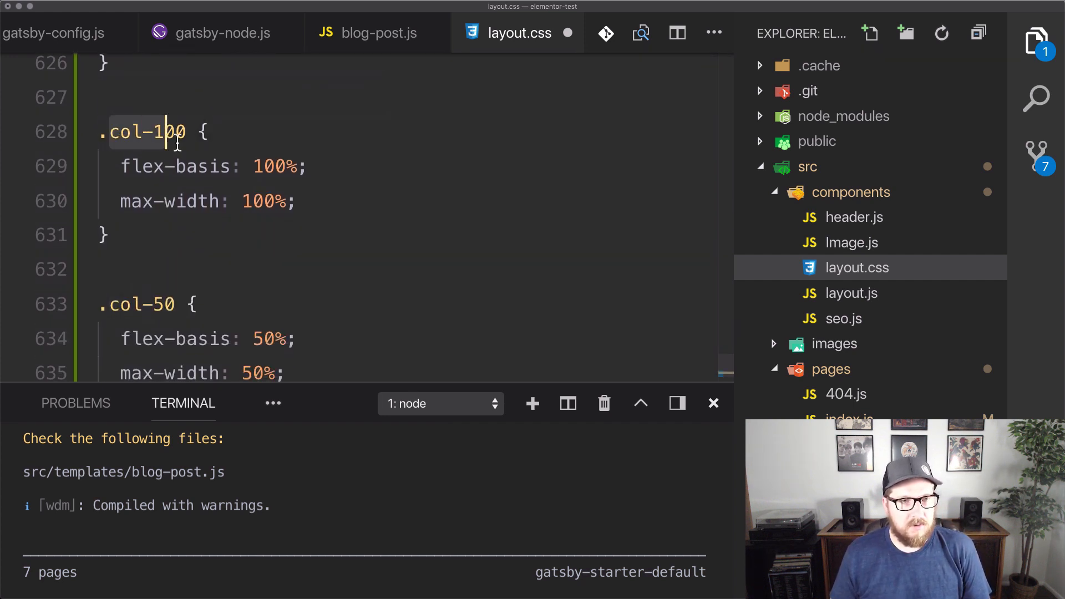
scroll(down, 3)
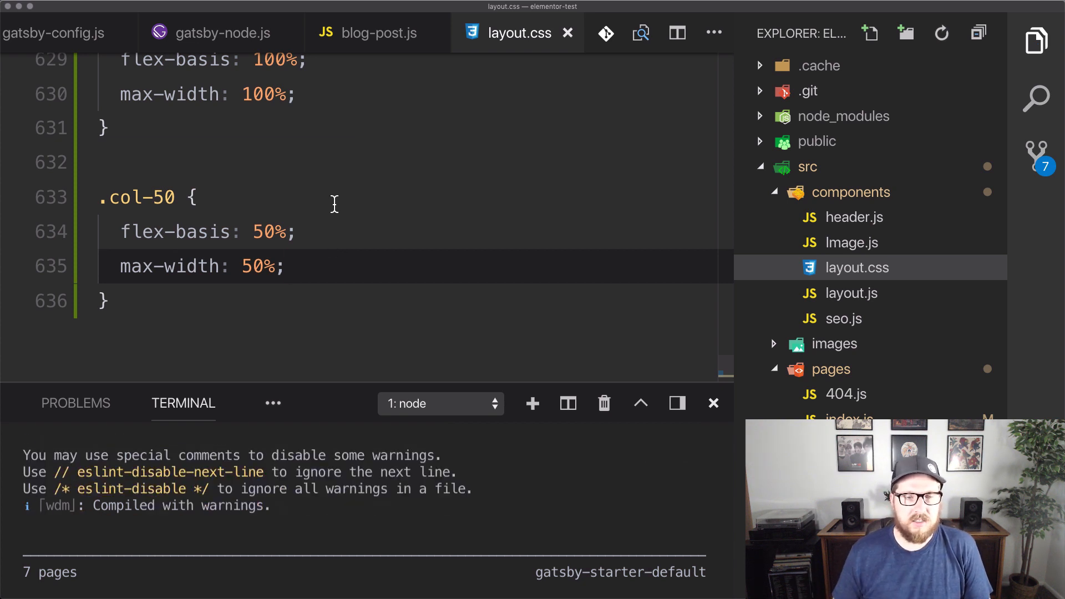
mouse_move(401, 137)
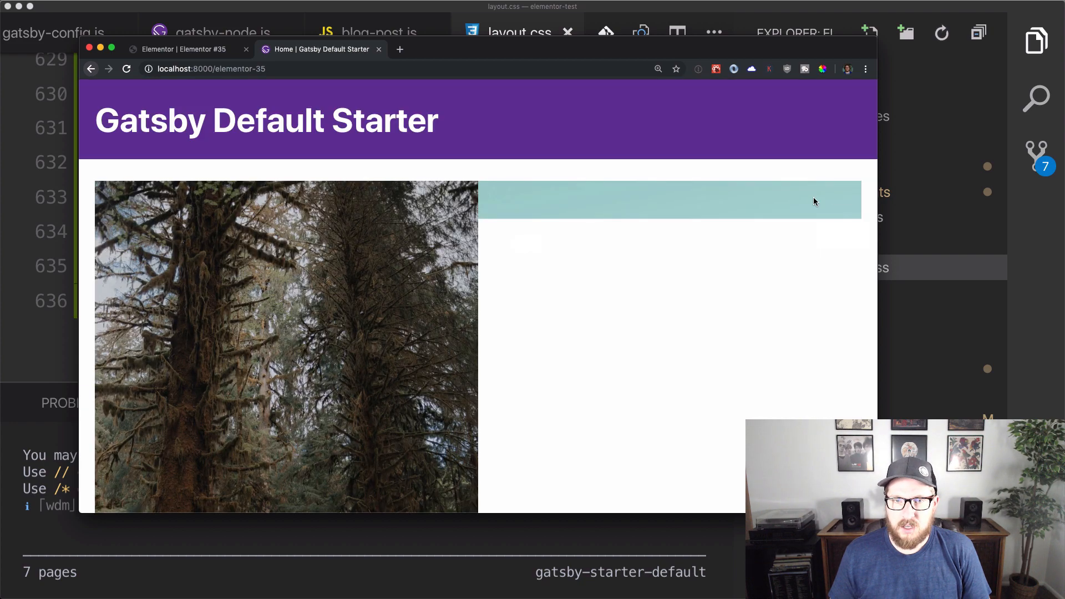
- Inspect the building image and expand the first col-50 div inside the row
scroll(down, 3)
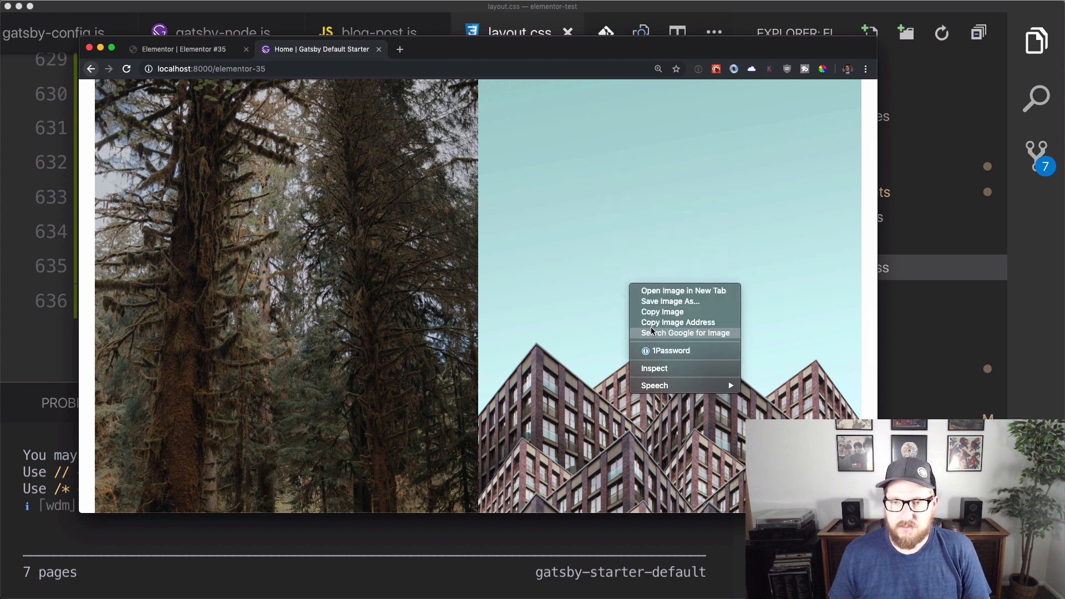
click(655, 368)
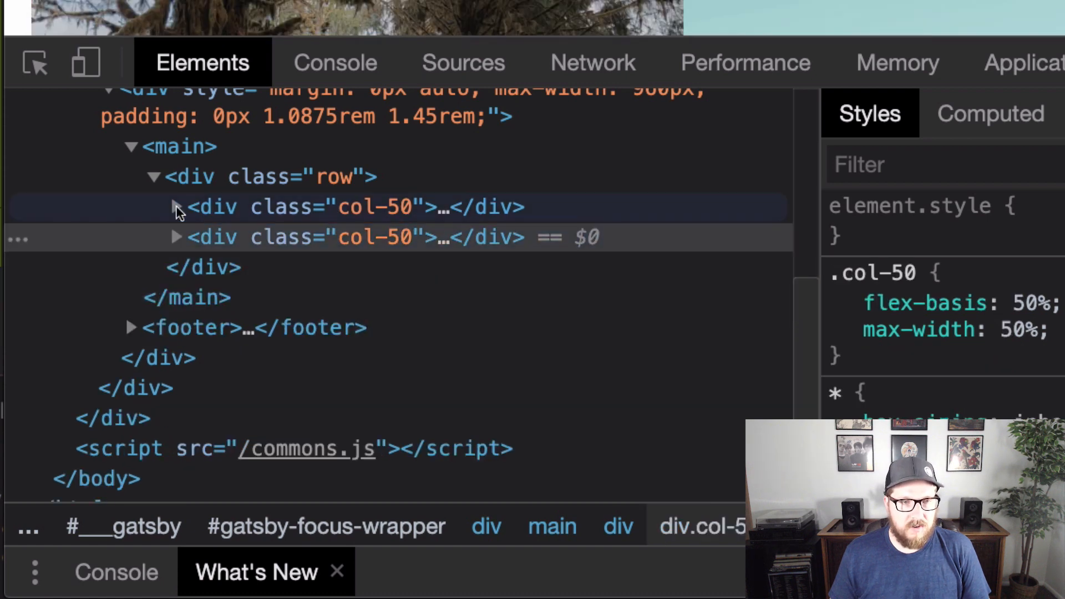
click(174, 206)
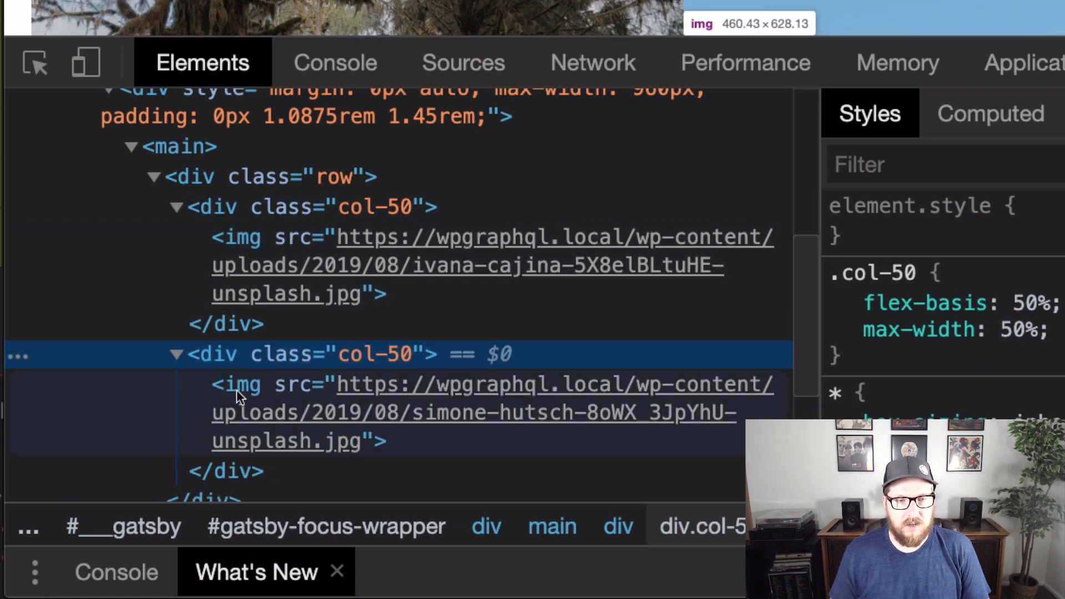